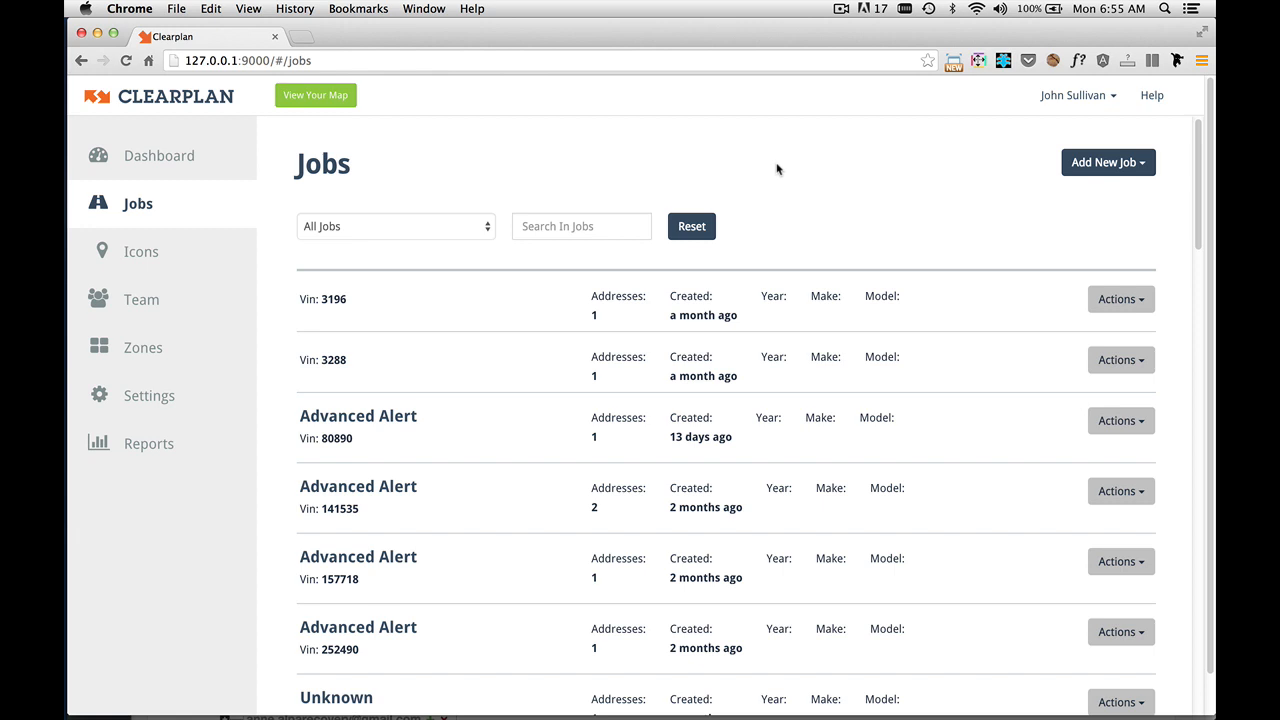
{"action": "mouse_move", "coordinate": [781, 166]}
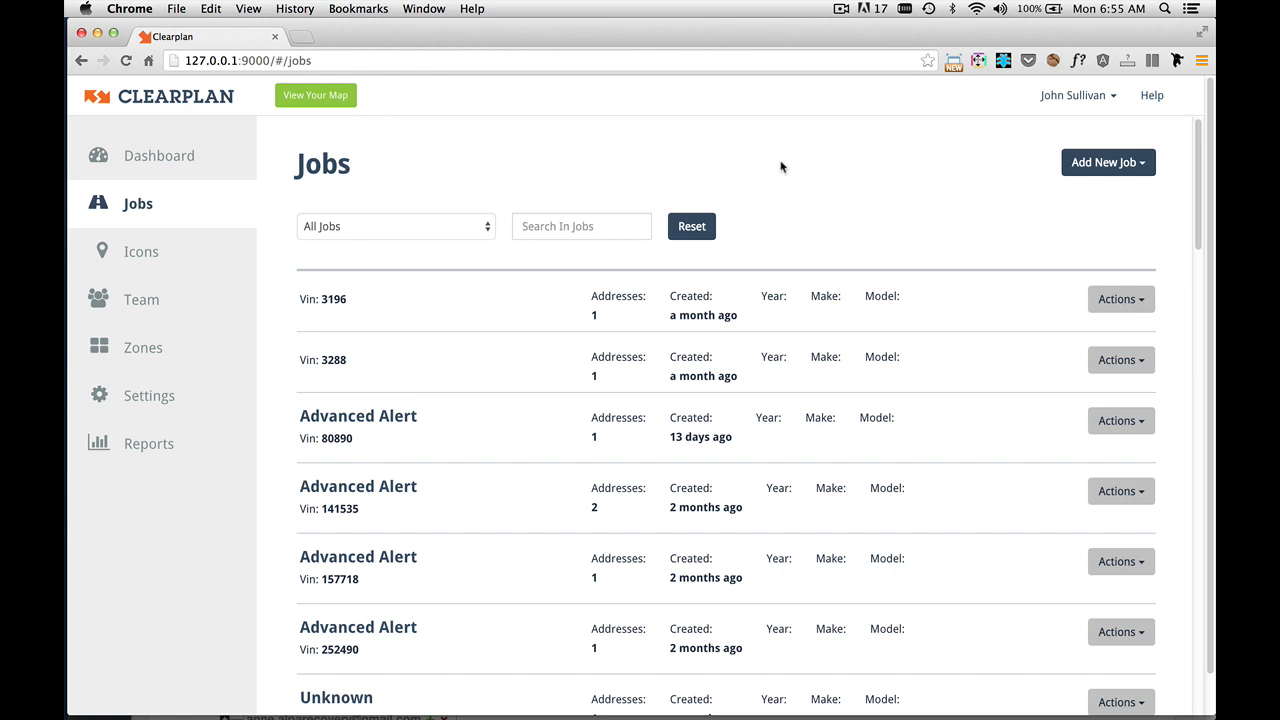
{"action": "mouse_move", "coordinate": [695, 152]}
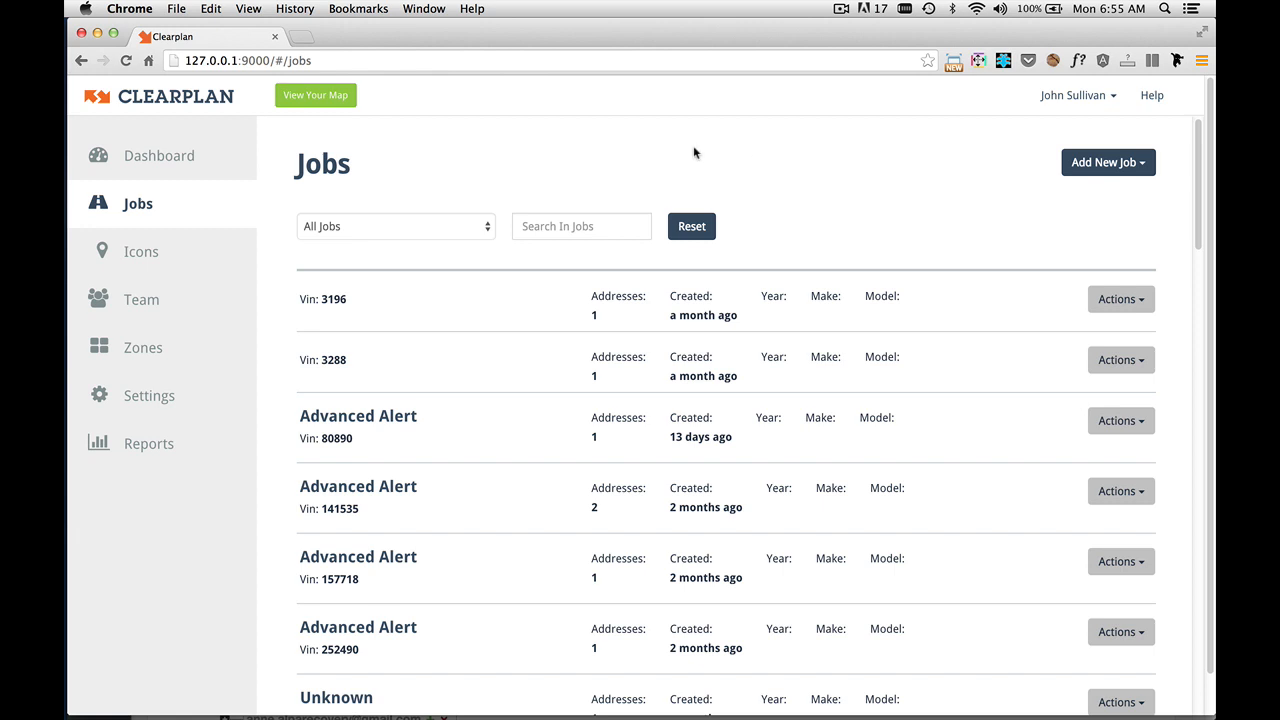
{"action": "mouse_move", "coordinate": [588, 161]}
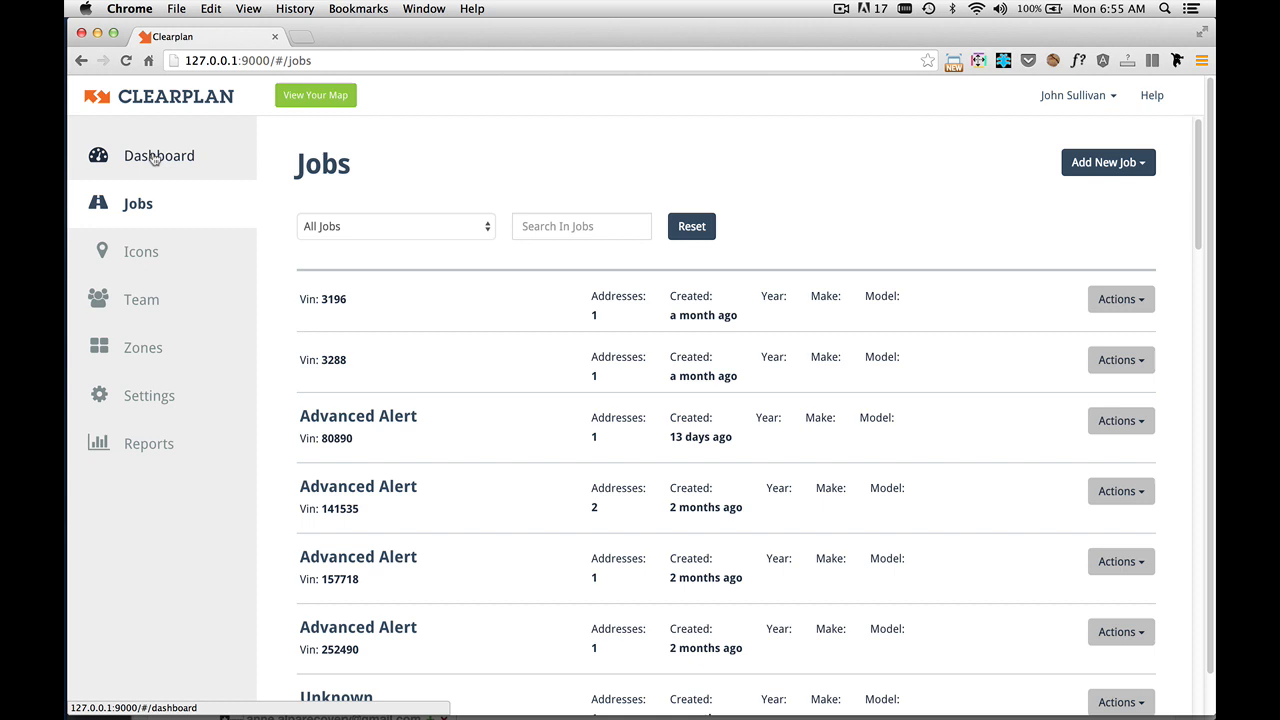
Step: Show the Dashboard and preview the Repossession, Advance Alert and Voluntary job types
{"action": "left_click", "coordinate": [158, 155]}
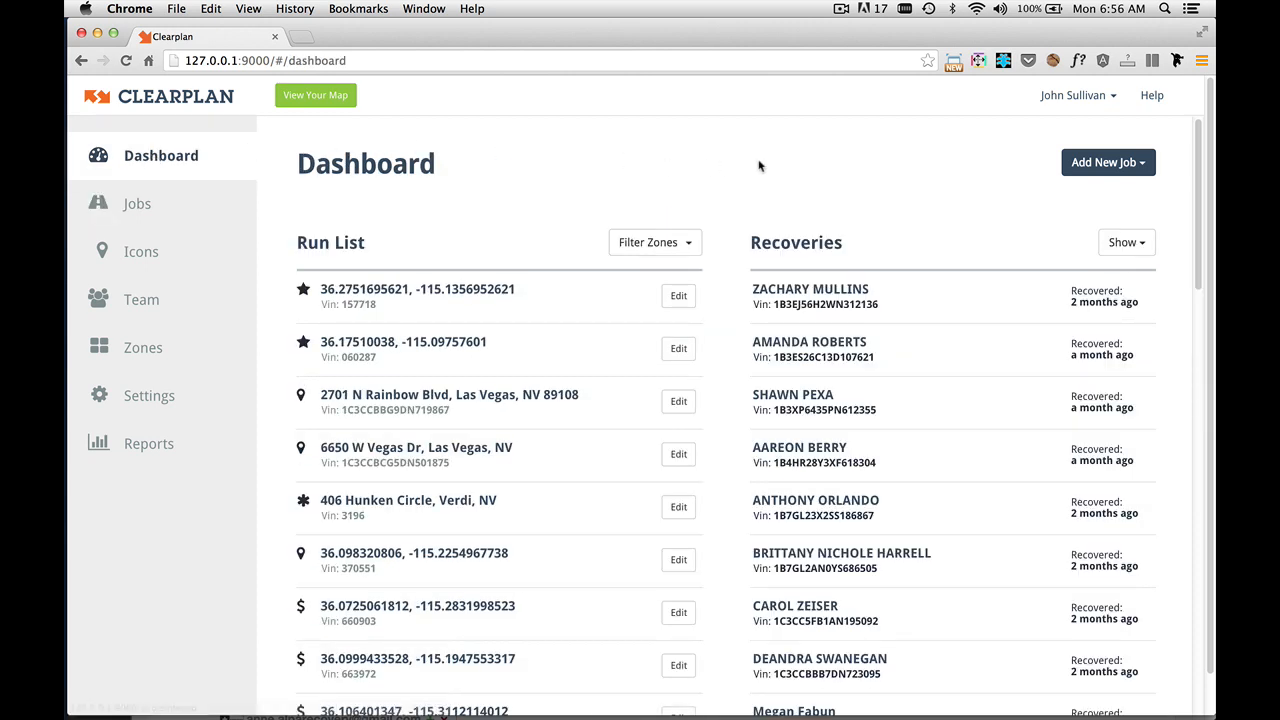
{"action": "mouse_move", "coordinate": [918, 201]}
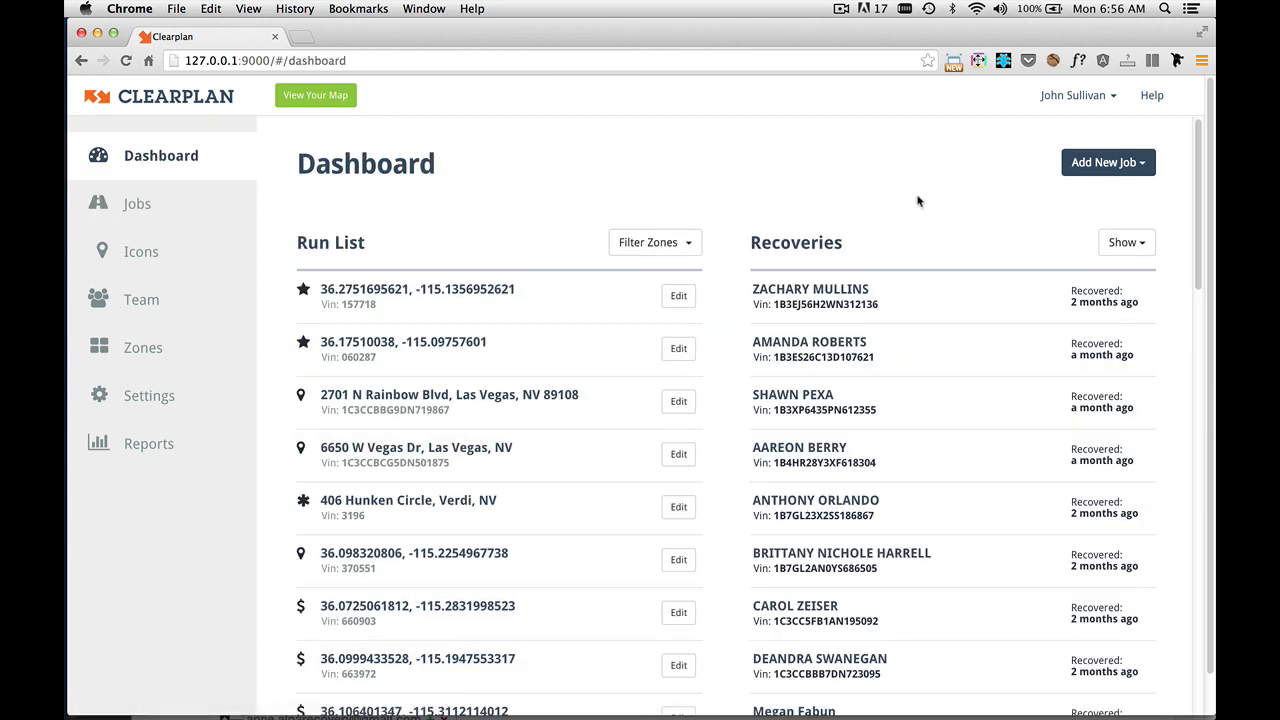
{"action": "mouse_move", "coordinate": [1118, 191]}
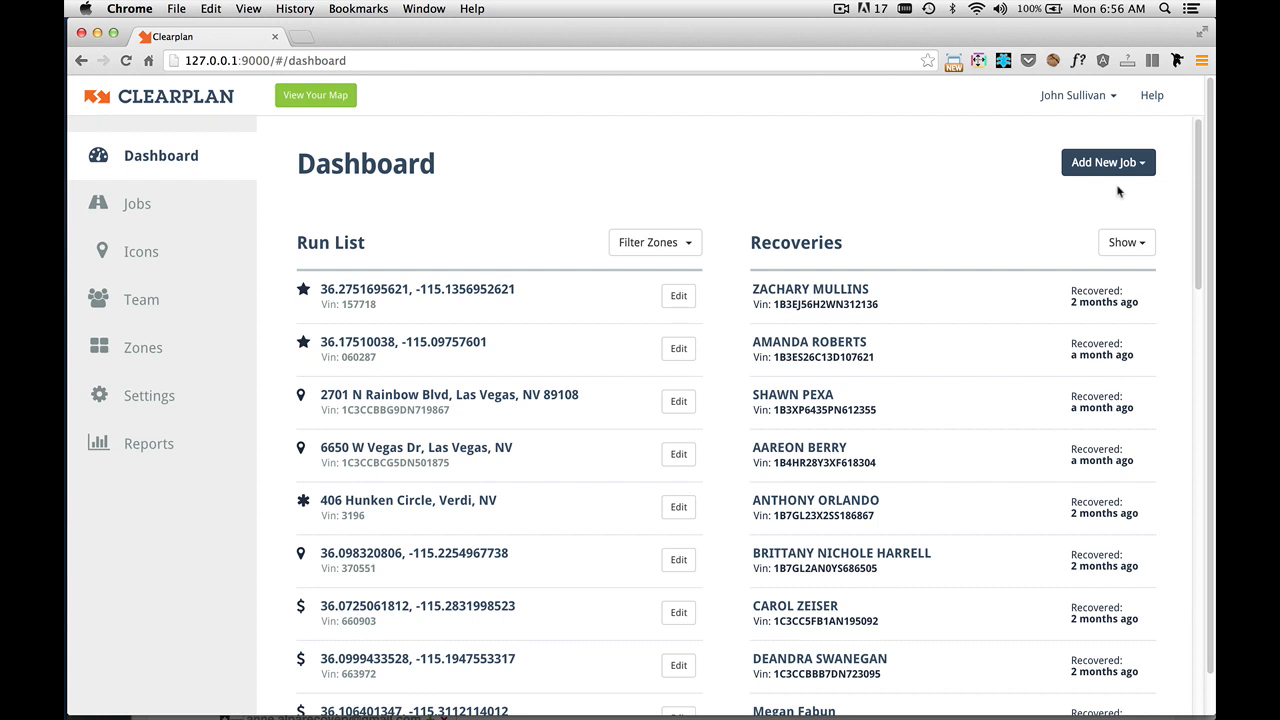
{"action": "mouse_move", "coordinate": [1108, 162]}
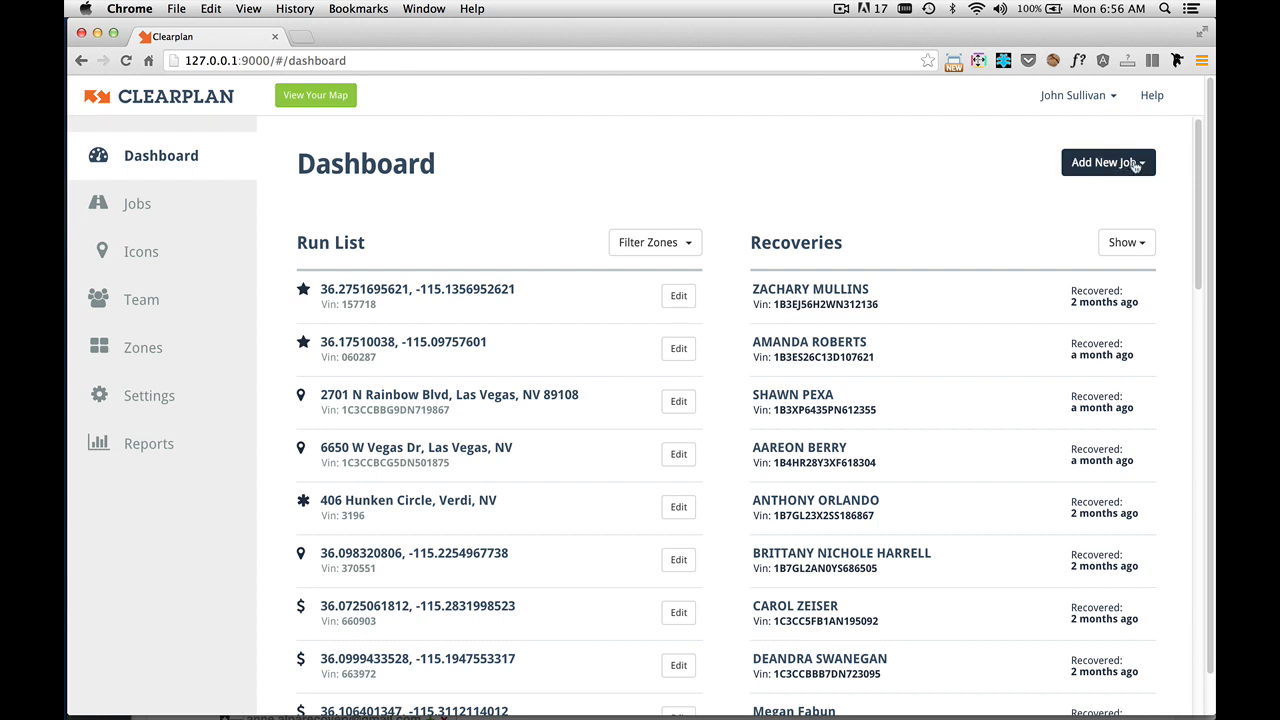
{"action": "left_click", "coordinate": [1107, 162]}
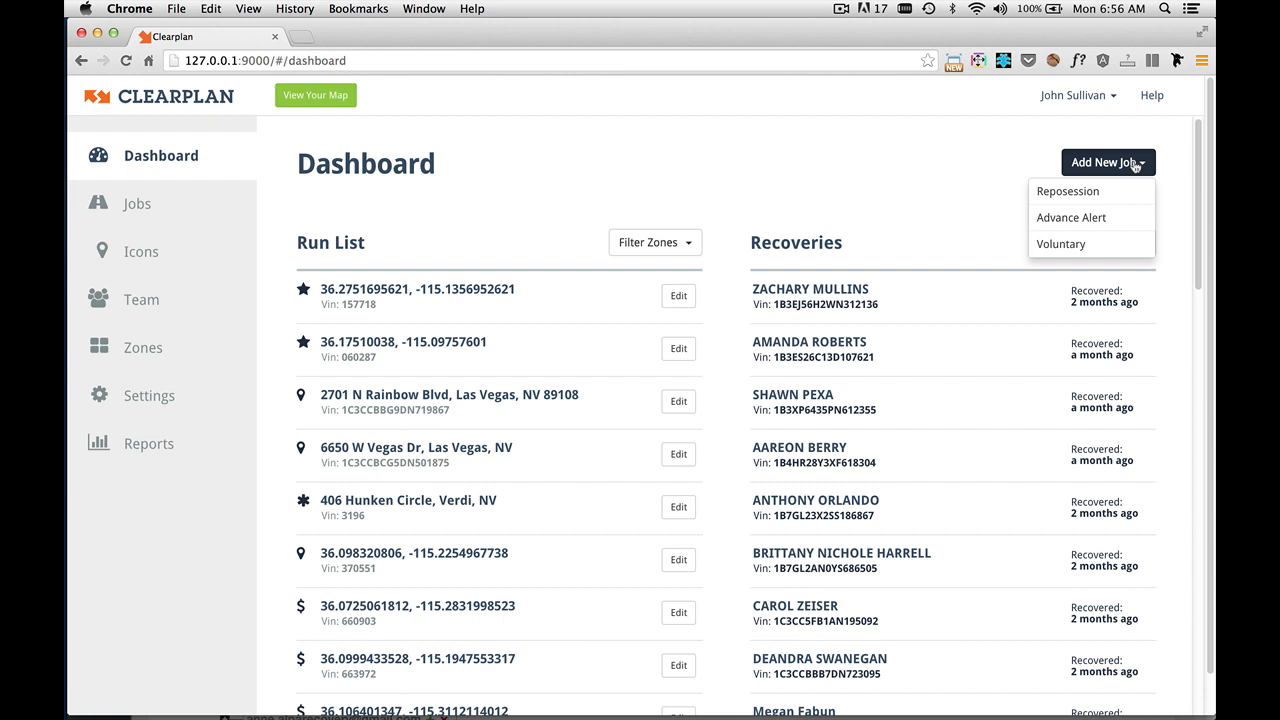
{"action": "mouse_move", "coordinate": [1068, 191]}
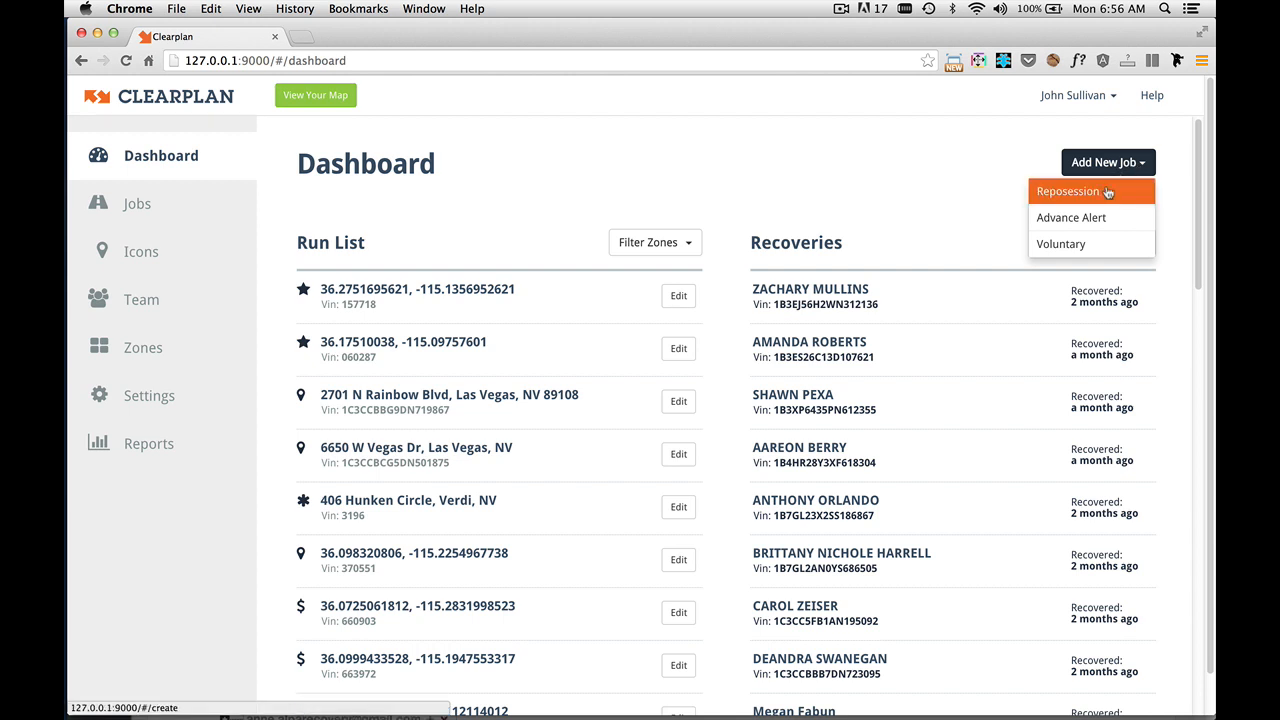
{"action": "mouse_move", "coordinate": [1071, 217]}
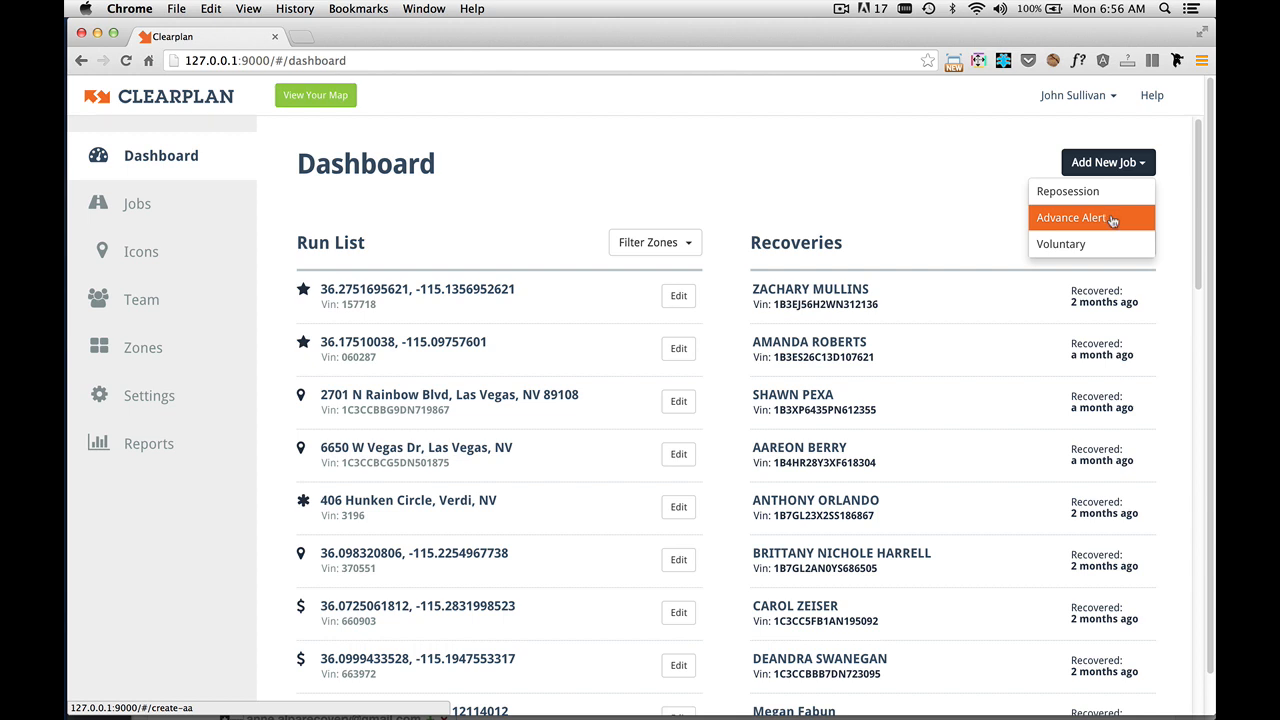
{"action": "mouse_move", "coordinate": [1060, 244]}
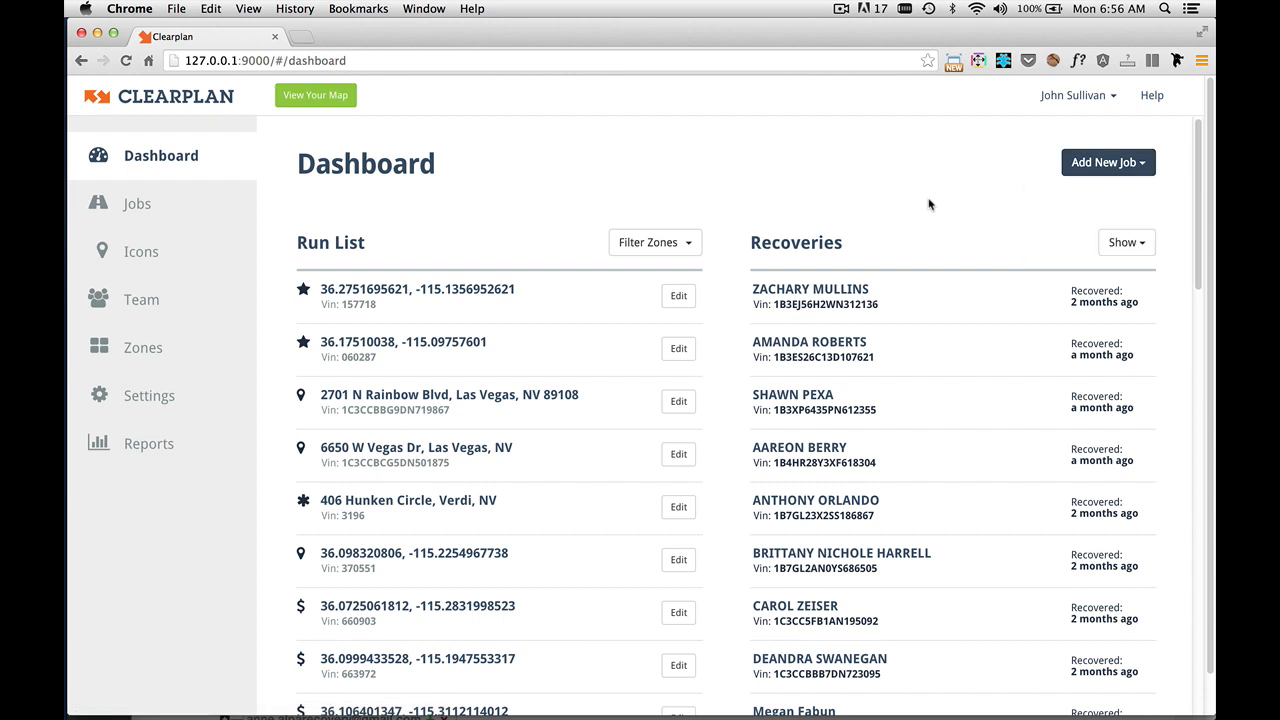
{"action": "mouse_move", "coordinate": [940, 183]}
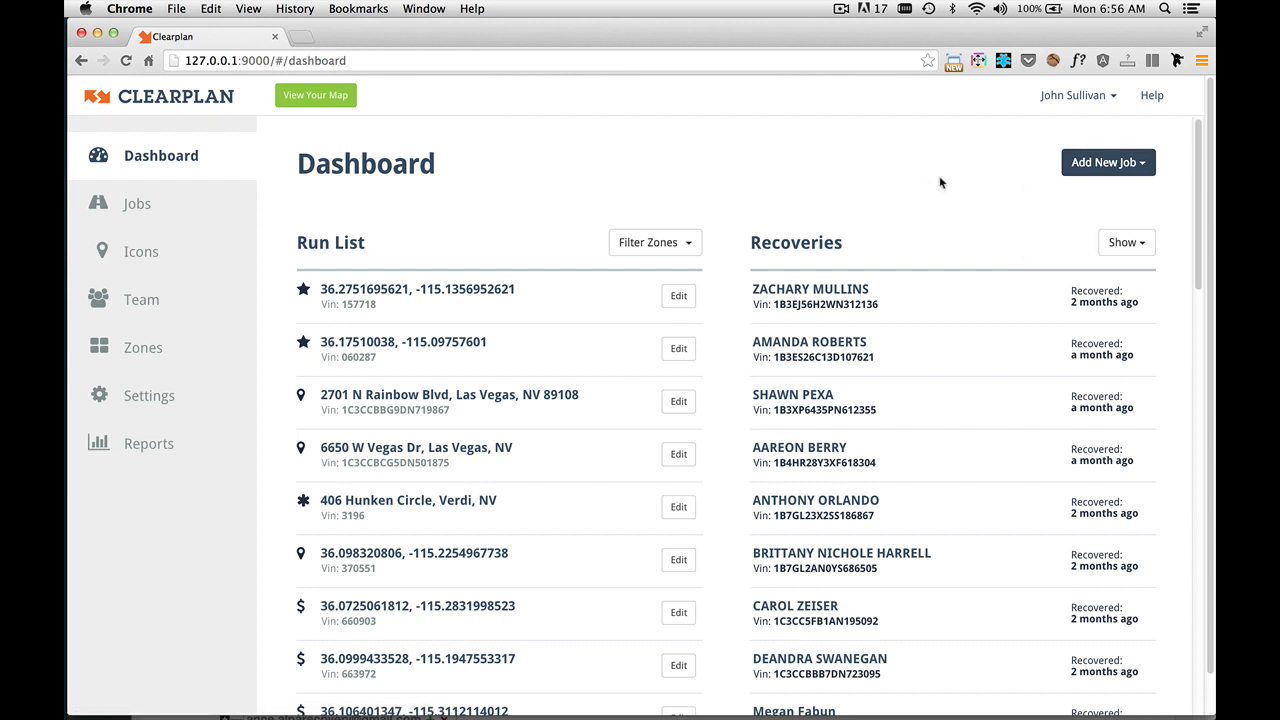
{"action": "mouse_move", "coordinate": [968, 176]}
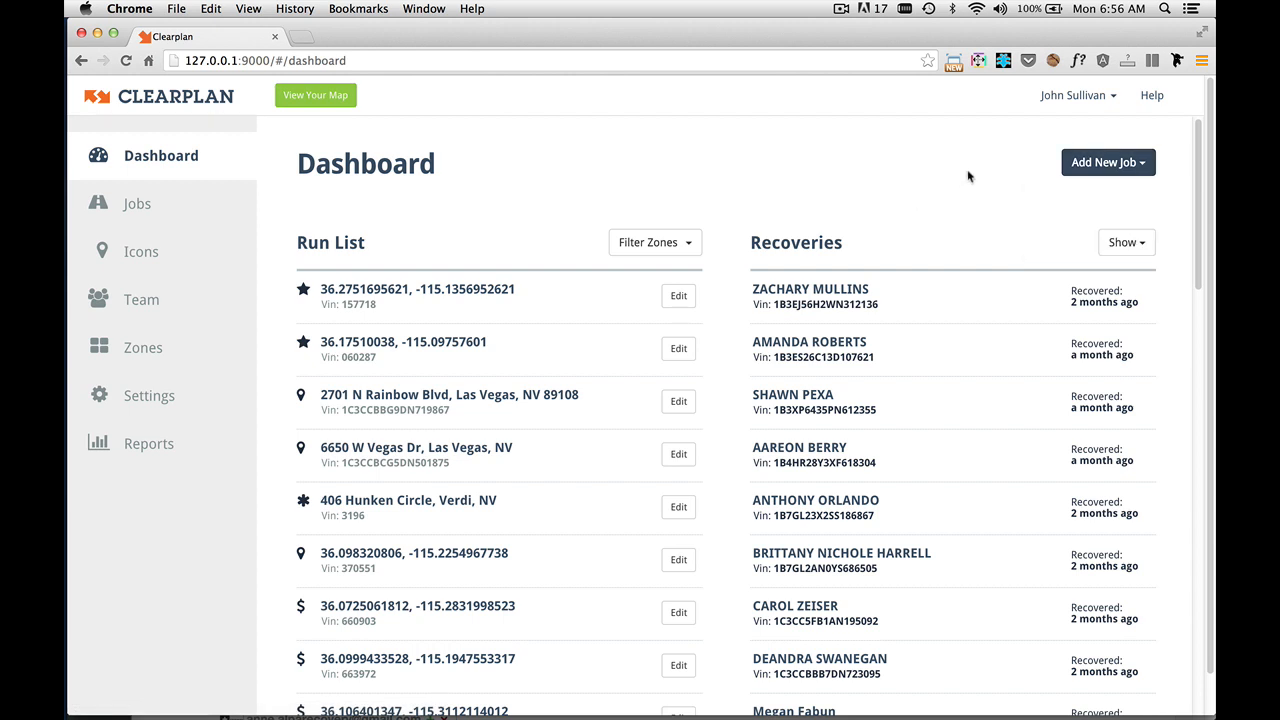
{"action": "mouse_move", "coordinate": [531, 181]}
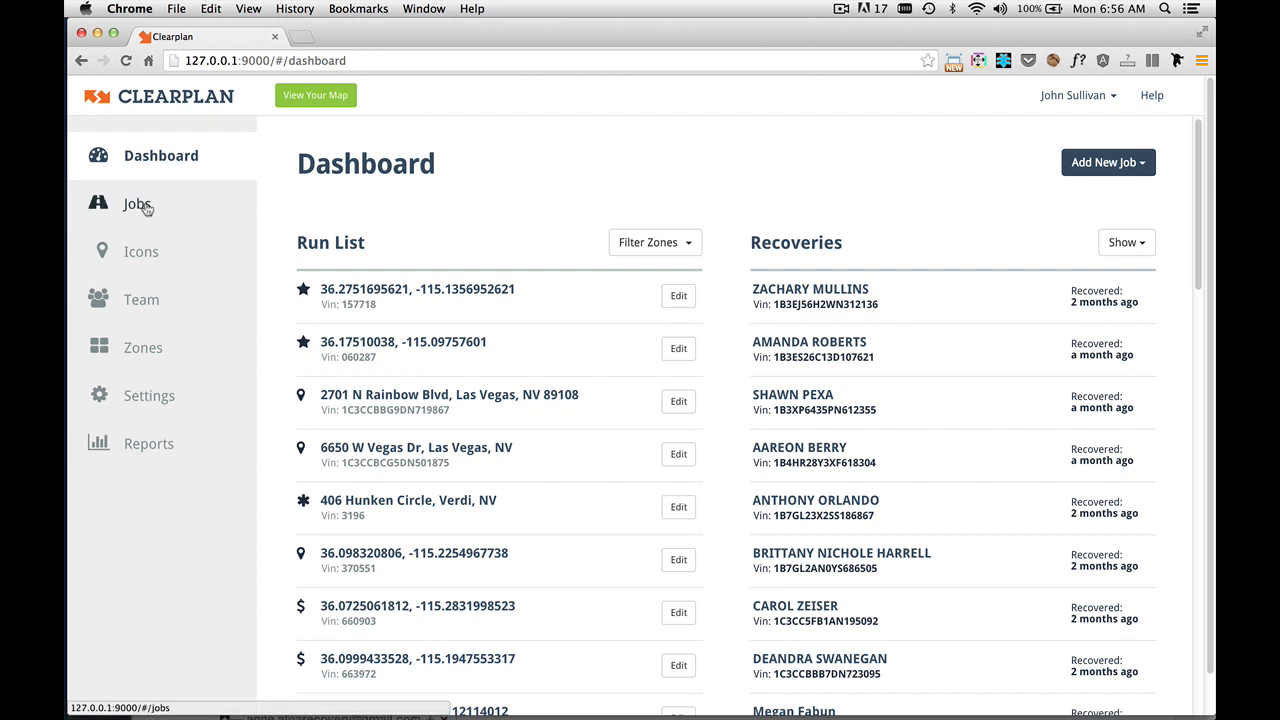
Step: From the Jobs page, start a blank Repossession job at Debtor Info
{"action": "left_click", "coordinate": [137, 203]}
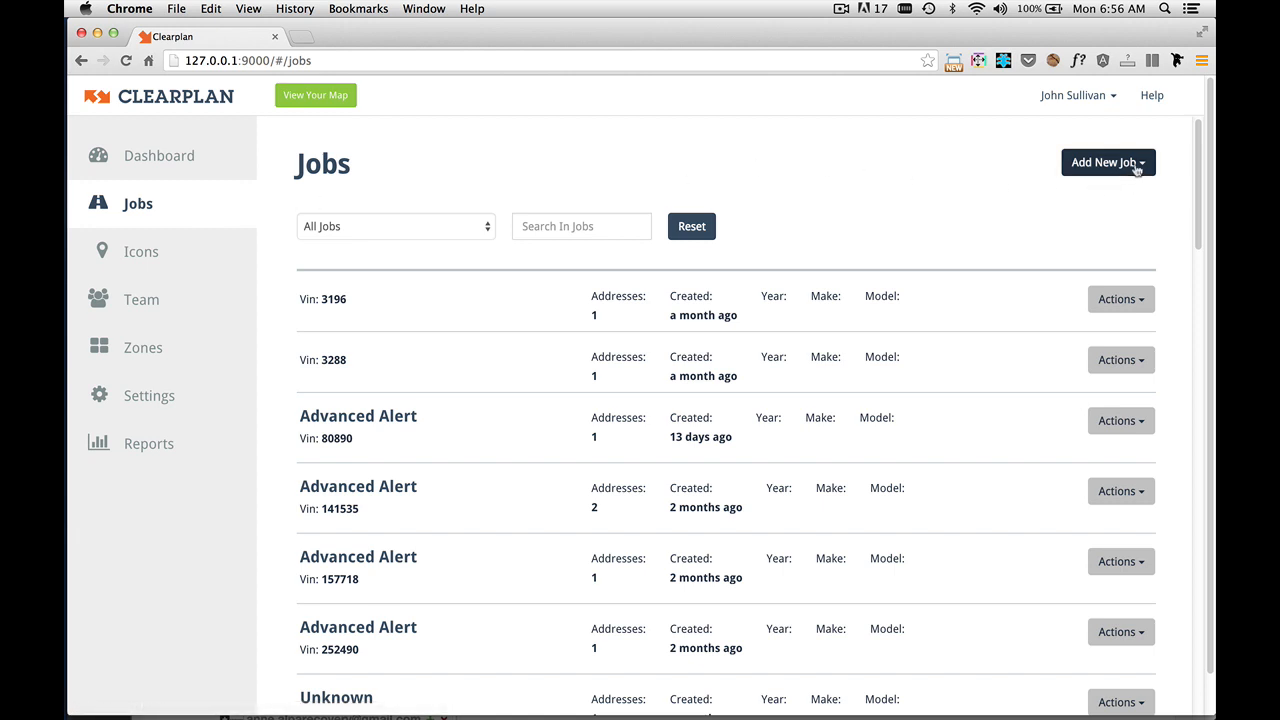
{"action": "left_click", "coordinate": [1108, 162]}
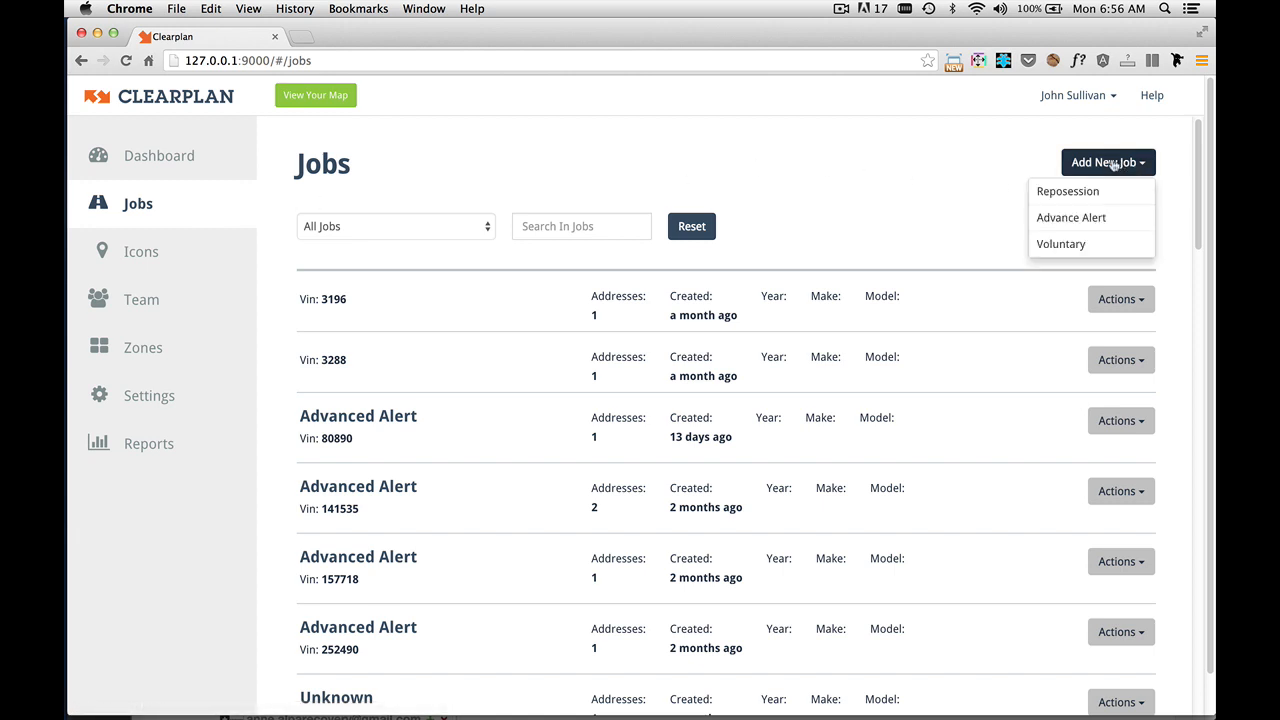
{"action": "left_click", "coordinate": [1068, 191]}
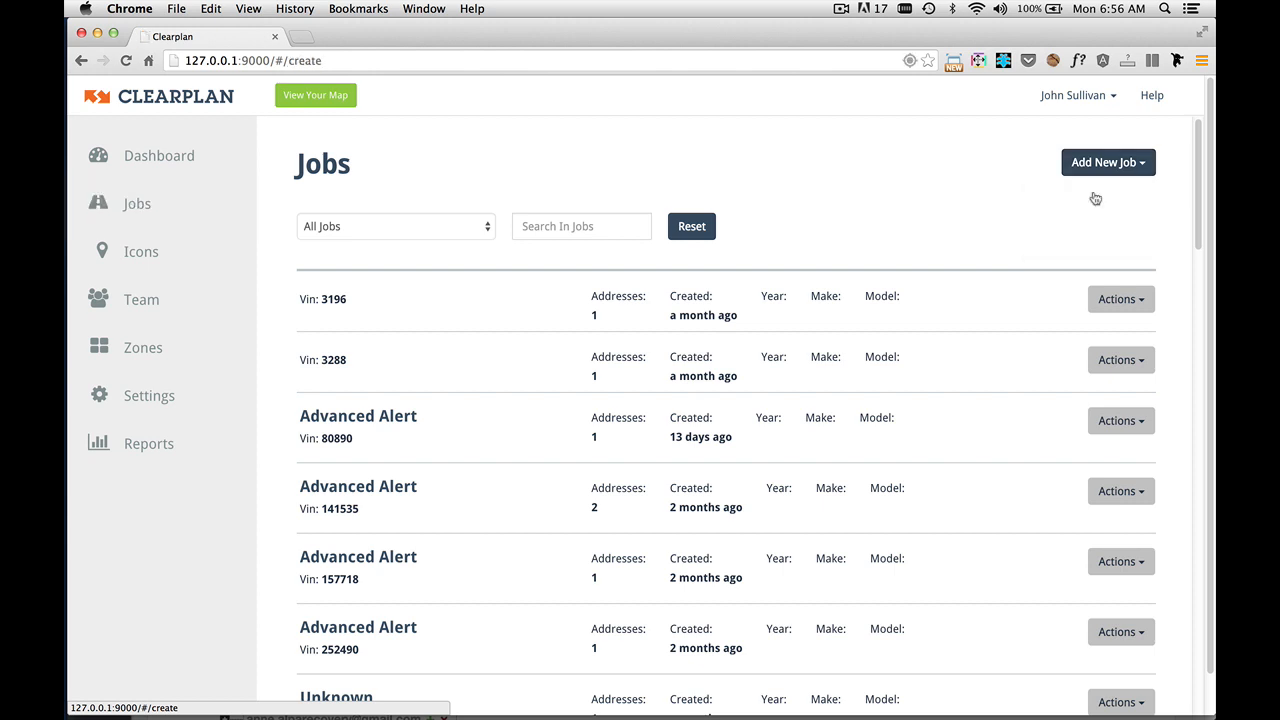
{"action": "left_click", "coordinate": [1106, 162]}
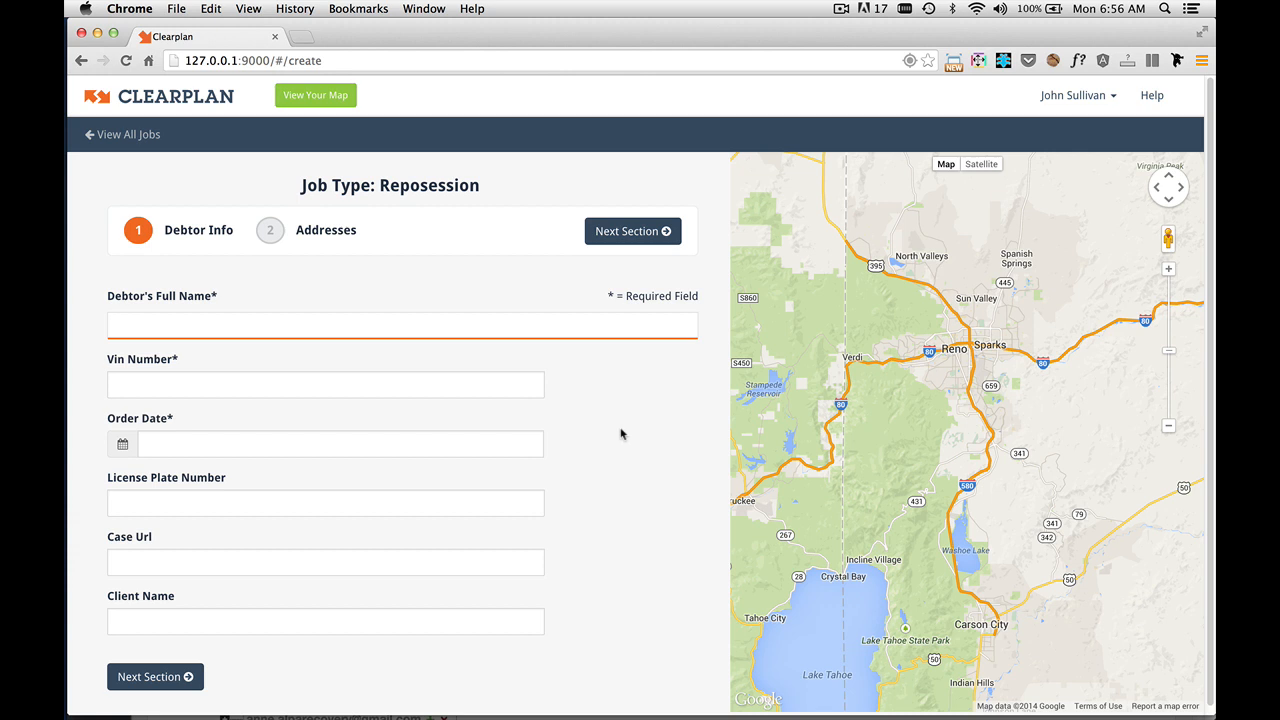
{"action": "type", "text": "John S"}
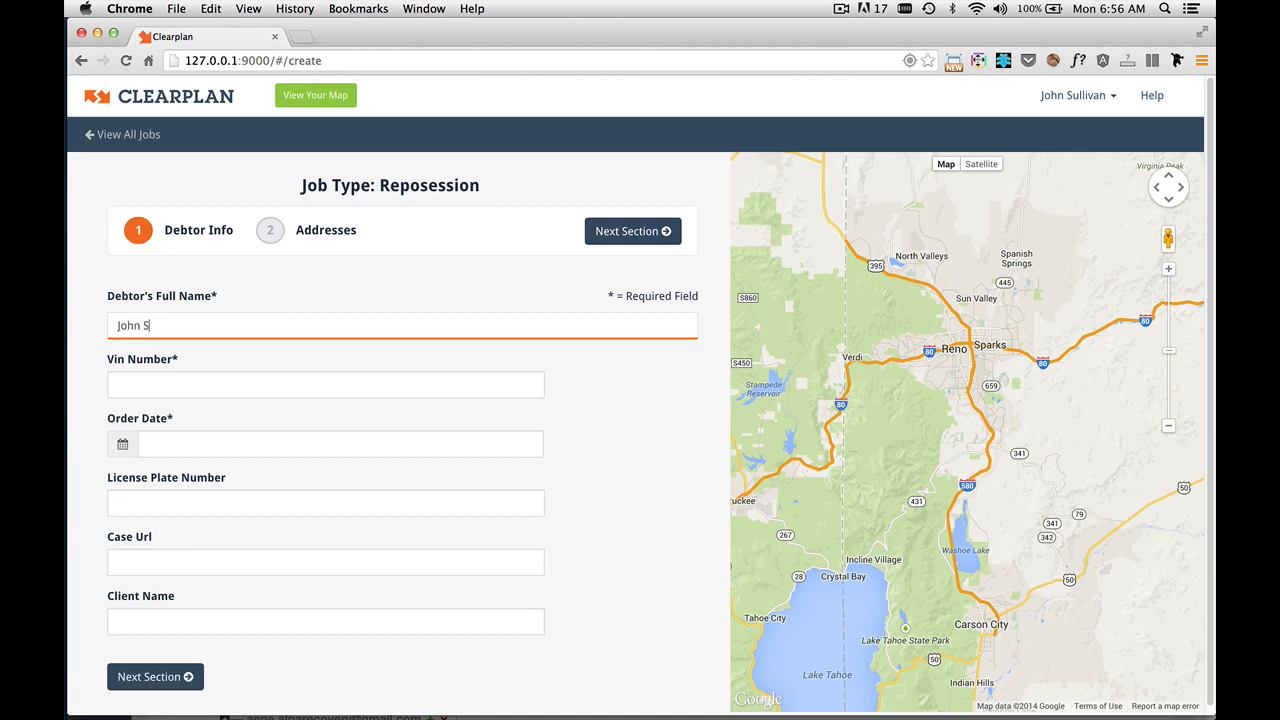
{"action": "type", "text": "ullivan"}
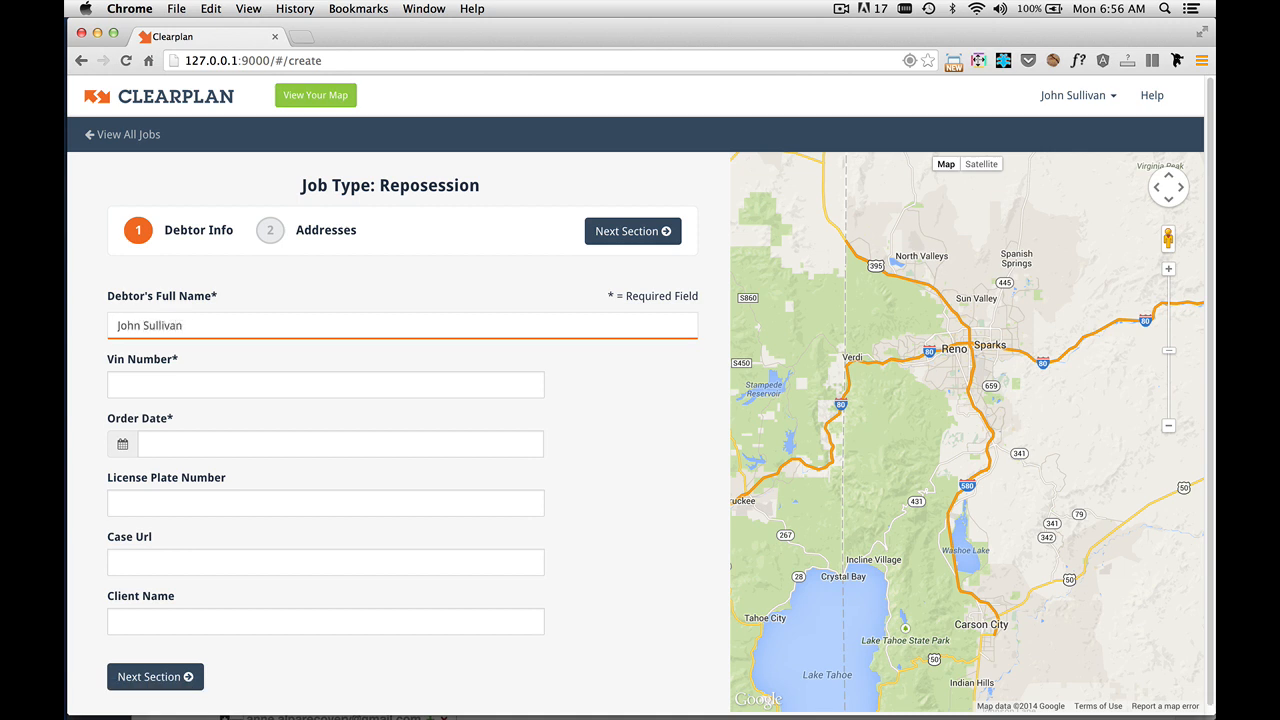
{"action": "left_click", "coordinate": [325, 384]}
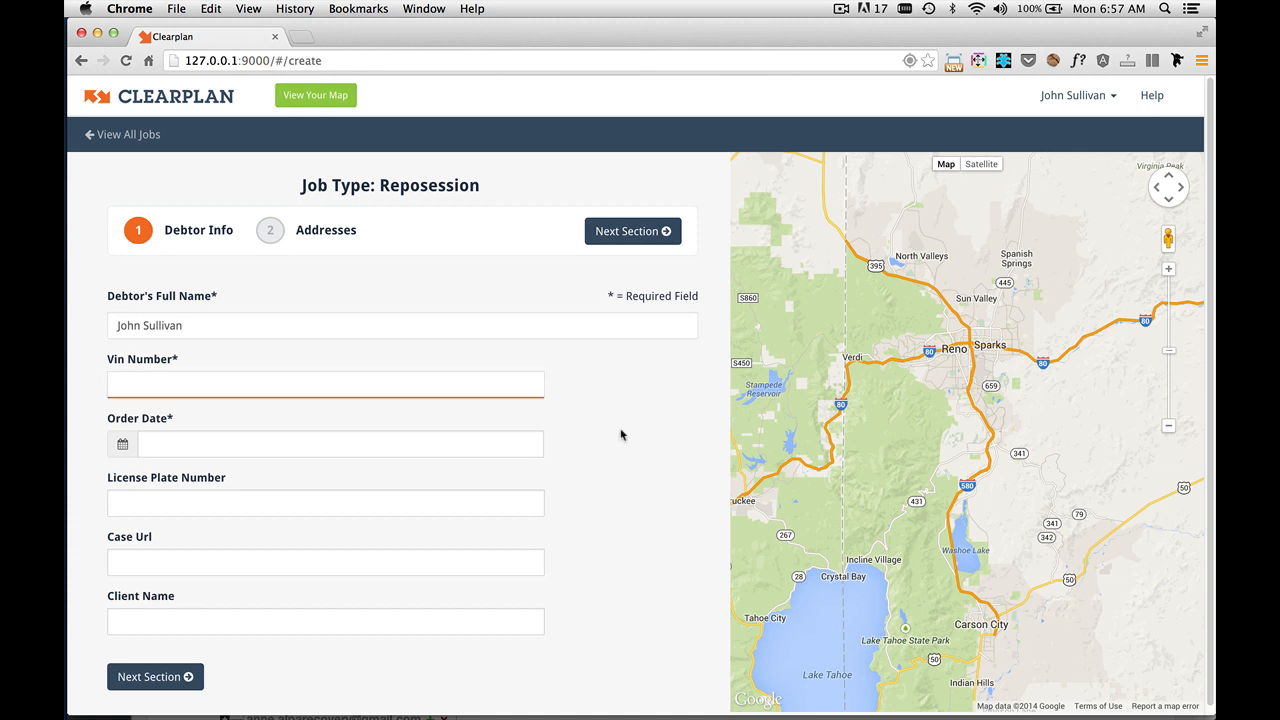
{"action": "type", "text": "1HGEG8557SL022455"}
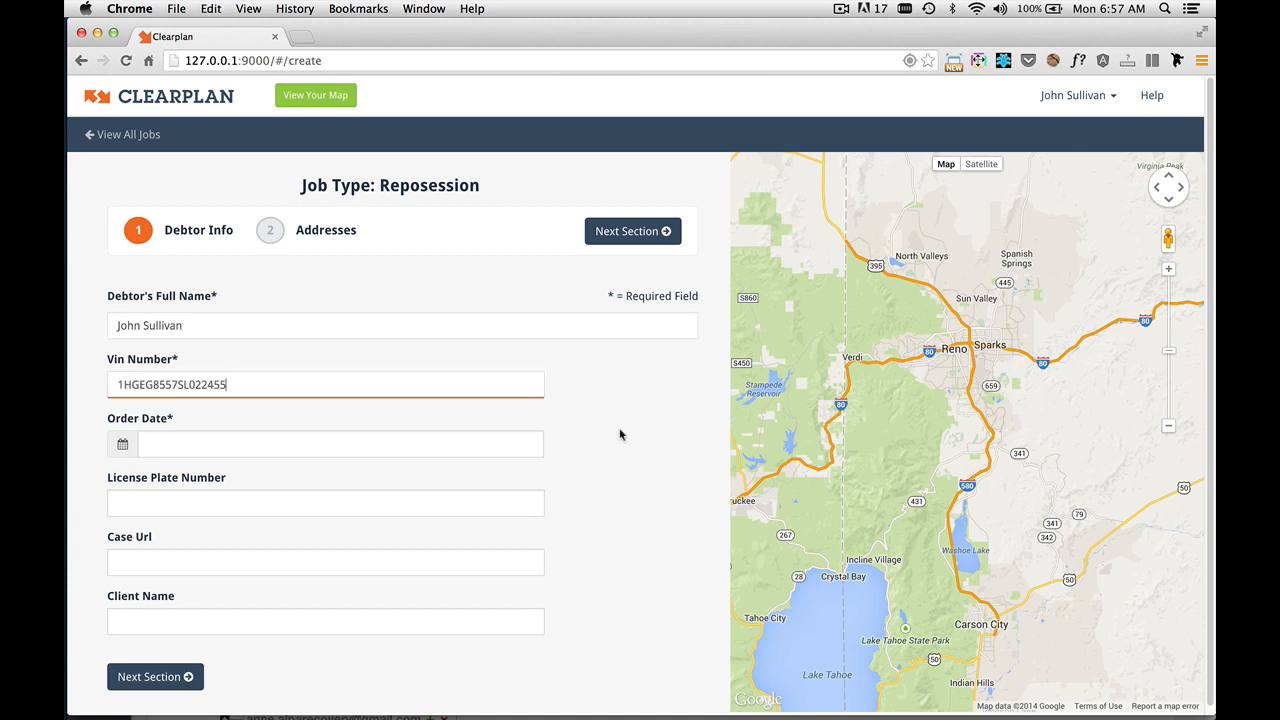
{"action": "type", "text": "1HGEG8557SL022455"}
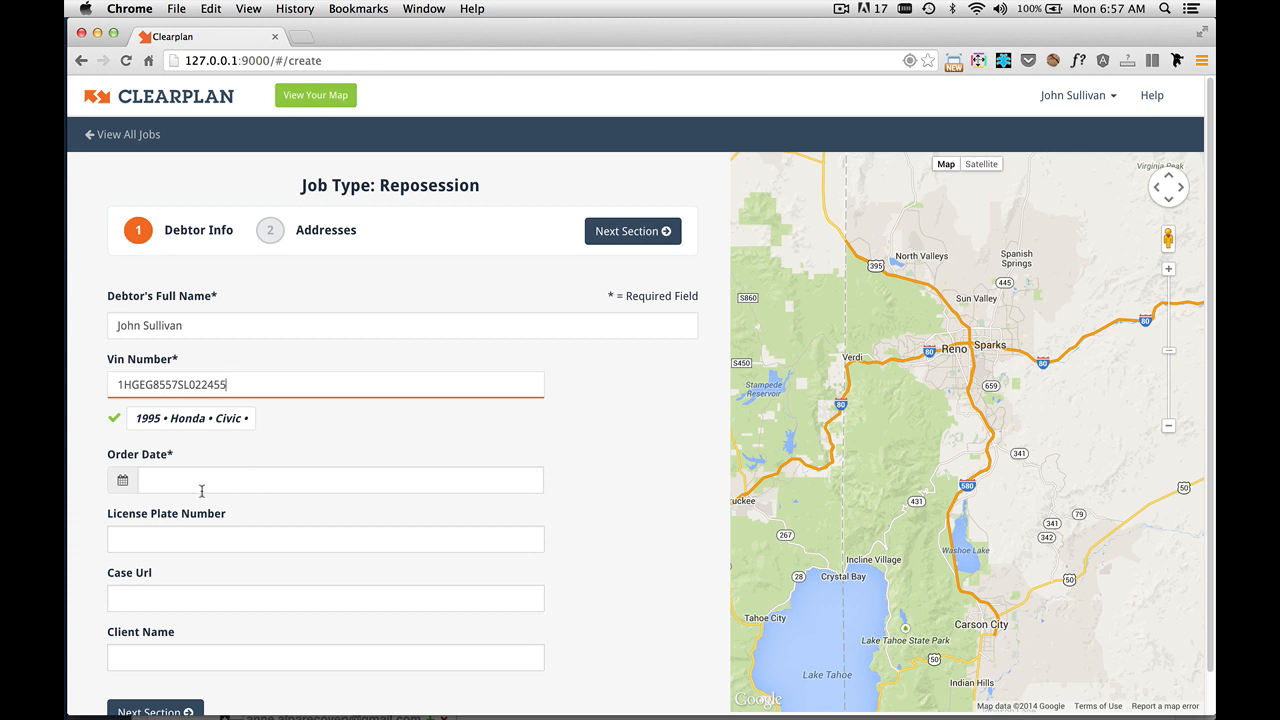
{"action": "left_click", "coordinate": [325, 480]}
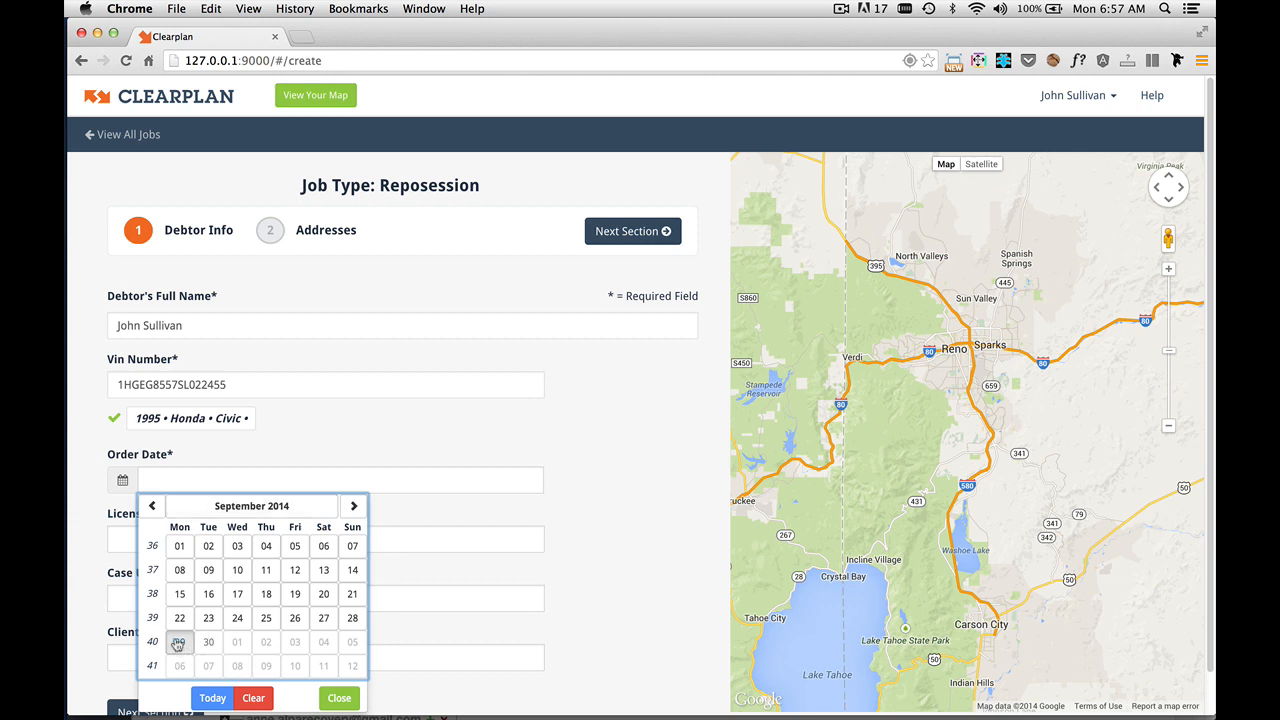
{"action": "left_click", "coordinate": [179, 641]}
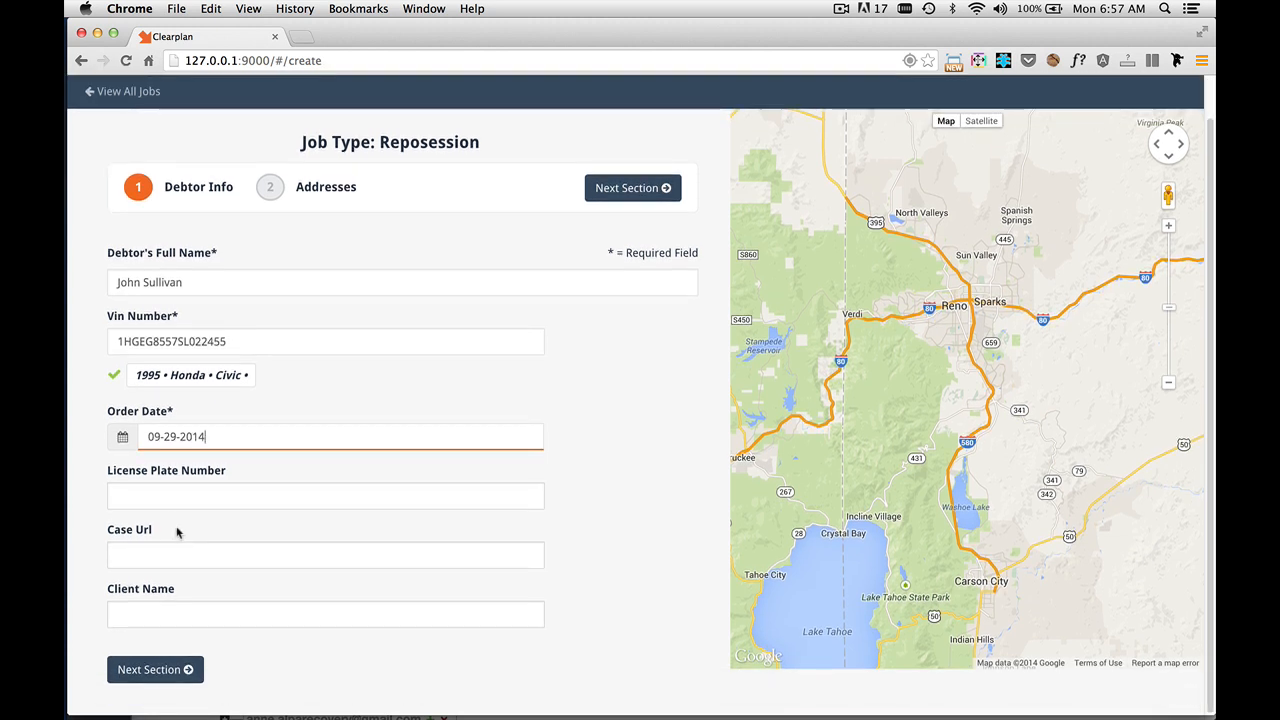
{"action": "left_click", "coordinate": [325, 496]}
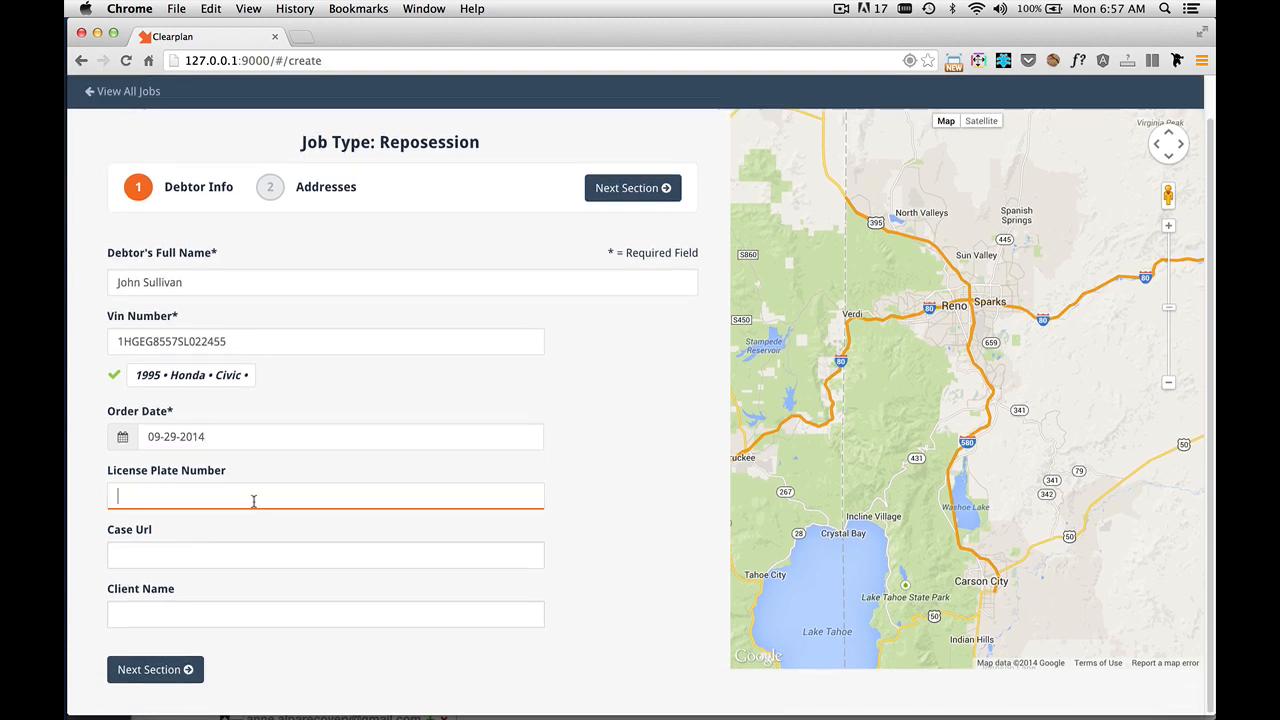
{"action": "type", "text": "ORT"}
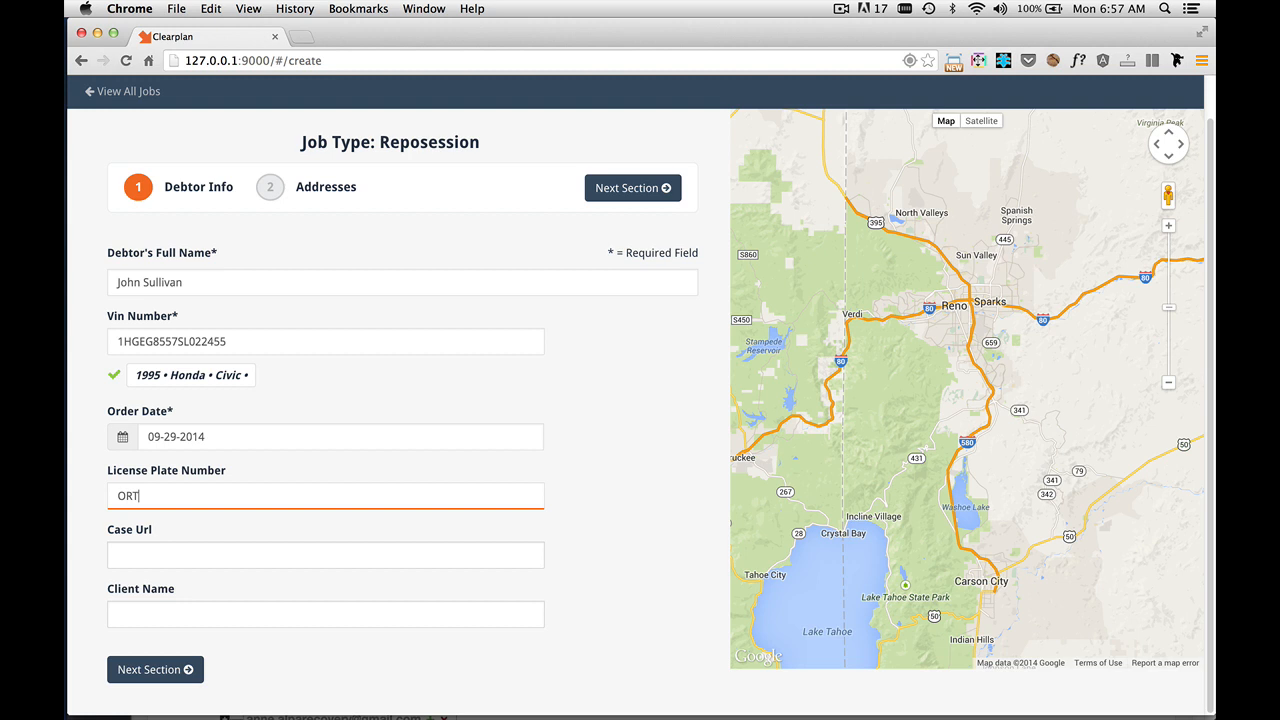
{"action": "type", "text": "214"}
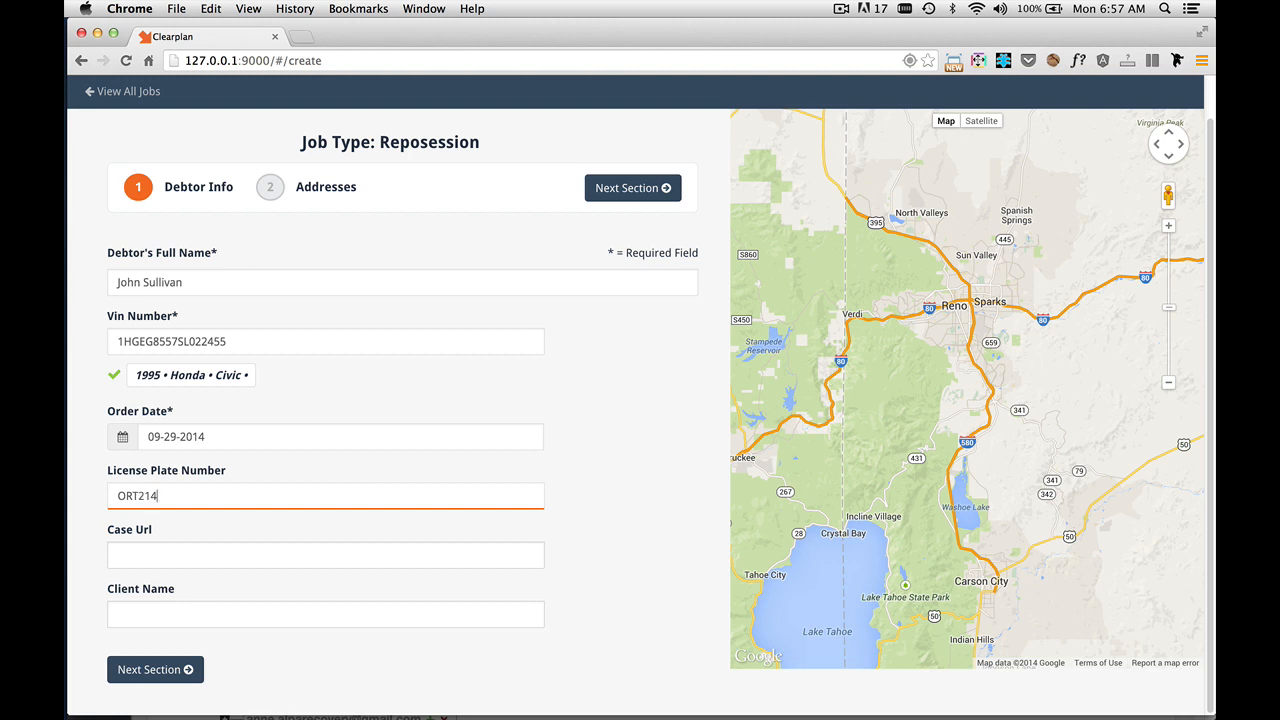
Step: Enter Wells Fargo as the client name
{"action": "left_click", "coordinate": [325, 555]}
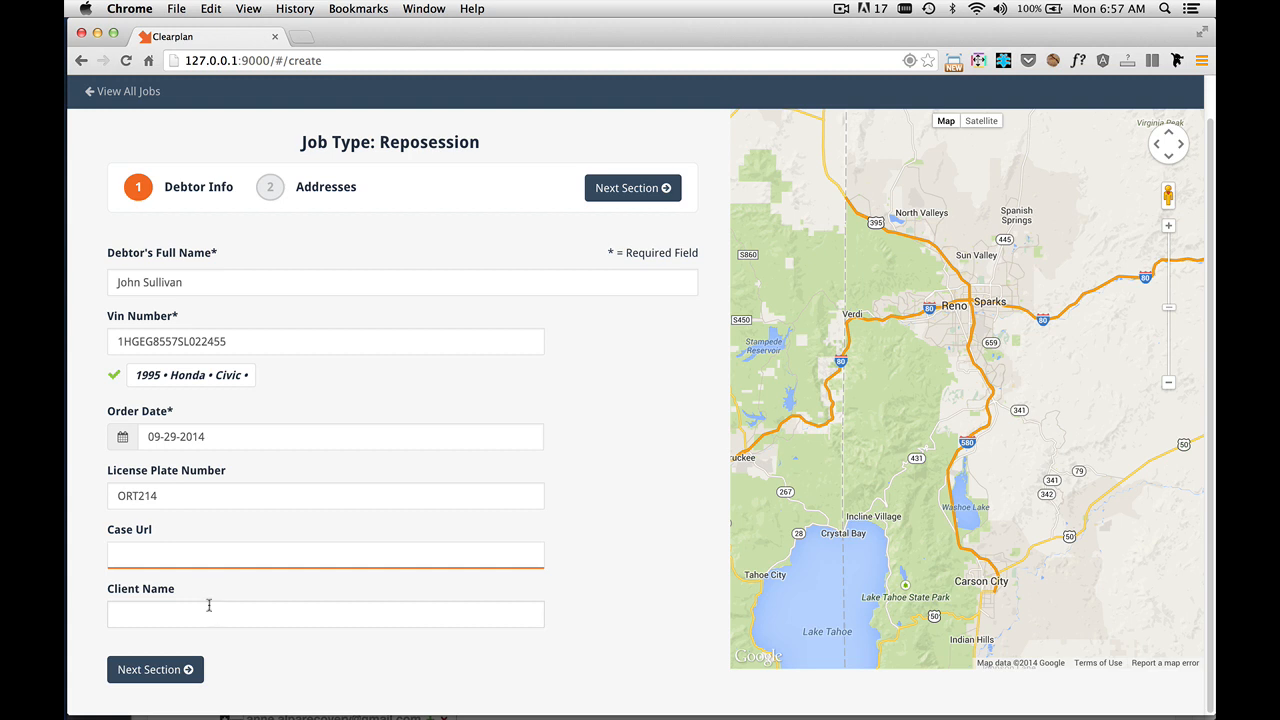
{"action": "left_click", "coordinate": [325, 614]}
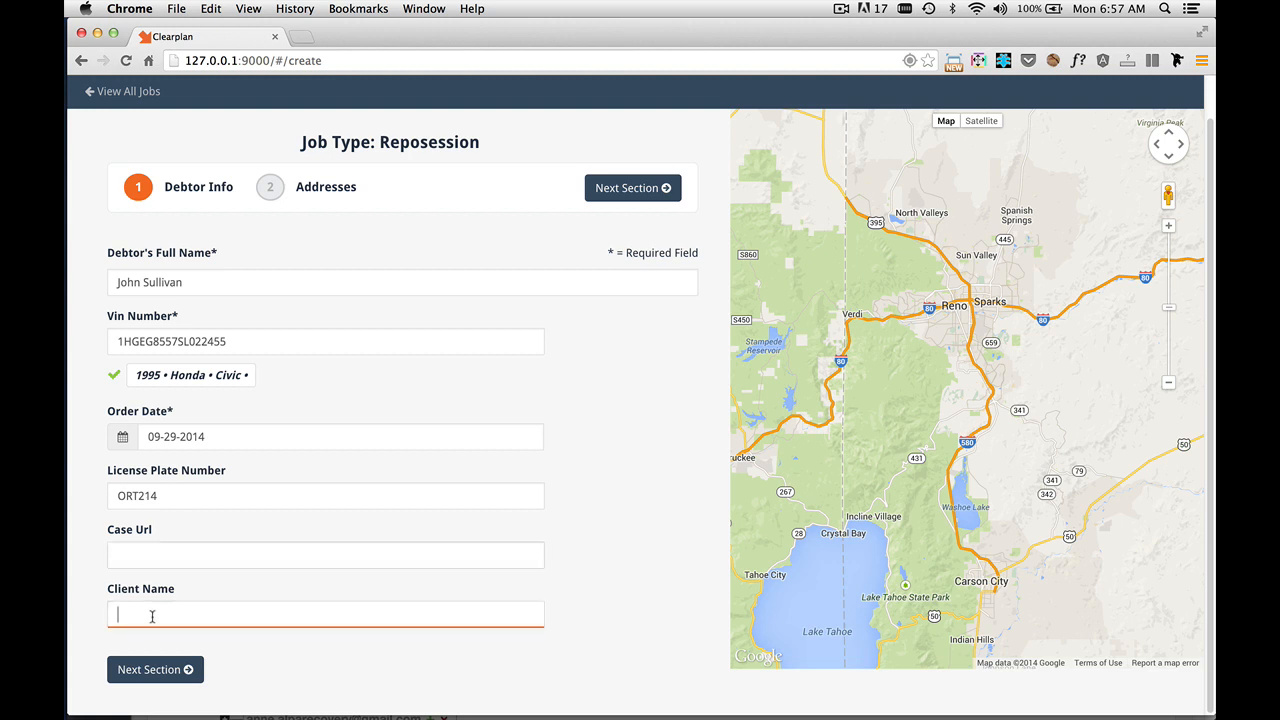
{"action": "type", "text": "W"}
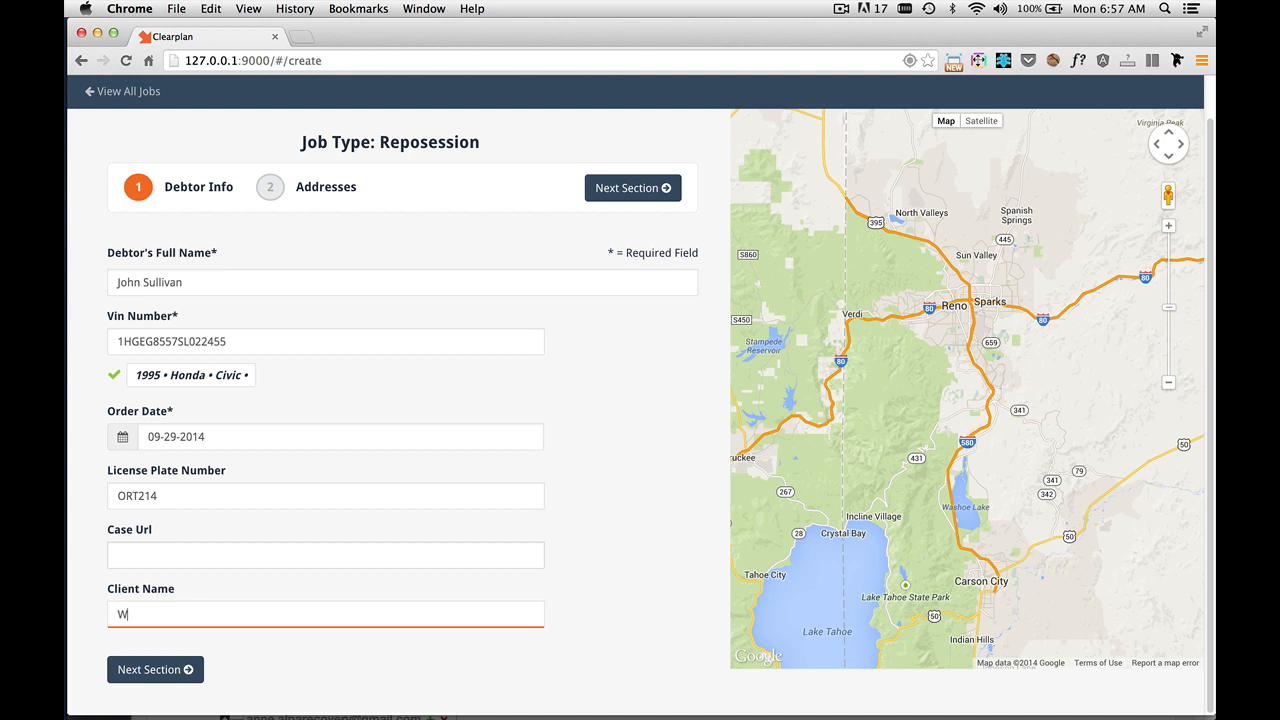
{"action": "type", "text": "ells Fa"}
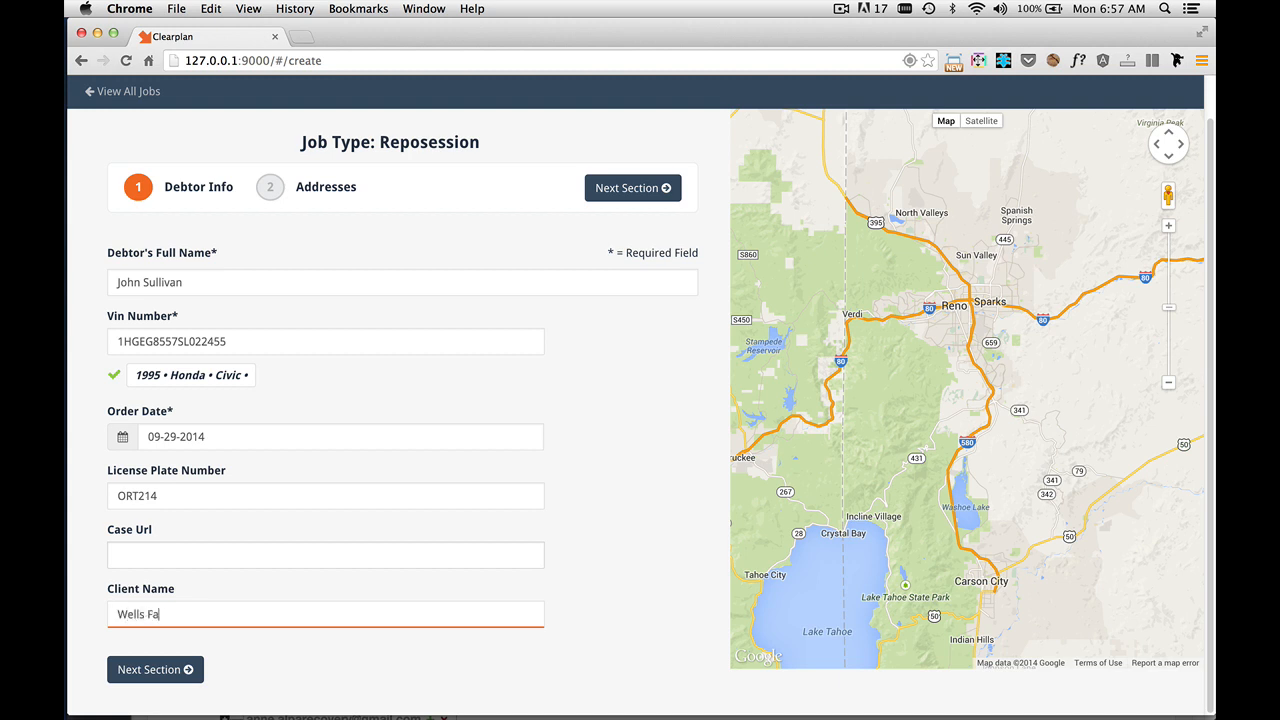
{"action": "type", "text": "rgo"}
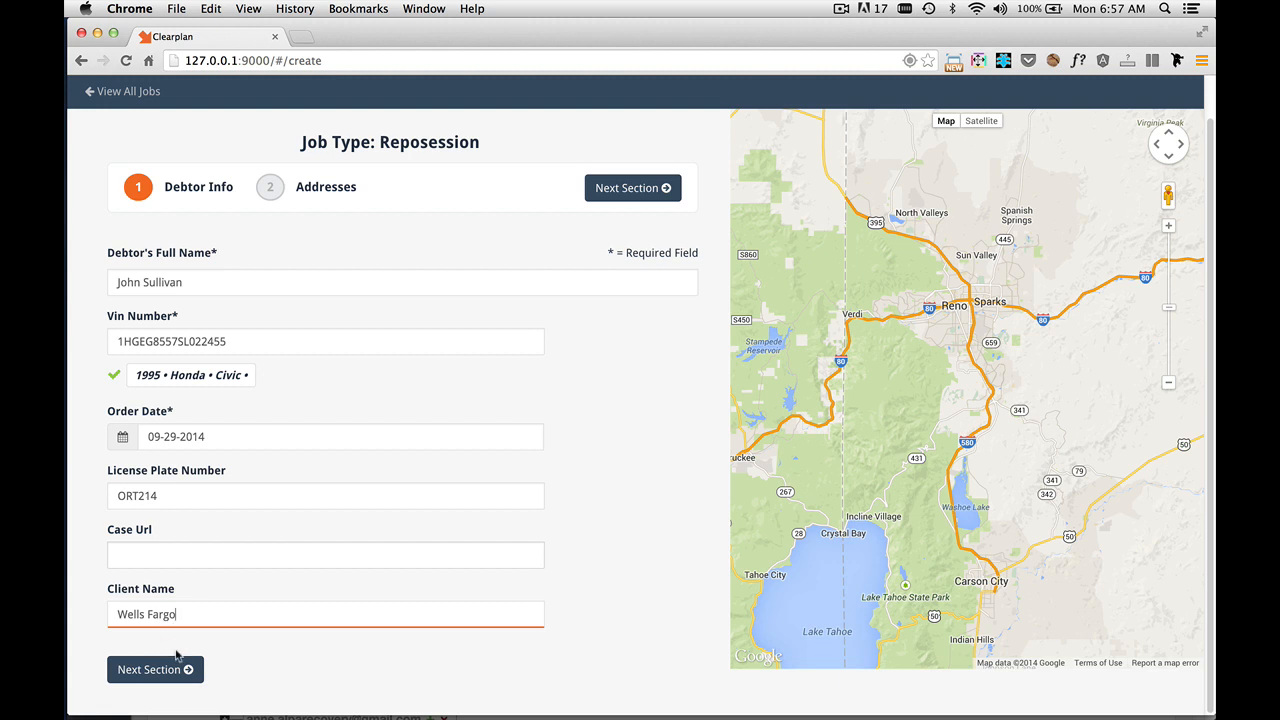
{"action": "mouse_move", "coordinate": [199, 614]}
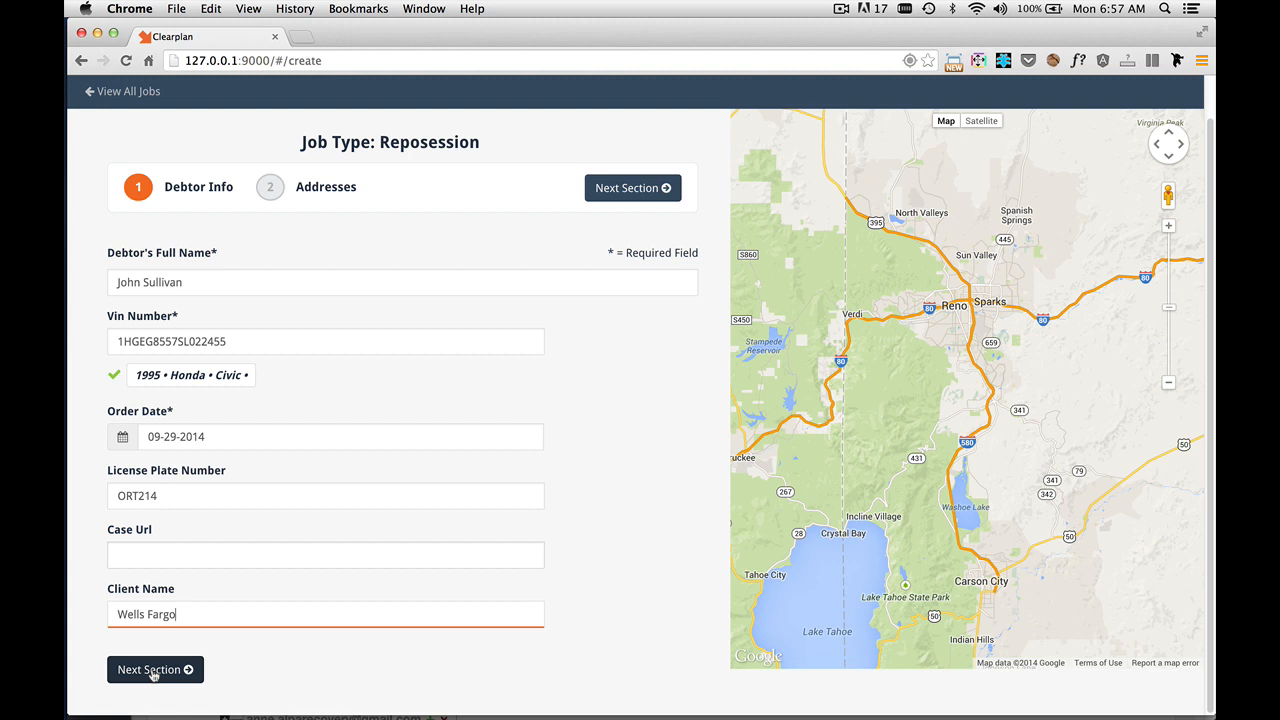
Step: Advance to the Addresses section and set the first address type to Home
{"action": "left_click", "coordinate": [154, 669]}
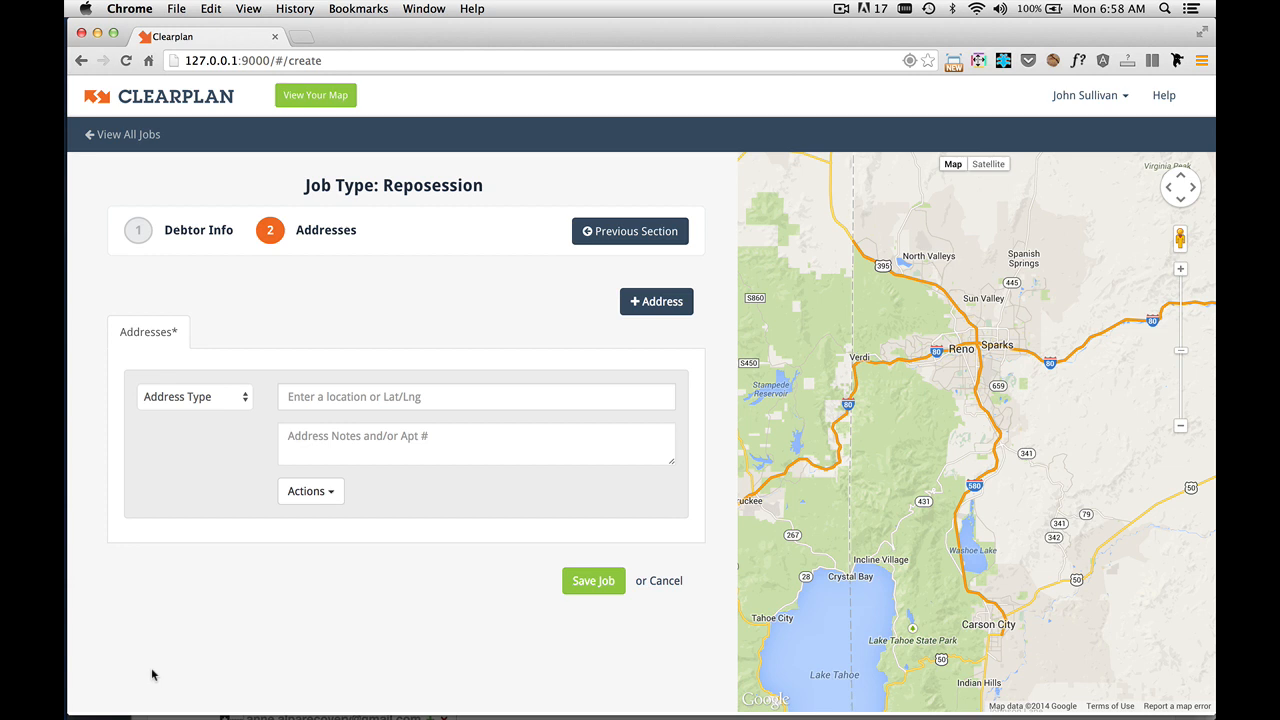
{"action": "mouse_move", "coordinate": [258, 406]}
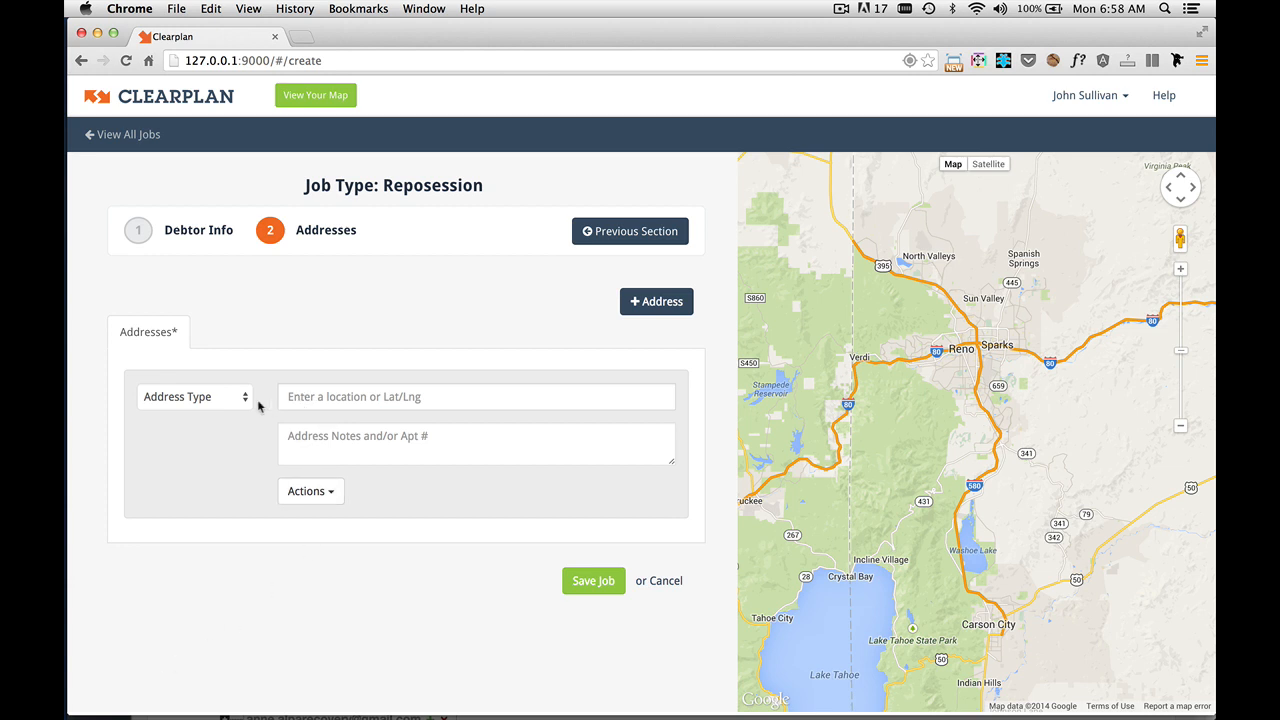
{"action": "left_click", "coordinate": [195, 396]}
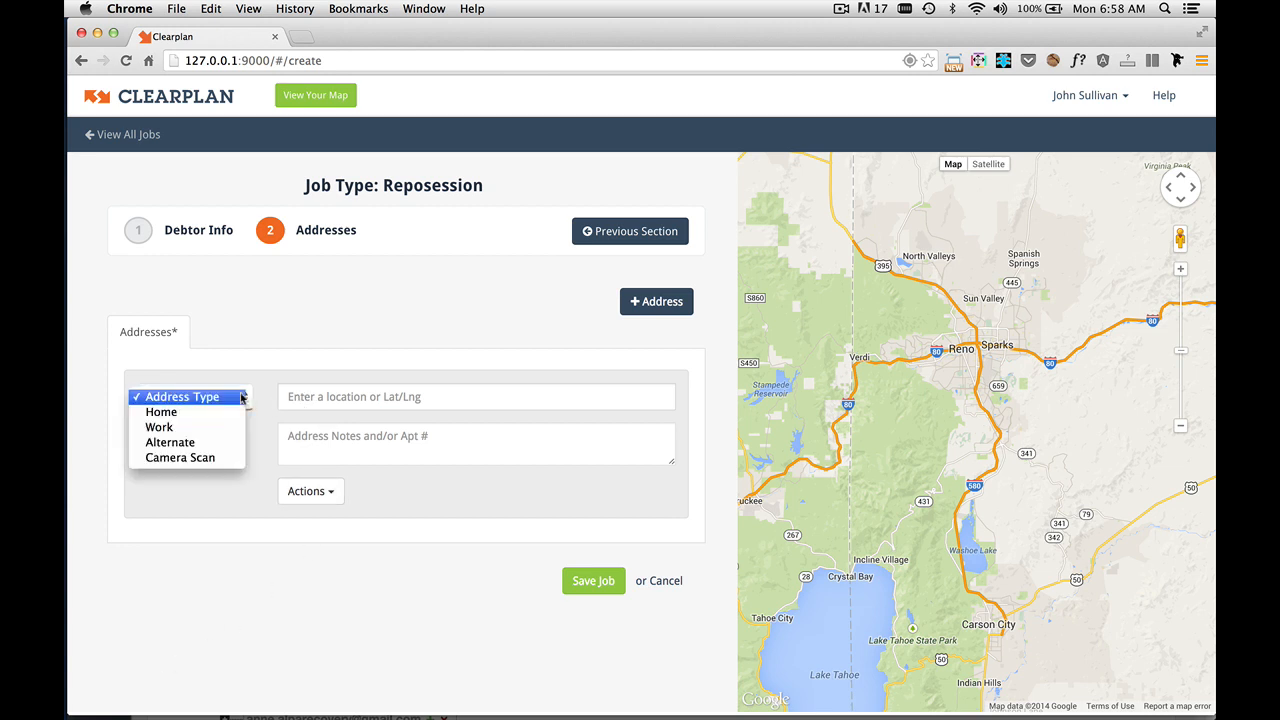
{"action": "left_click", "coordinate": [160, 412]}
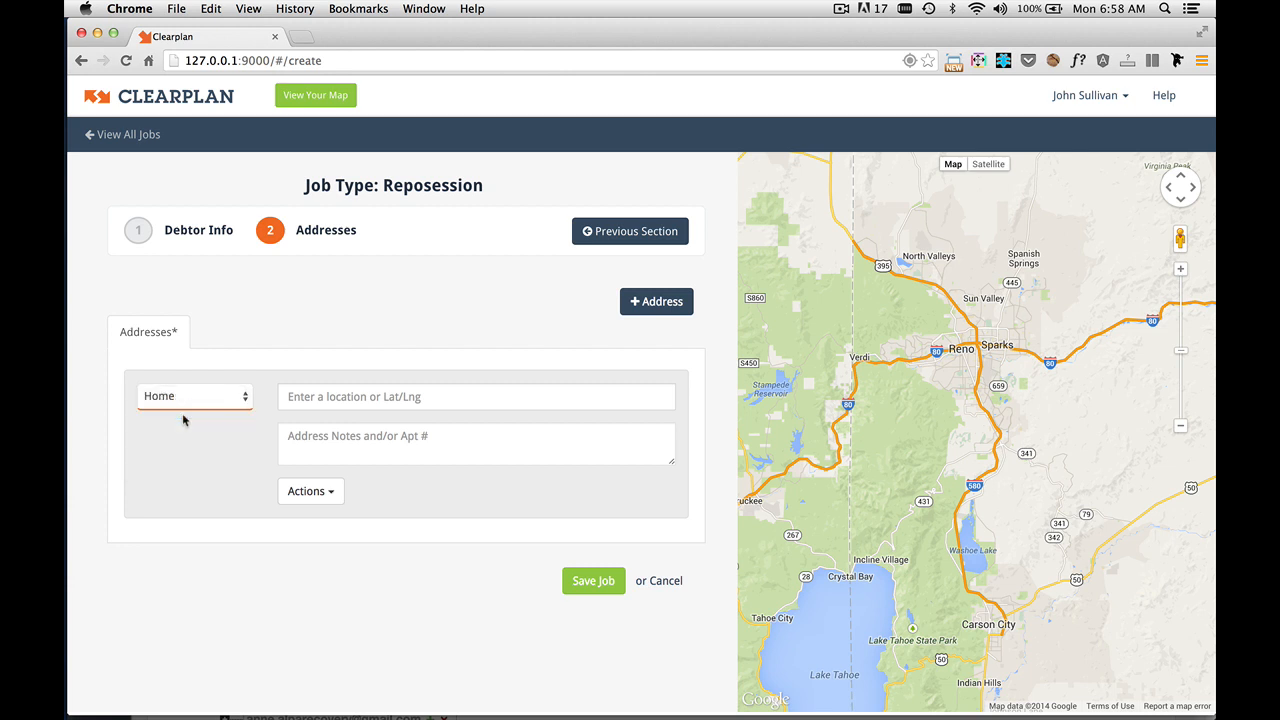
{"action": "left_click", "coordinate": [477, 396]}
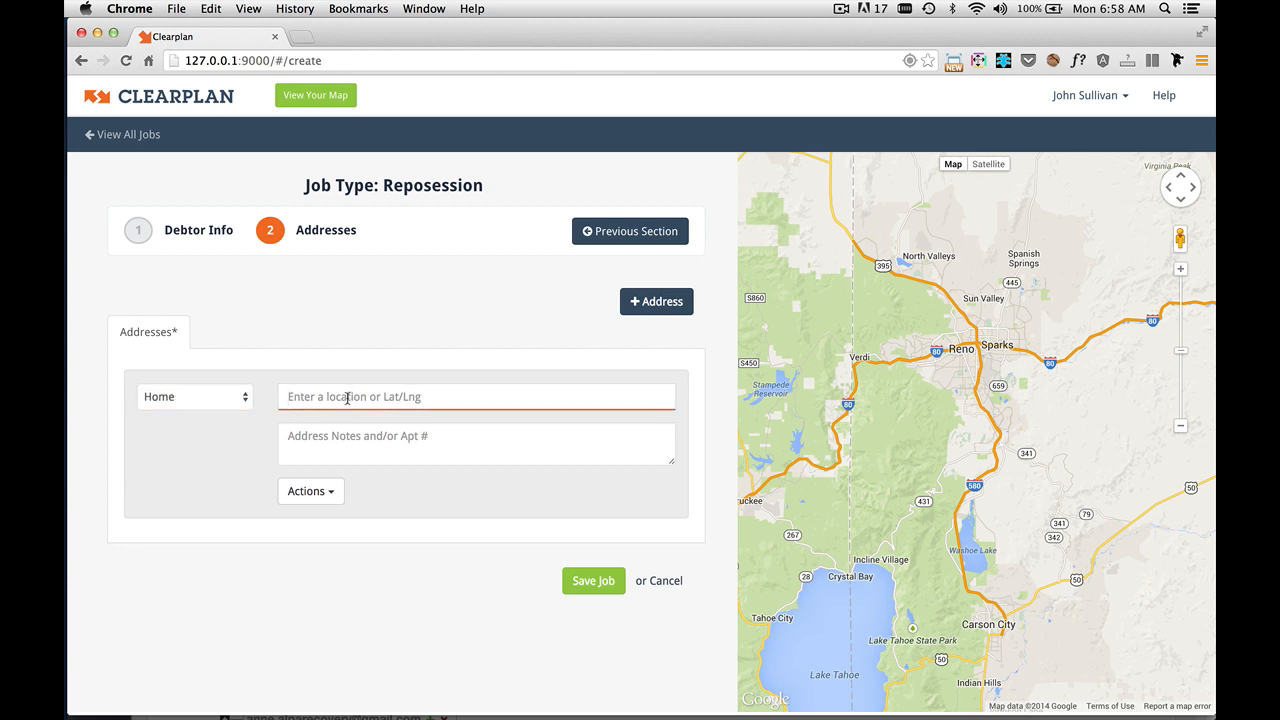
{"action": "type", "text": "9990"}
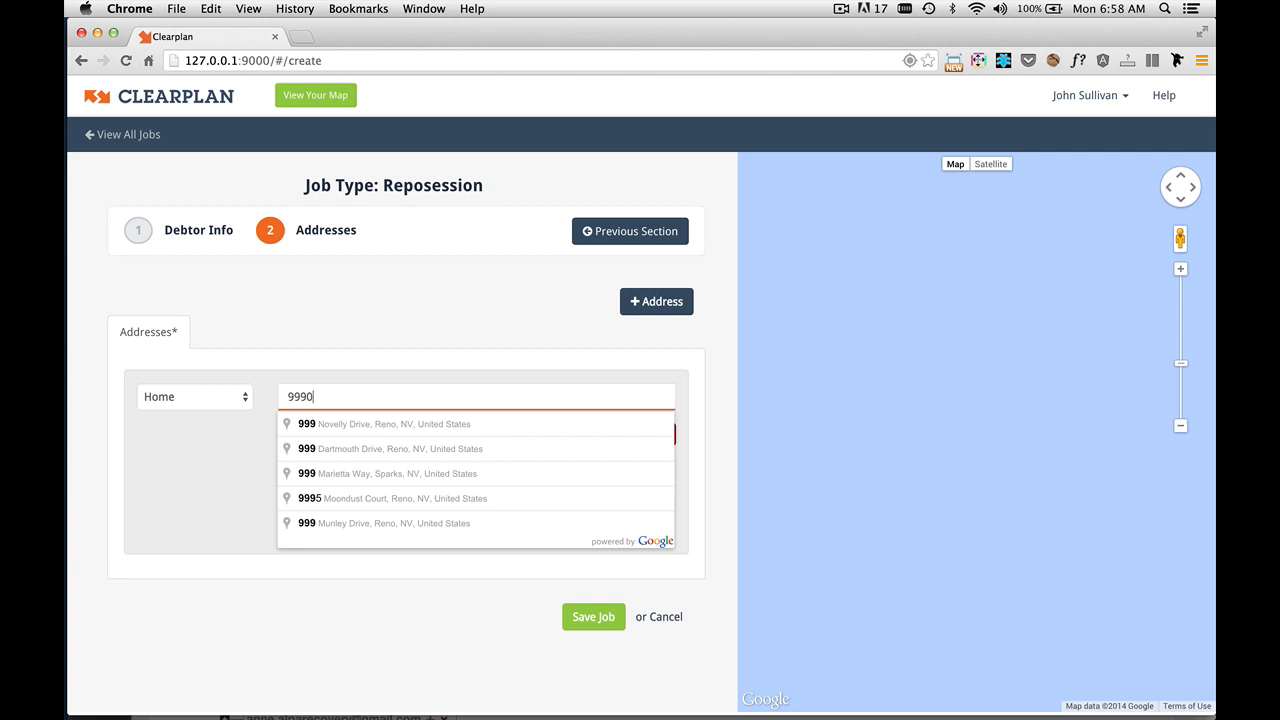
{"action": "type", "text": "burghley Lane, Reno, NV, United States"}
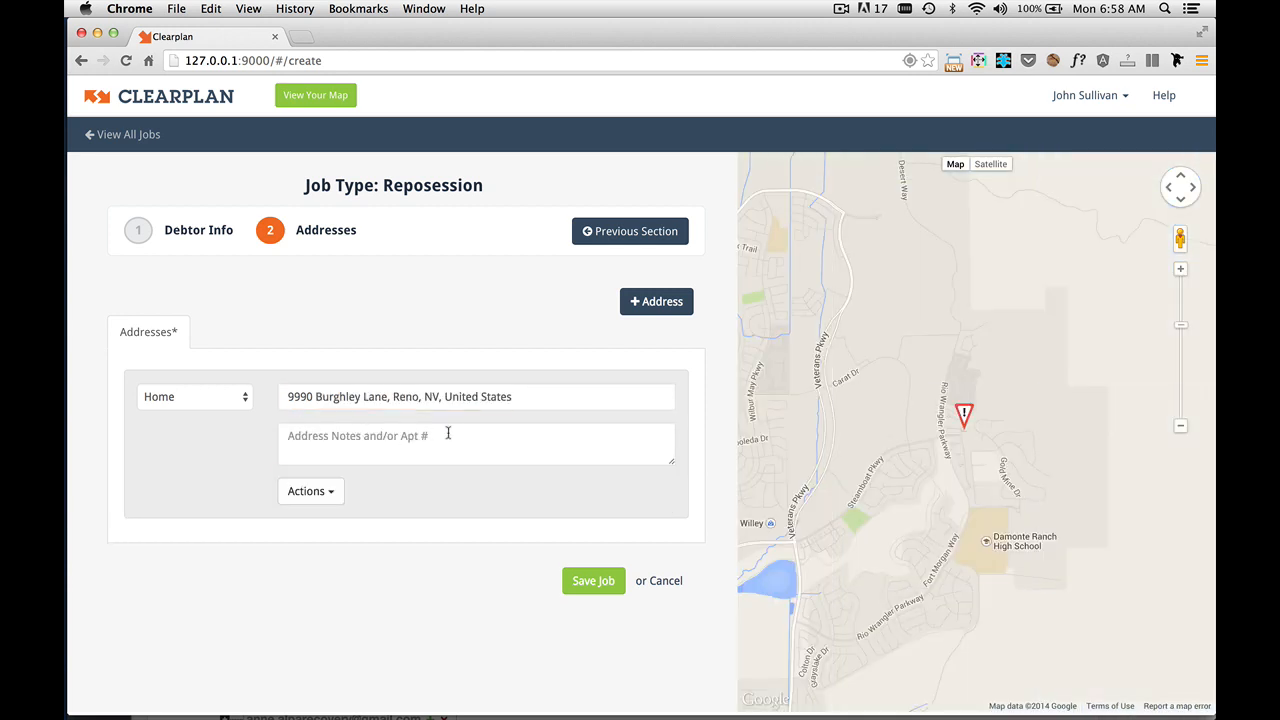
{"action": "left_click", "coordinate": [477, 443]}
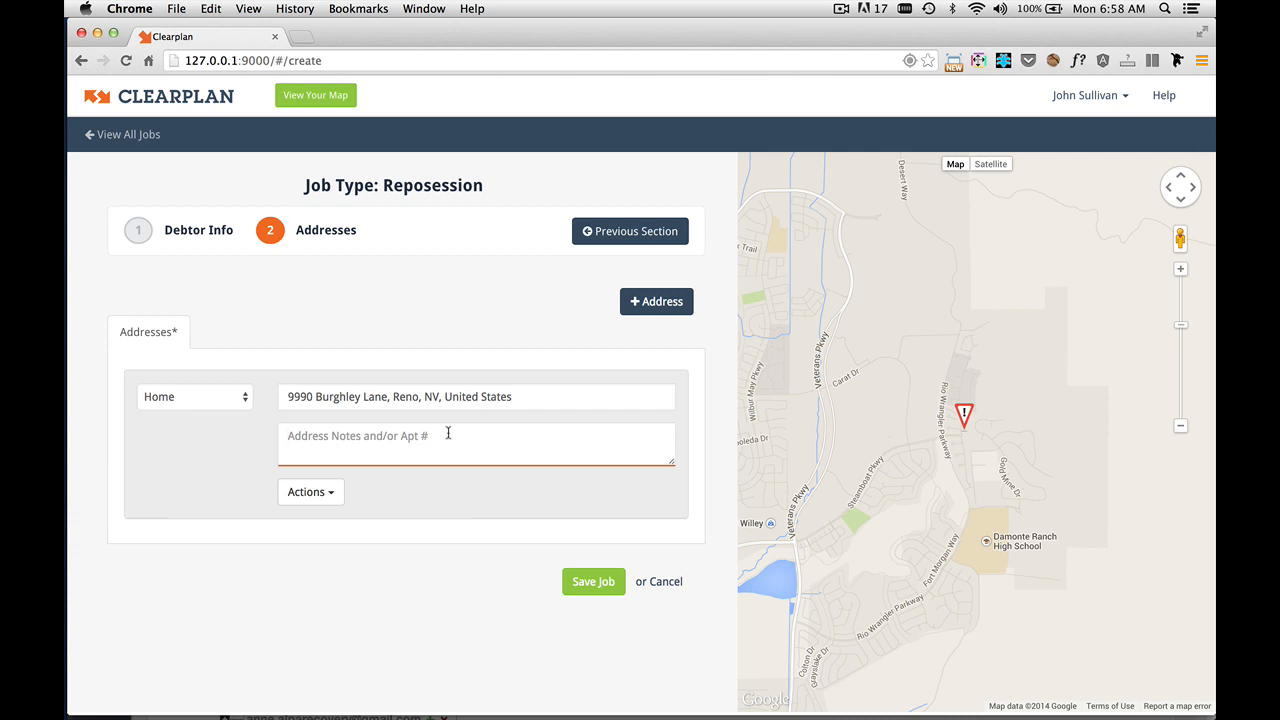
{"action": "type", "text": "Some note."}
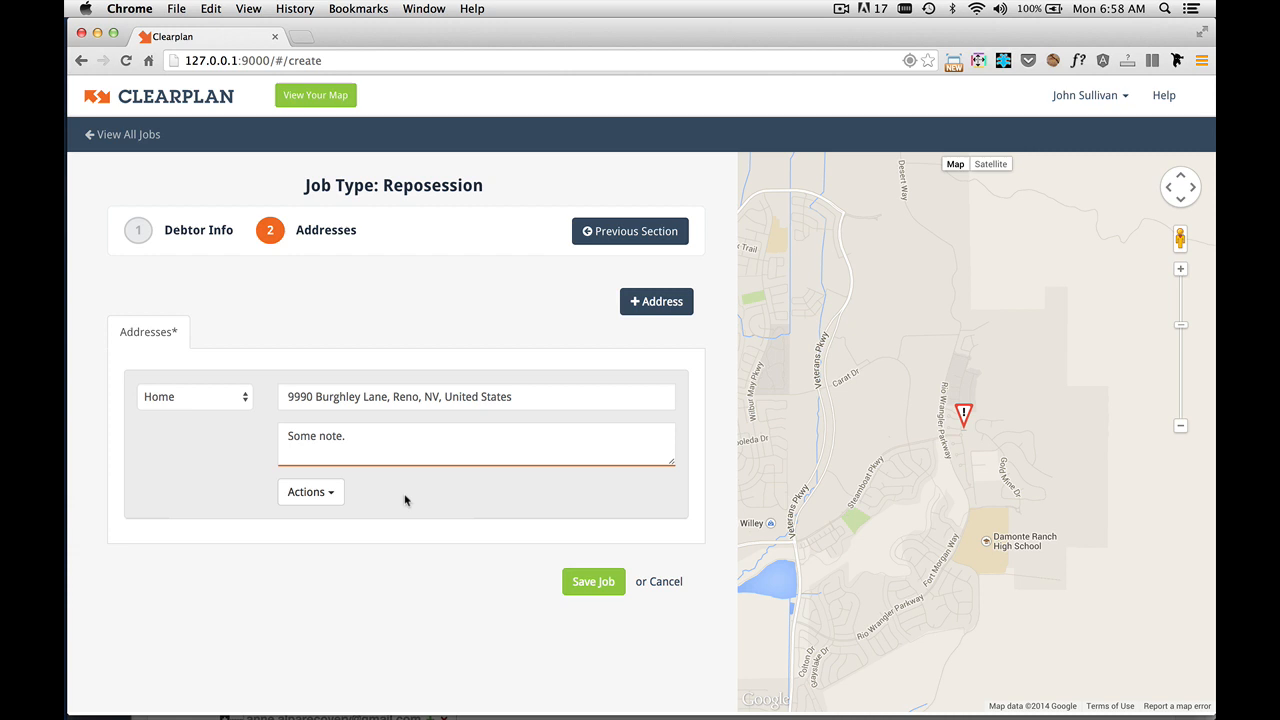
{"action": "left_click", "coordinate": [310, 491]}
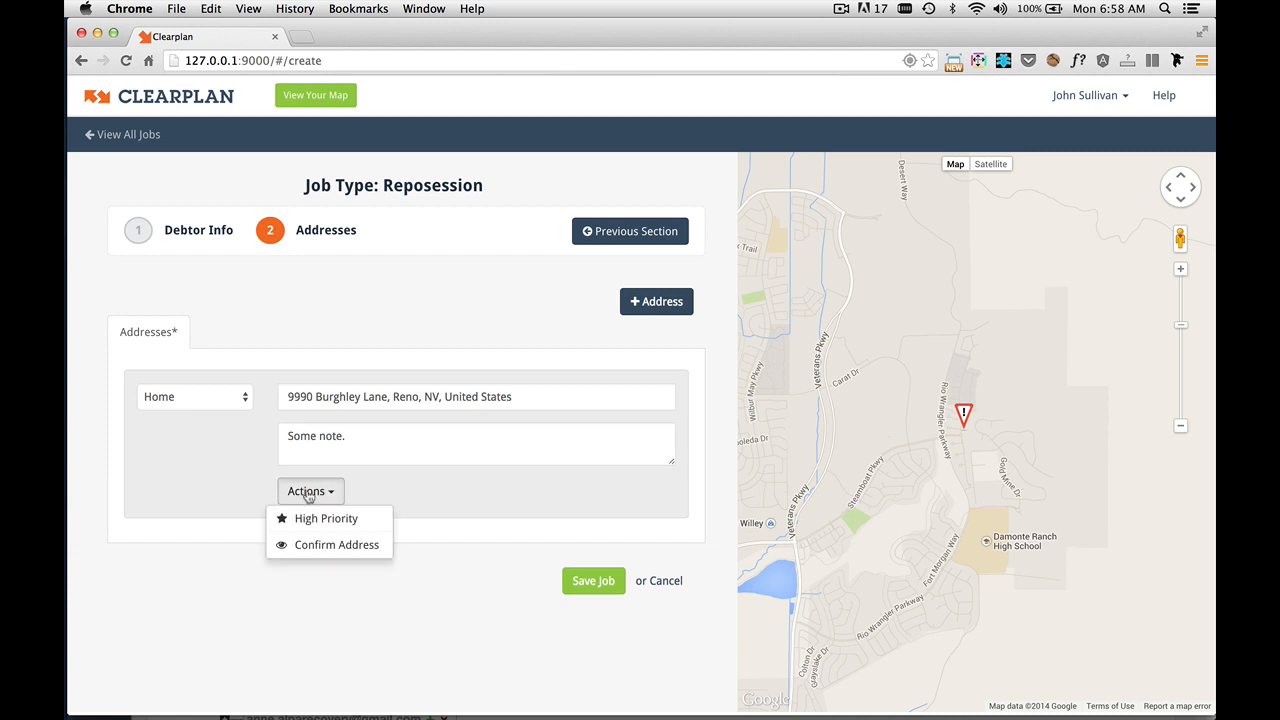
{"action": "mouse_move", "coordinate": [328, 518]}
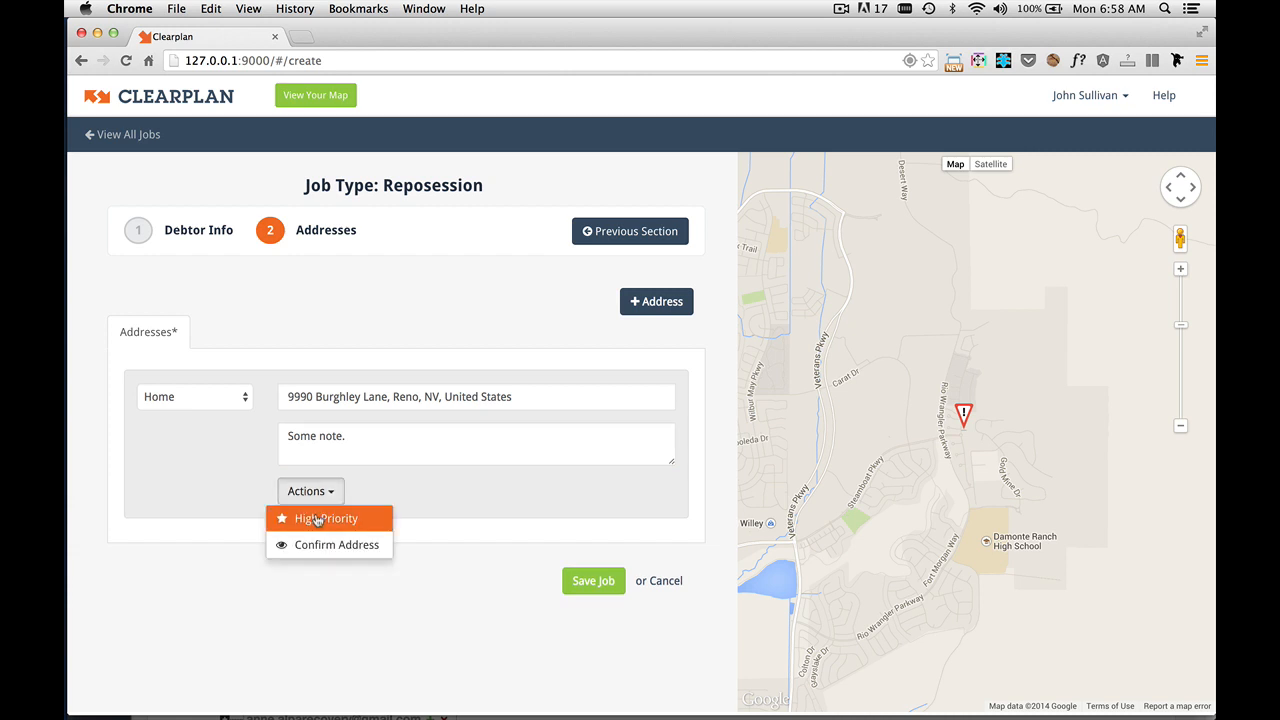
{"action": "mouse_move", "coordinate": [337, 544]}
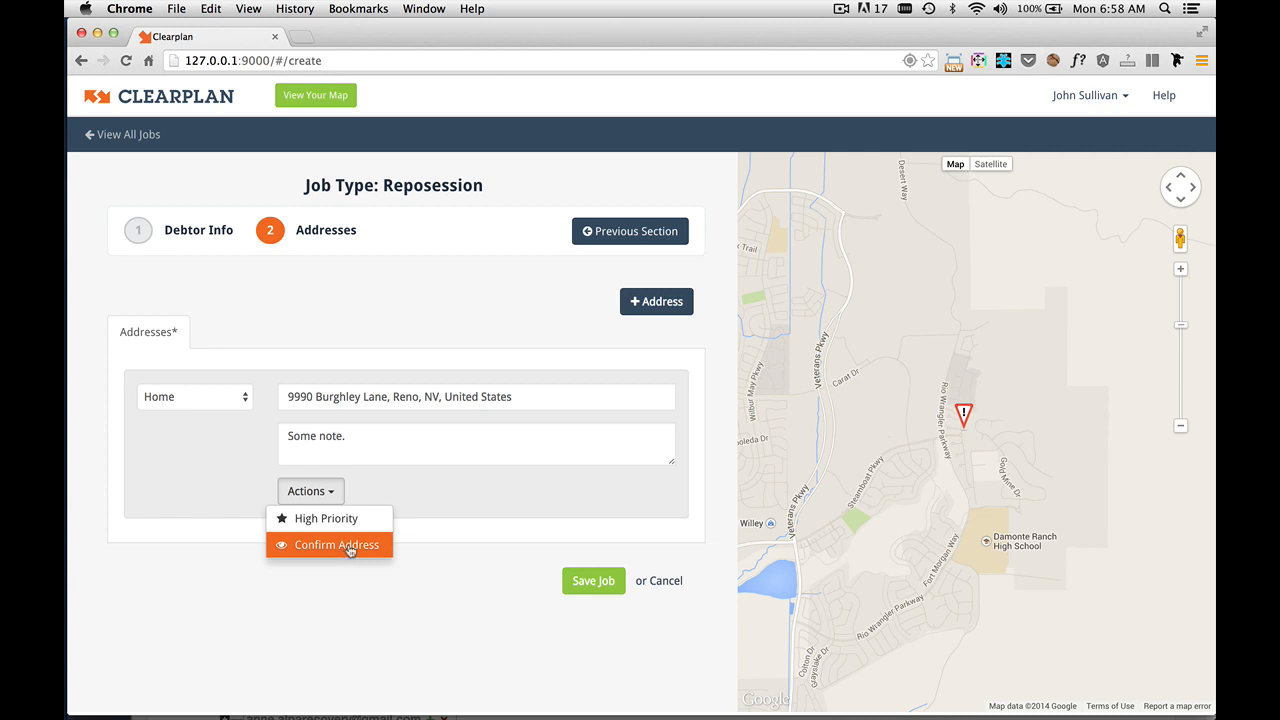
{"action": "mouse_move", "coordinate": [382, 557]}
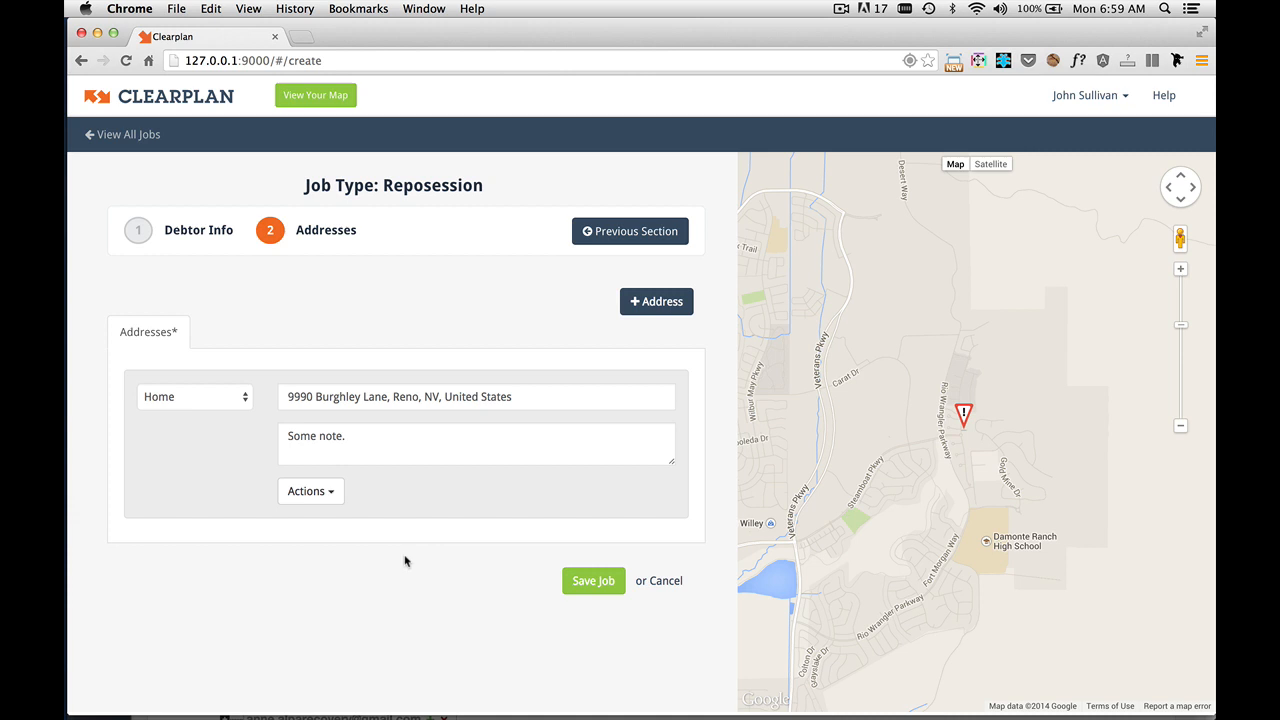
{"action": "mouse_move", "coordinate": [391, 574]}
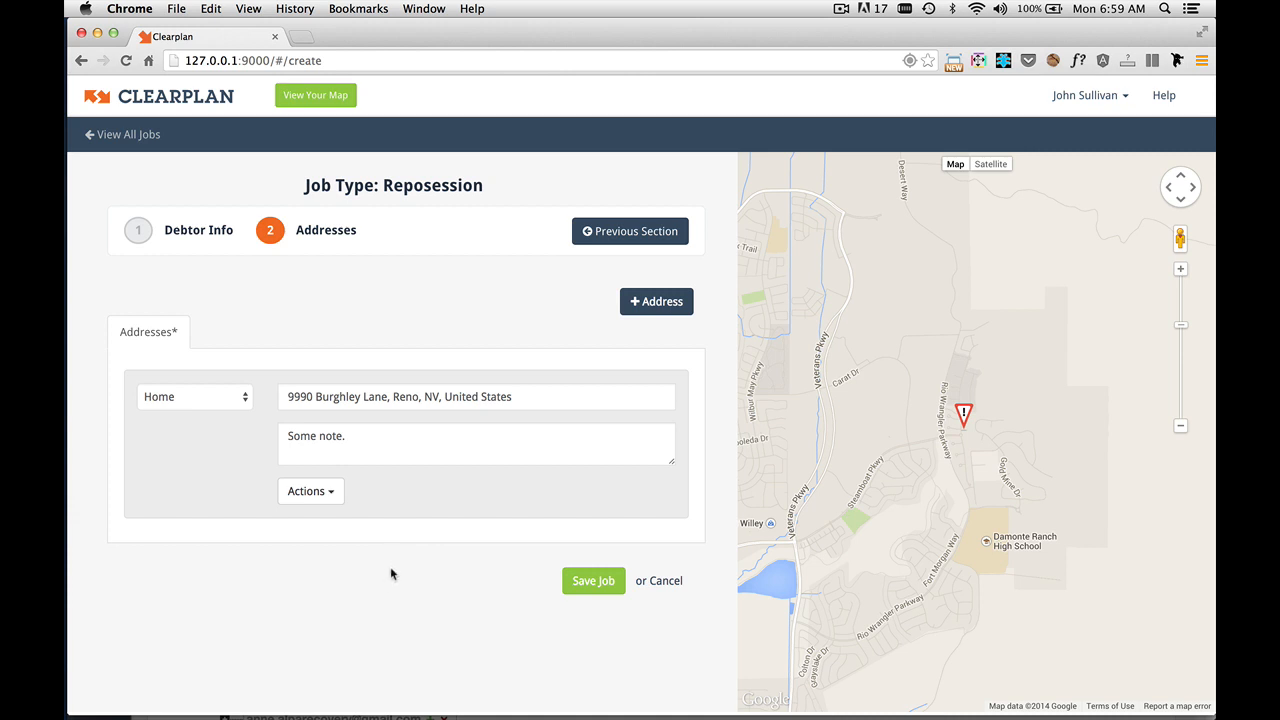
{"action": "mouse_move", "coordinate": [670, 324]}
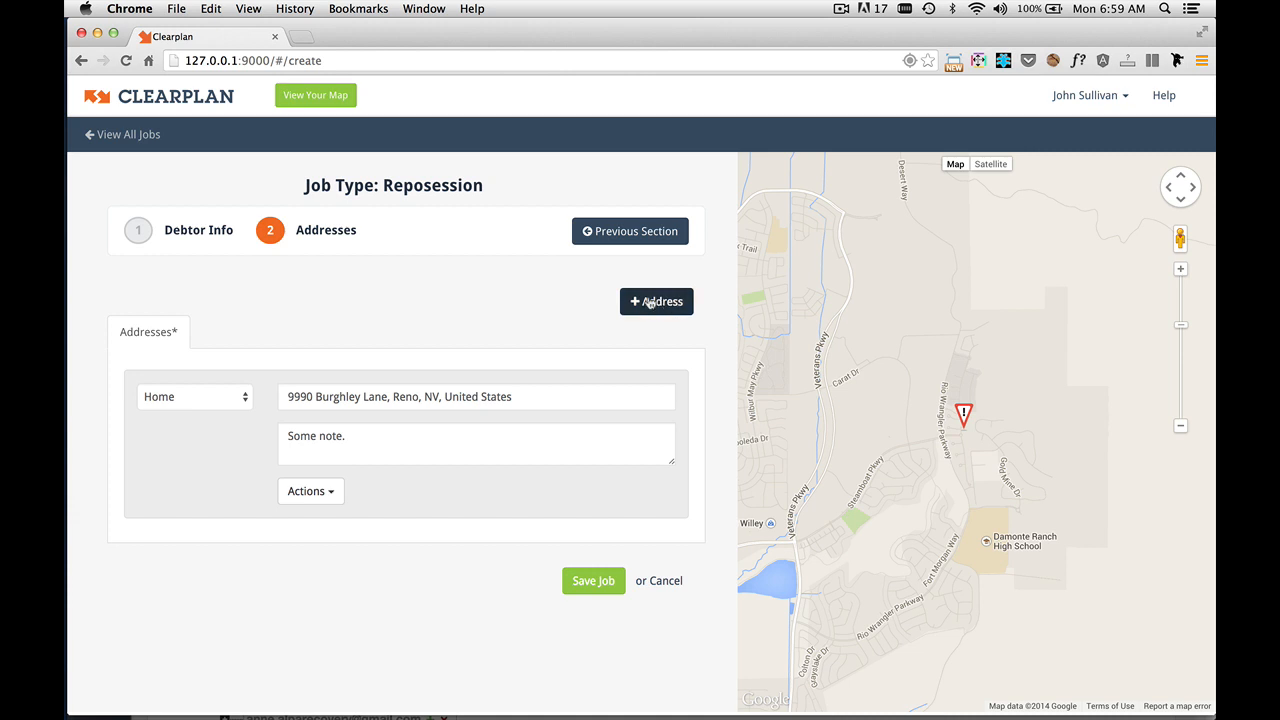
{"action": "mouse_move", "coordinate": [663, 301]}
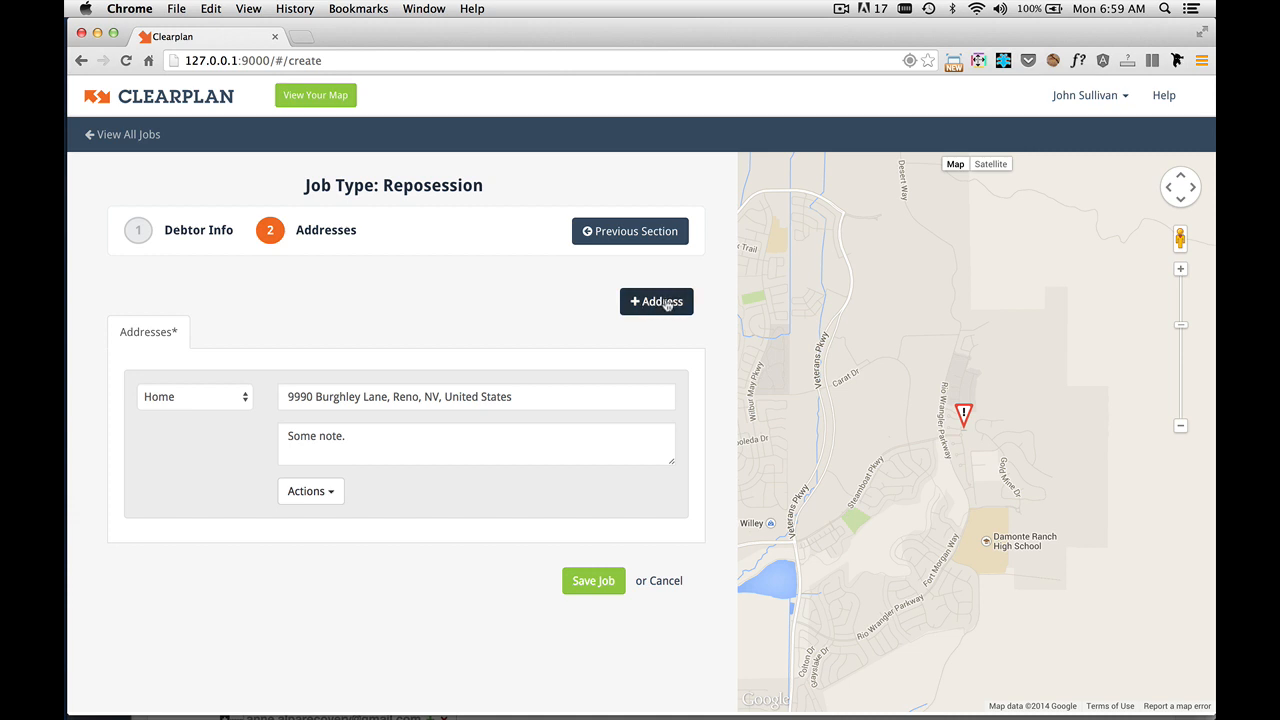
Step: Add a second Work address and search 'starbuck' for Starbucks South McCarran Boulevard, Reno
{"action": "left_click", "coordinate": [650, 301]}
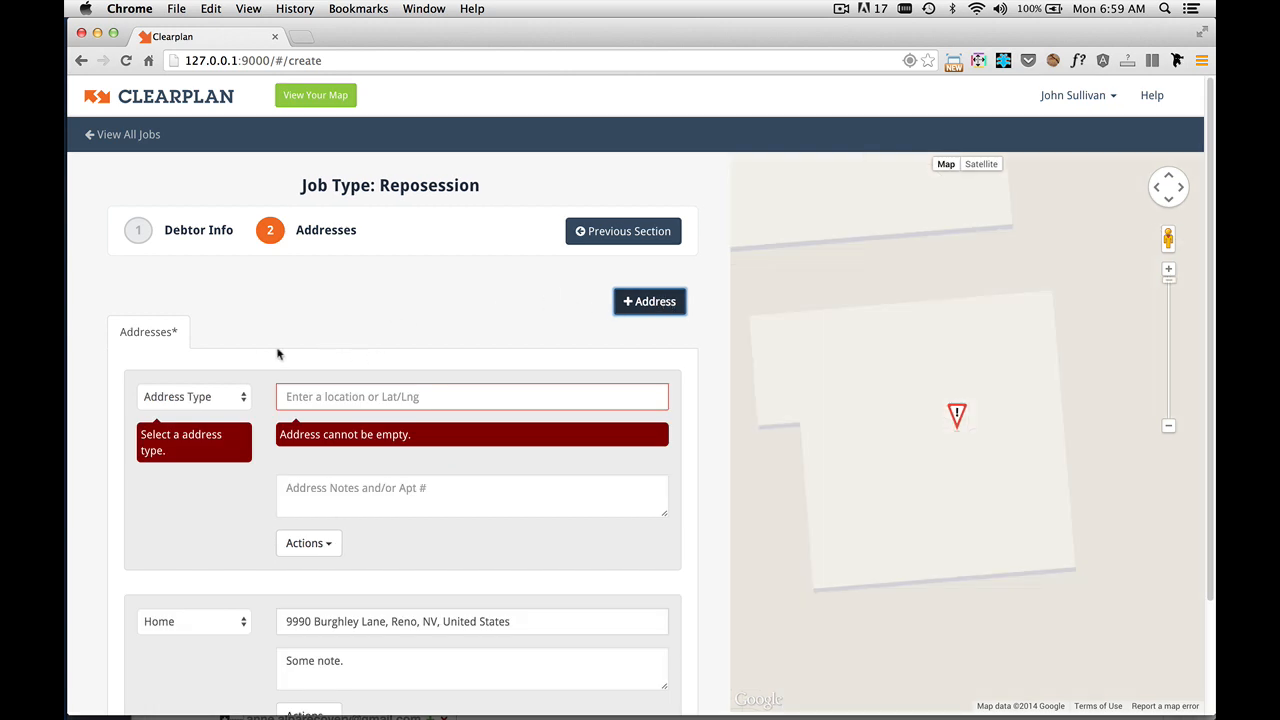
{"action": "mouse_move", "coordinate": [227, 403]}
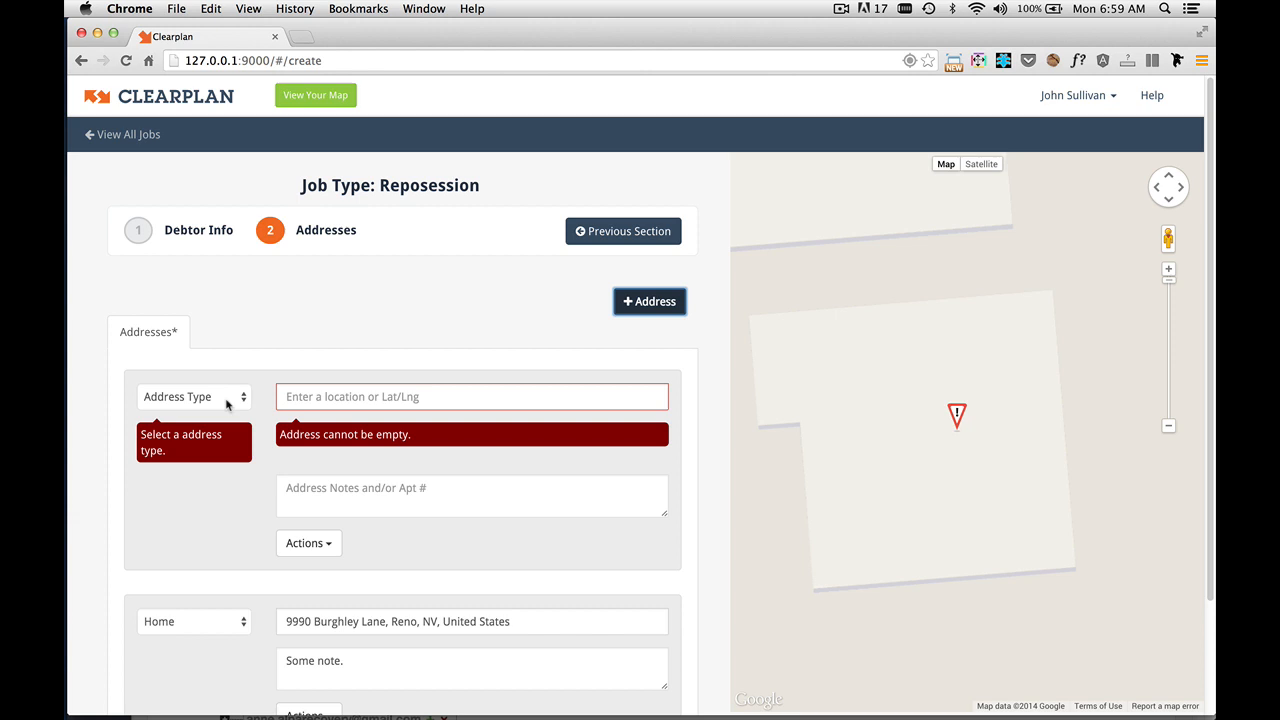
{"action": "left_click", "coordinate": [194, 396]}
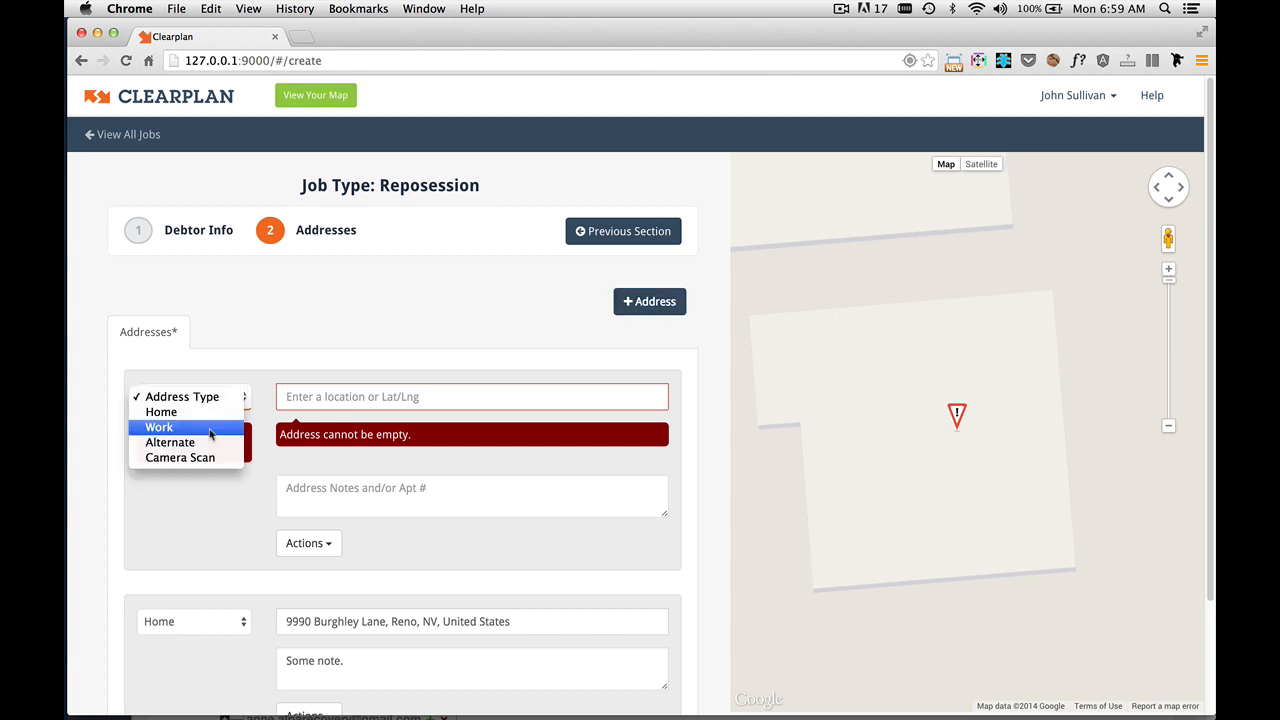
{"action": "left_click", "coordinate": [159, 427]}
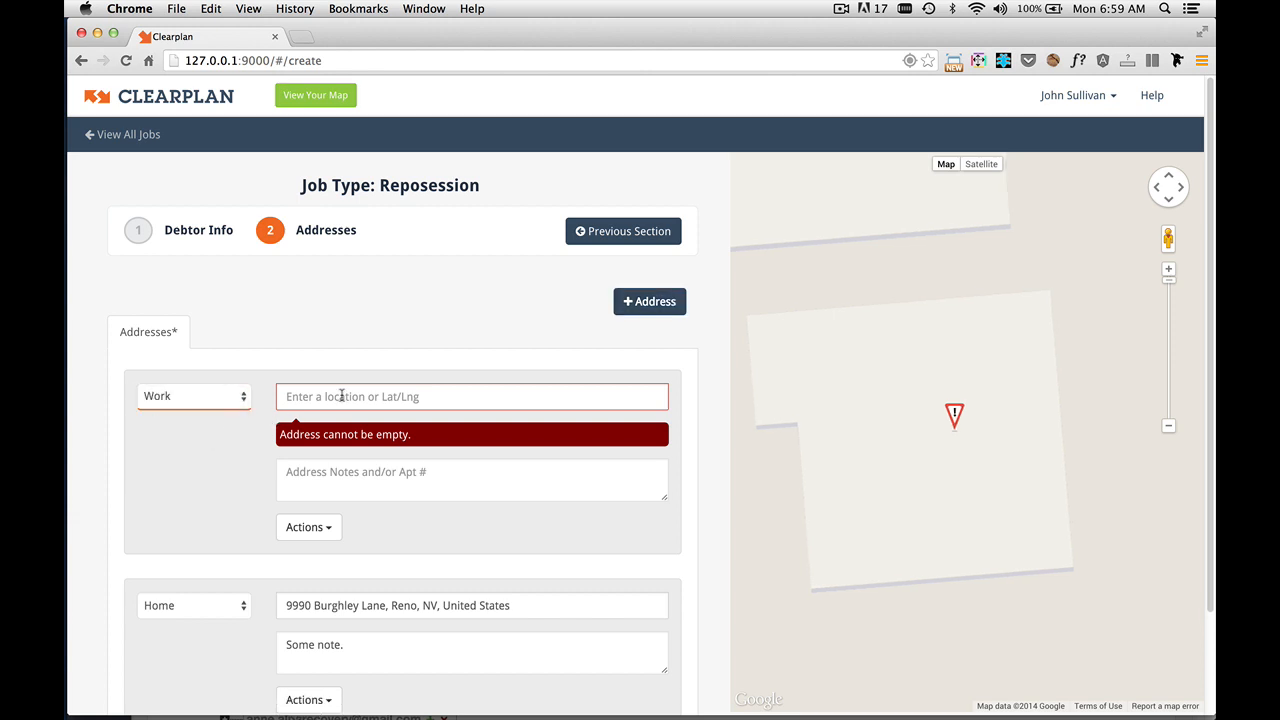
{"action": "left_click", "coordinate": [471, 396]}
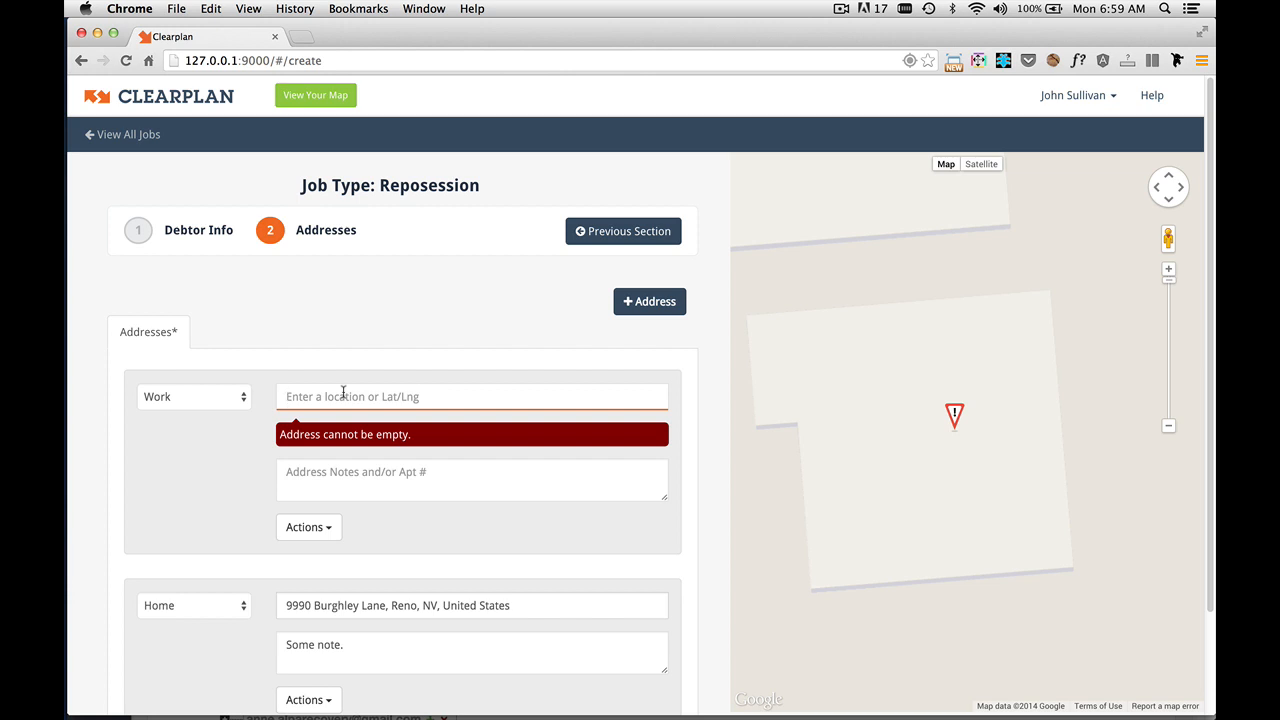
{"action": "type", "text": "starbuck"}
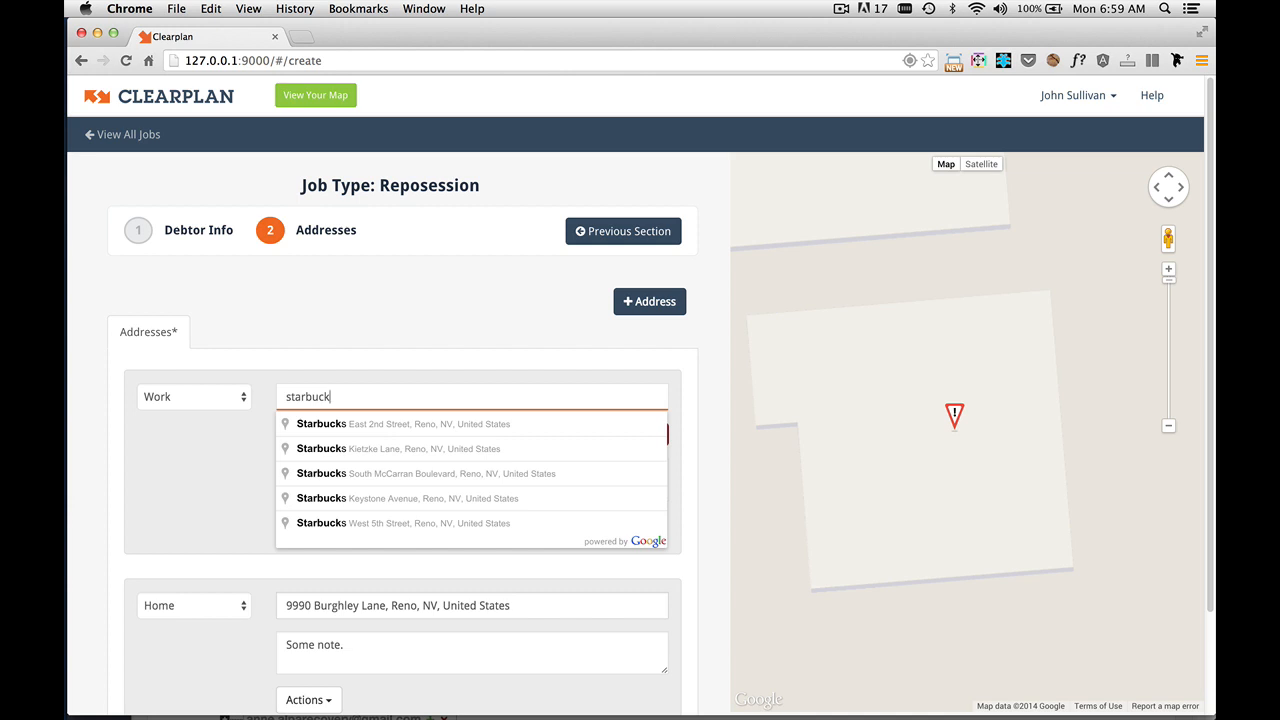
{"action": "mouse_move", "coordinate": [363, 475]}
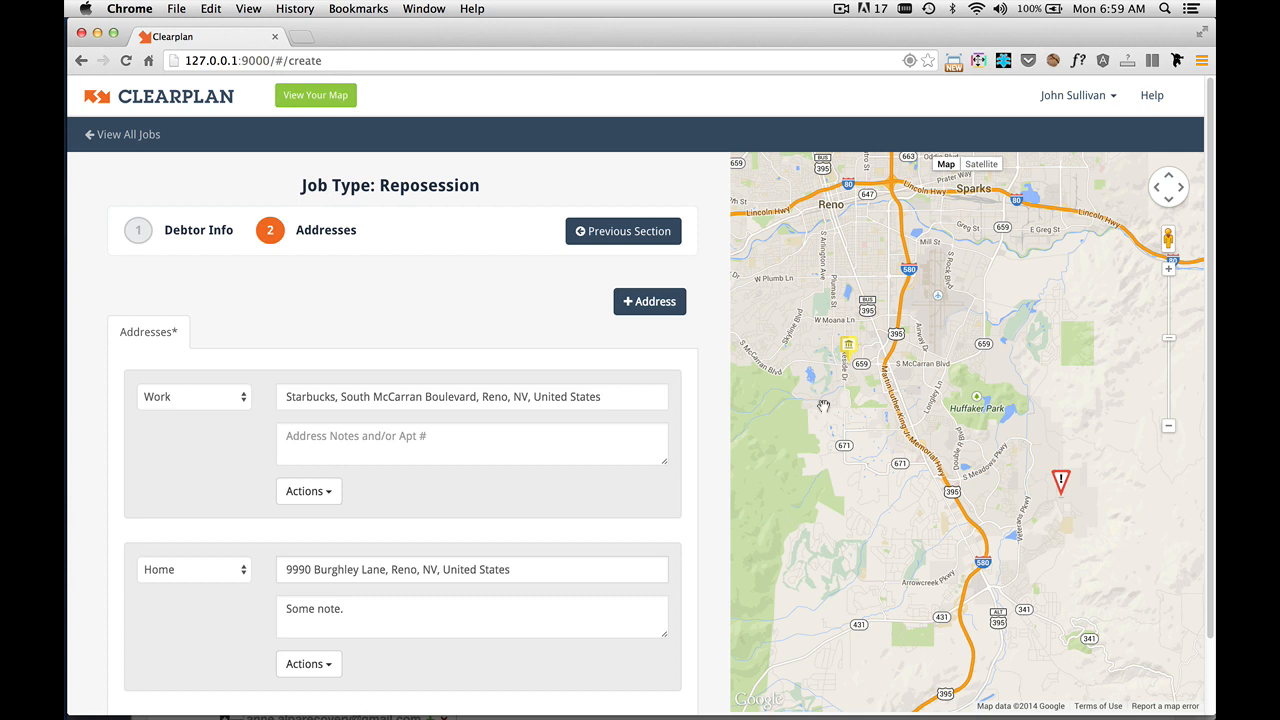
Step: Note 'Parks in the back of the store.' on the Work address and save the job
{"action": "left_click", "coordinate": [471, 443]}
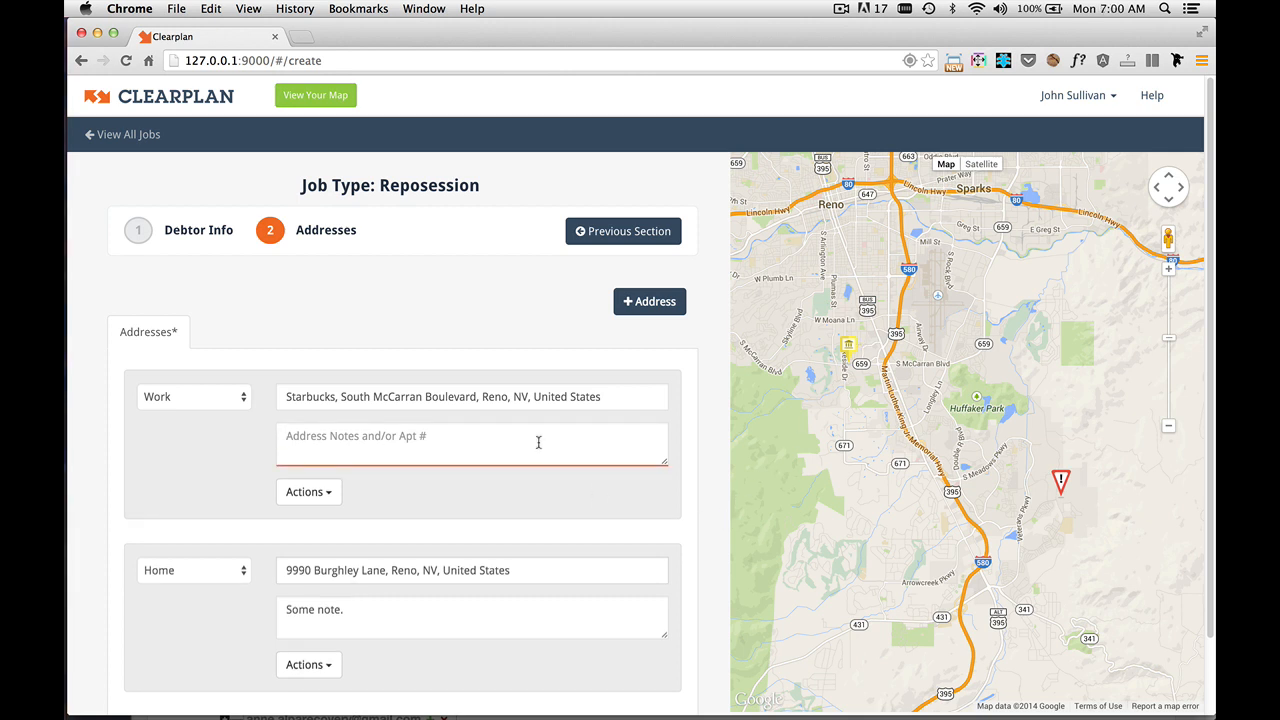
{"action": "type", "text": "Parks in the back of the store."}
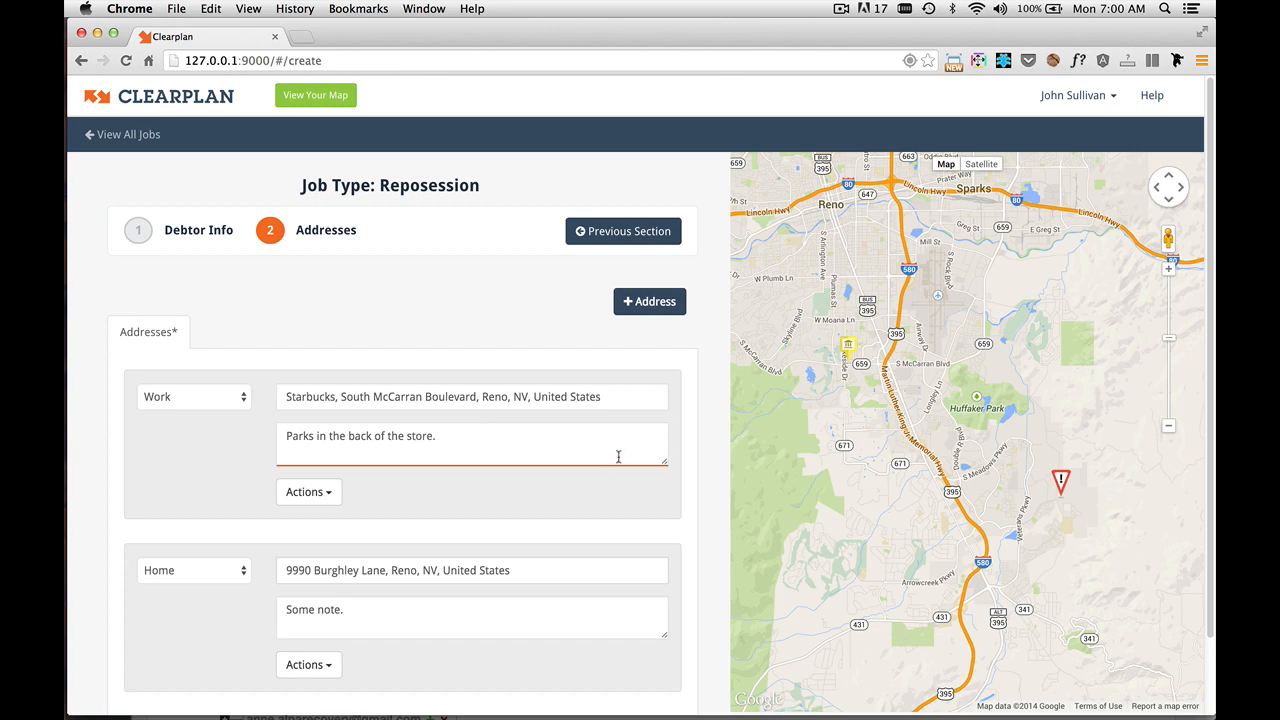
{"action": "scroll", "scroll_direction": "down", "scroll_amount": 3}
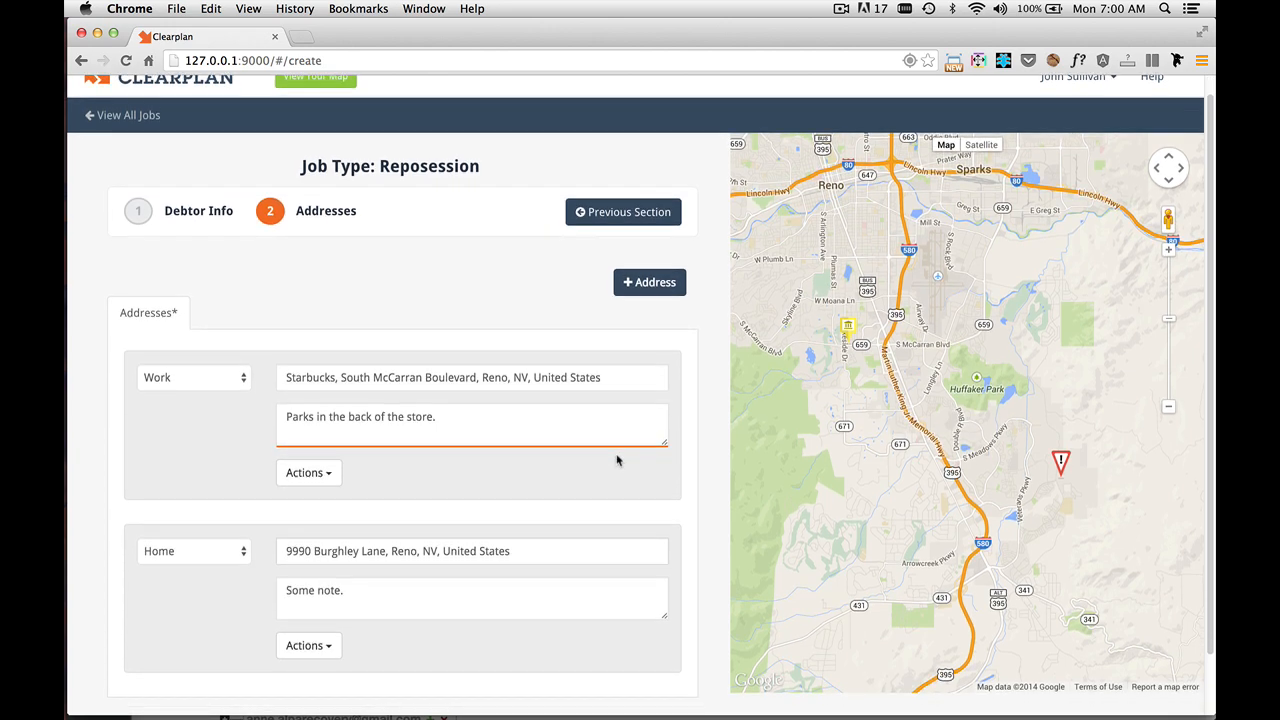
{"action": "scroll", "scroll_direction": "down", "scroll_amount": 3}
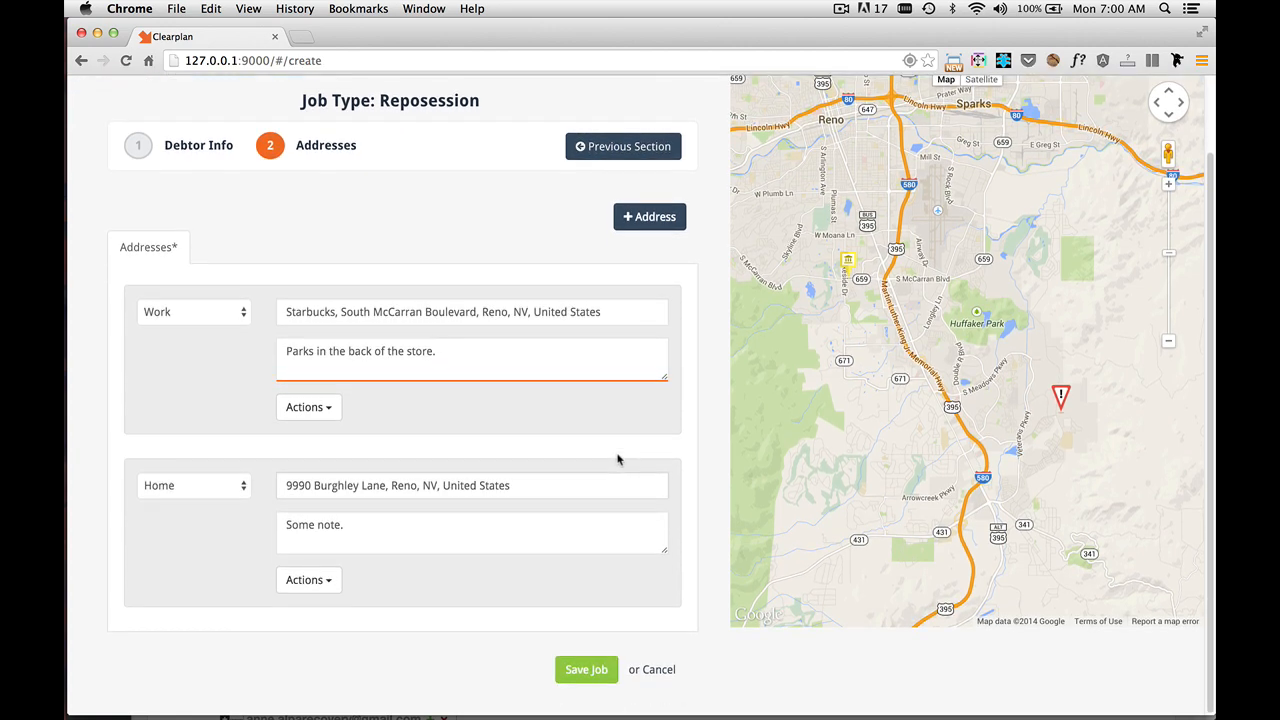
{"action": "mouse_move", "coordinate": [372, 704]}
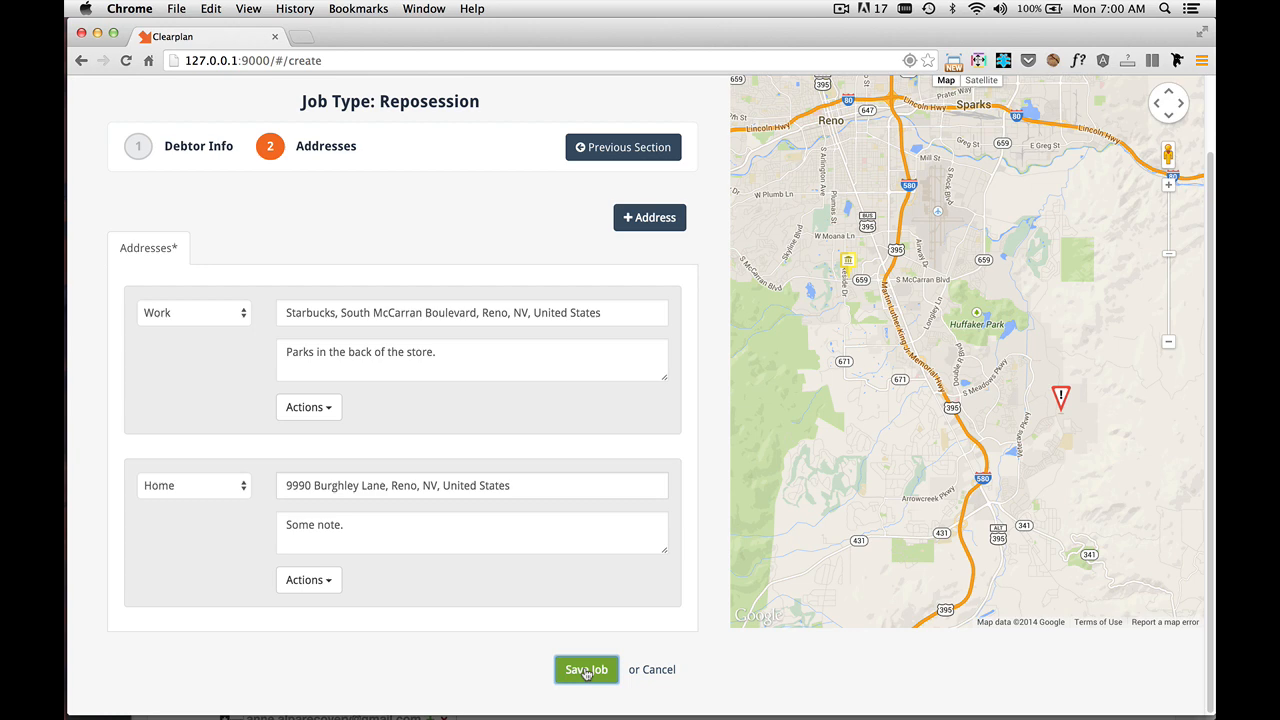
{"action": "left_click", "coordinate": [586, 669]}
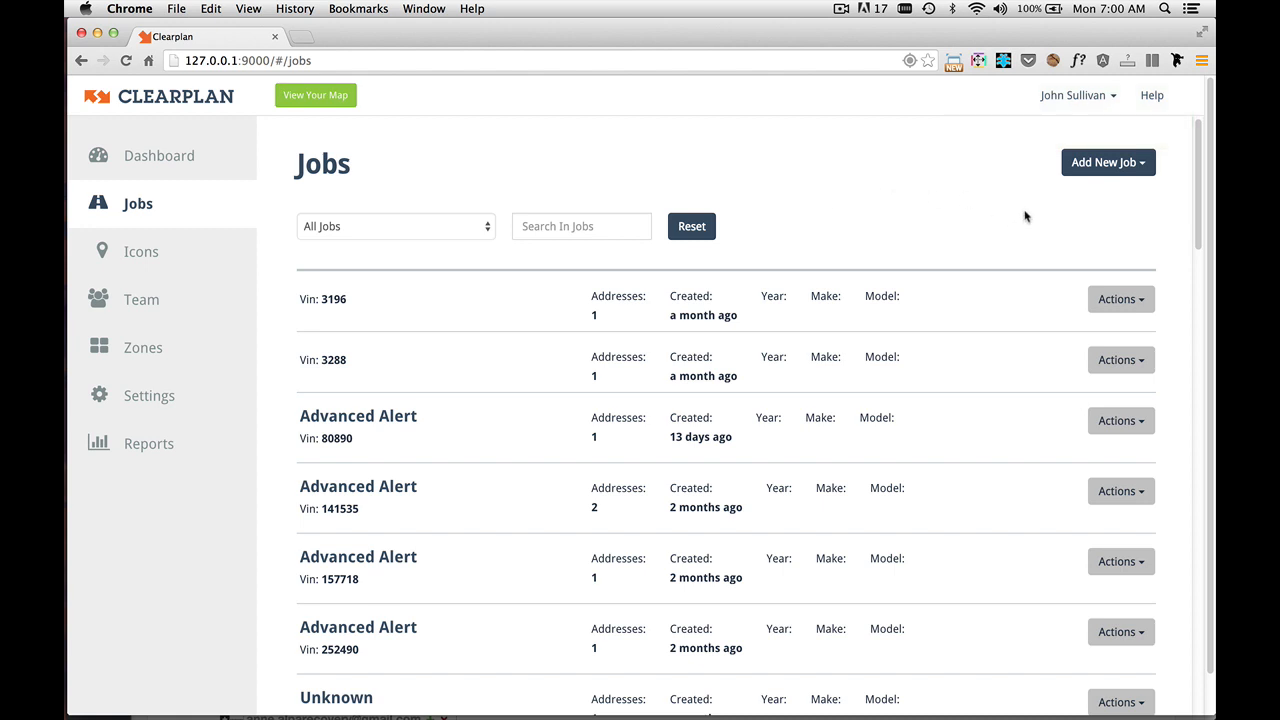
Step: Choose Advance Alert as the new job type to open a blank Vehicle Info form
{"action": "left_click", "coordinate": [1107, 162]}
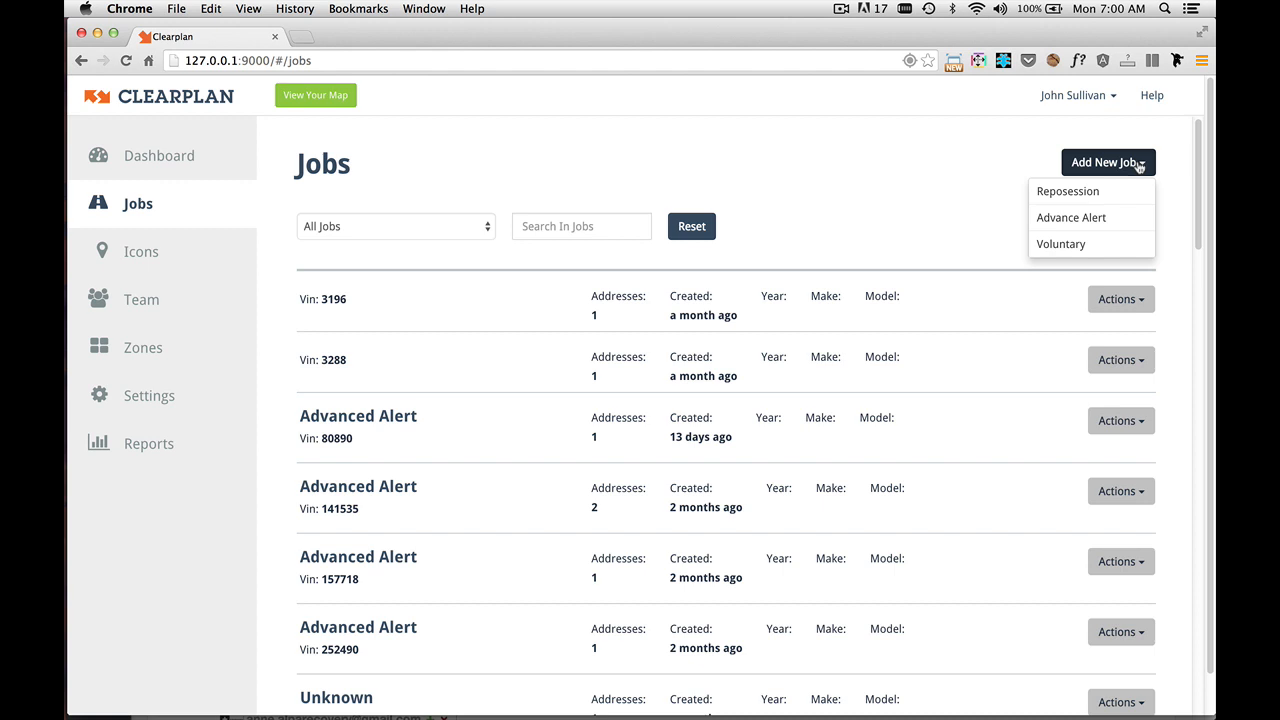
{"action": "mouse_move", "coordinate": [1071, 217]}
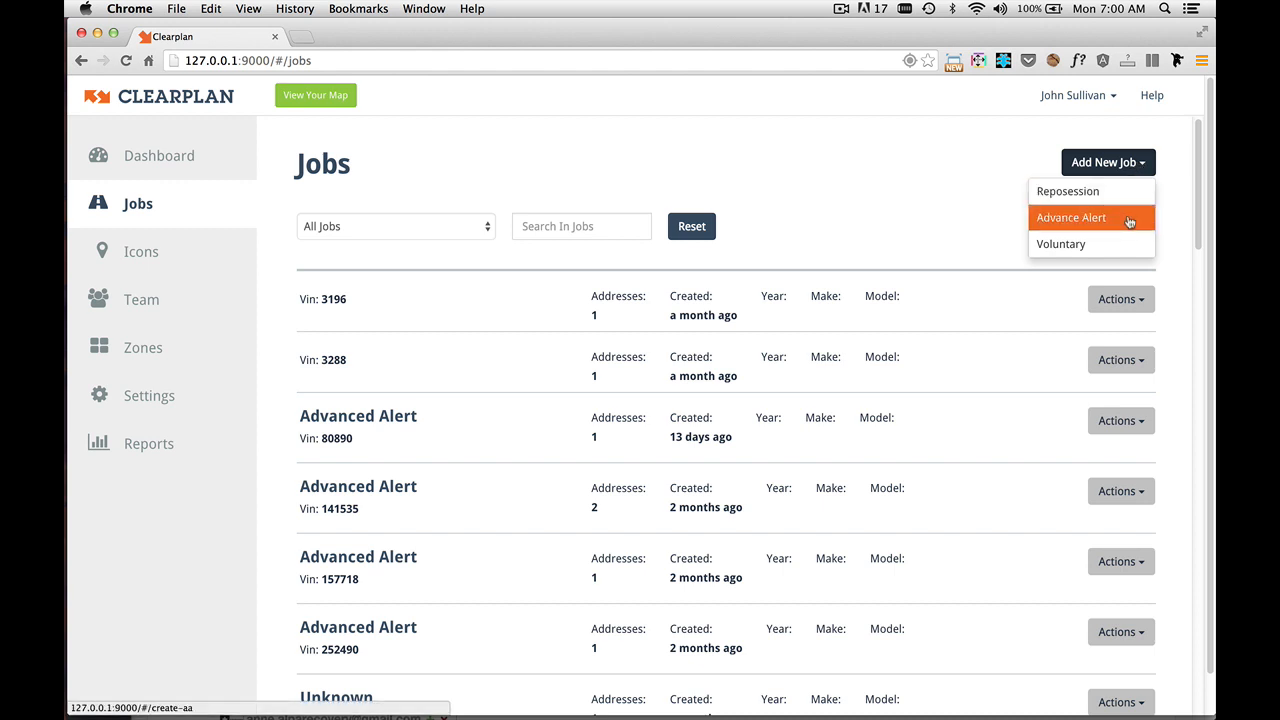
{"action": "mouse_move", "coordinate": [1116, 221]}
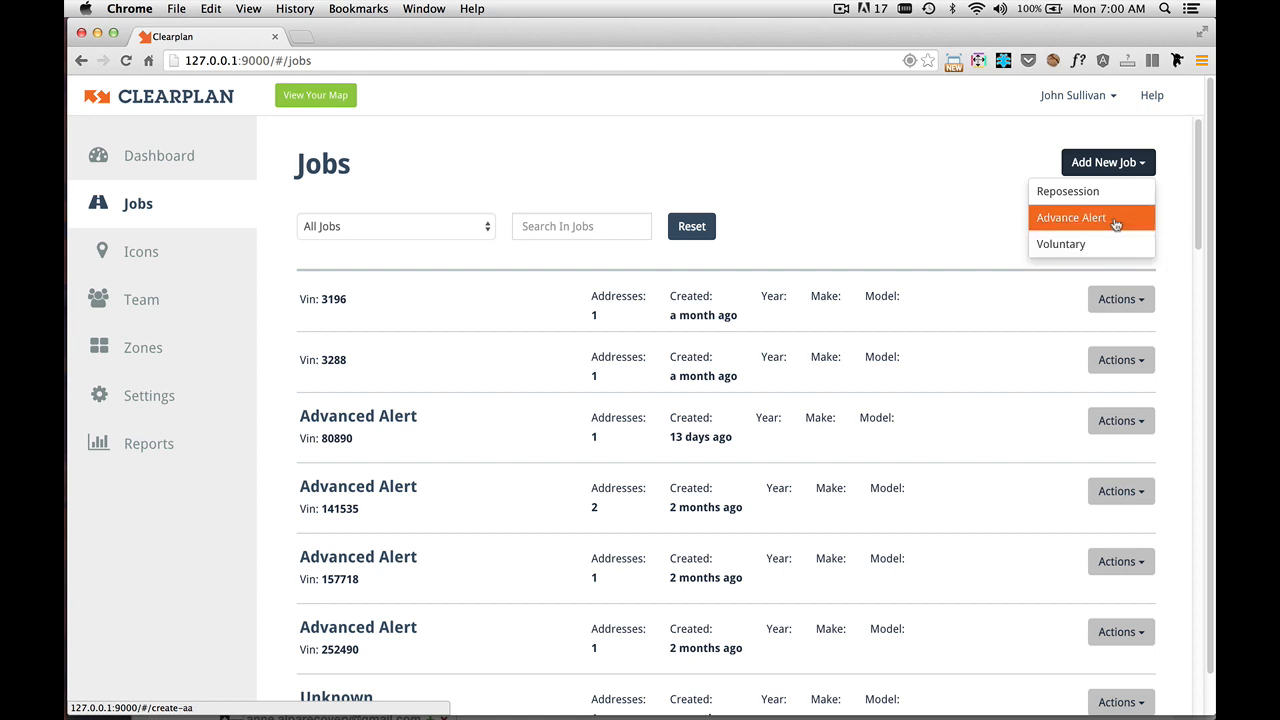
{"action": "mouse_move", "coordinate": [1120, 221]}
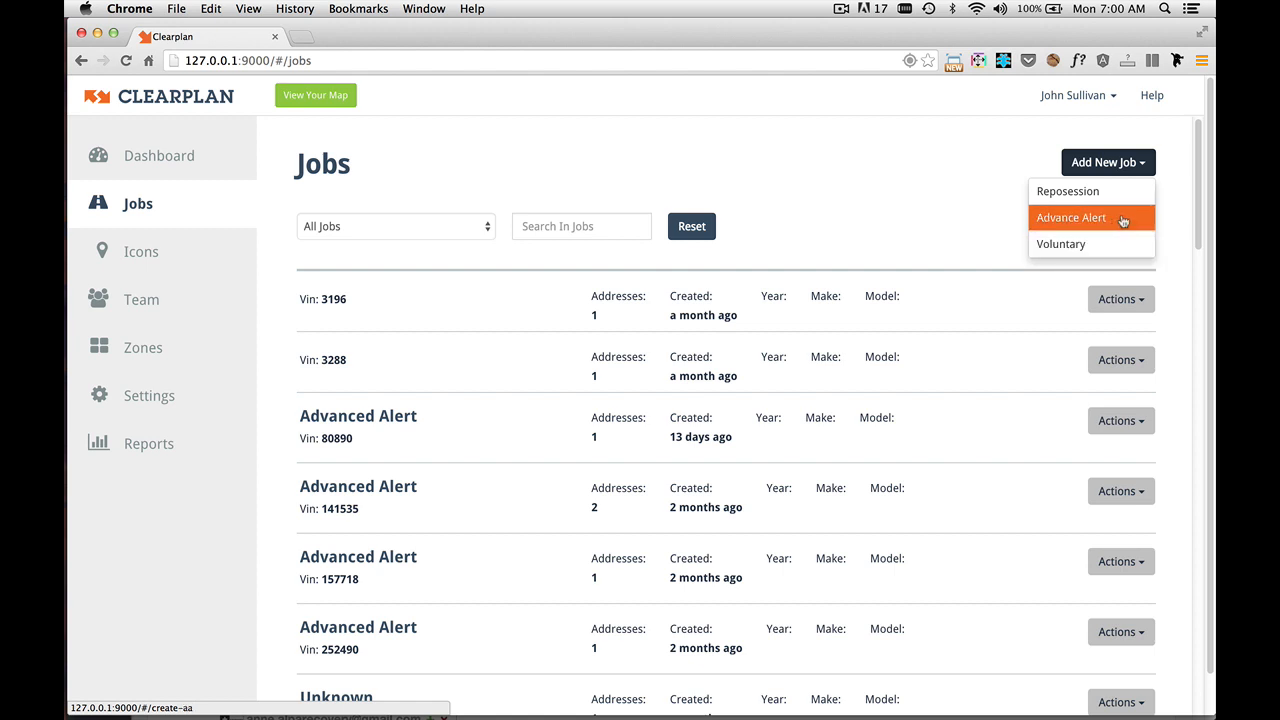
{"action": "left_click", "coordinate": [1071, 217]}
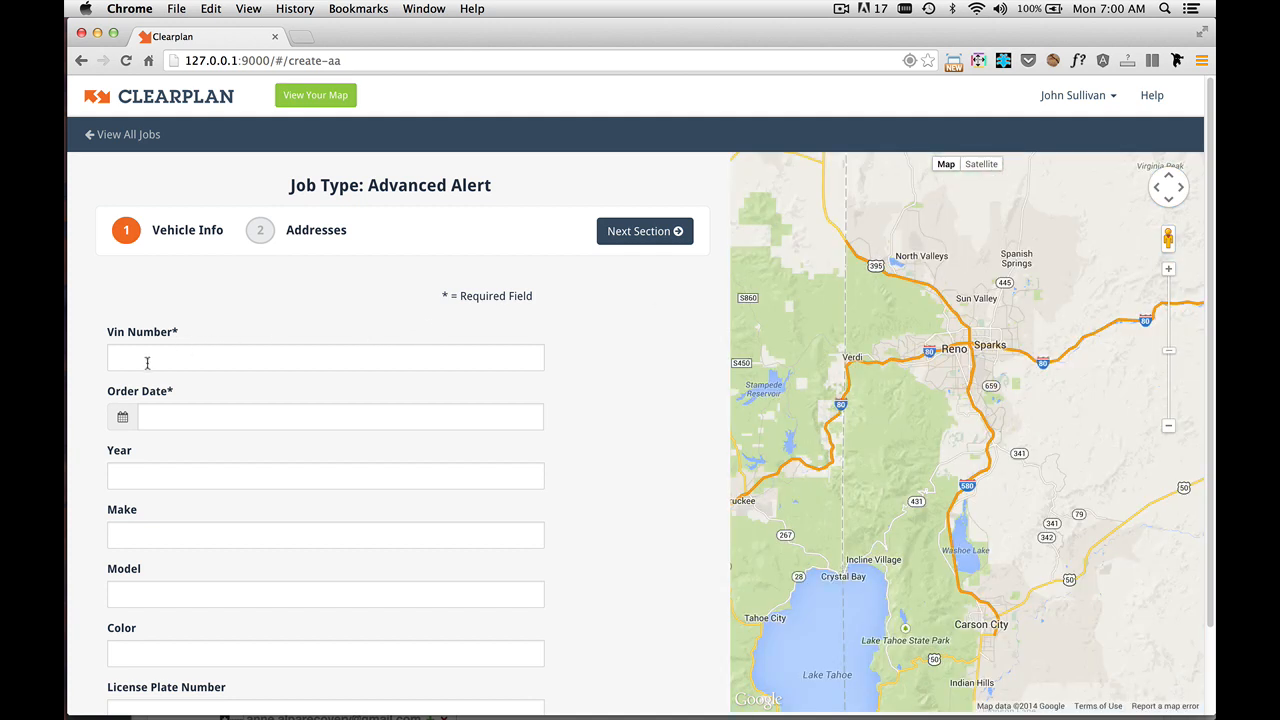
Step: Enter VIN 678958 and order date 09-29-2014
{"action": "left_click", "coordinate": [325, 357]}
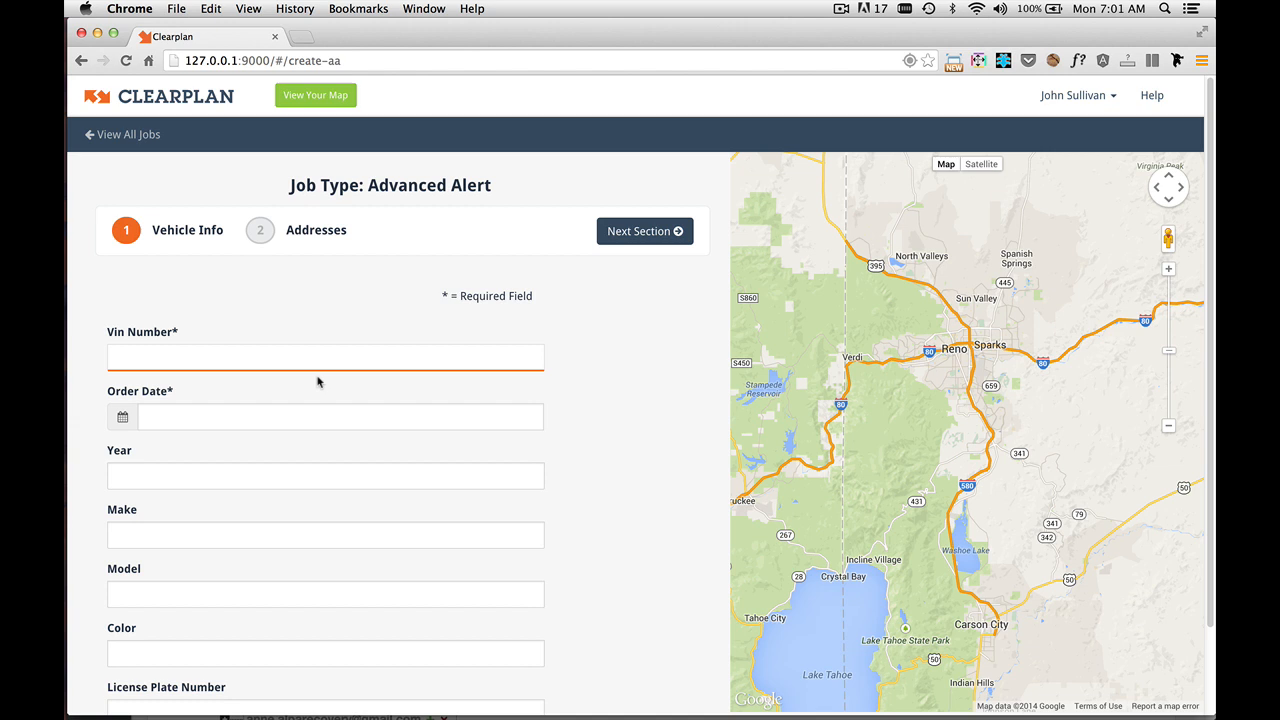
{"action": "type", "text": "678958"}
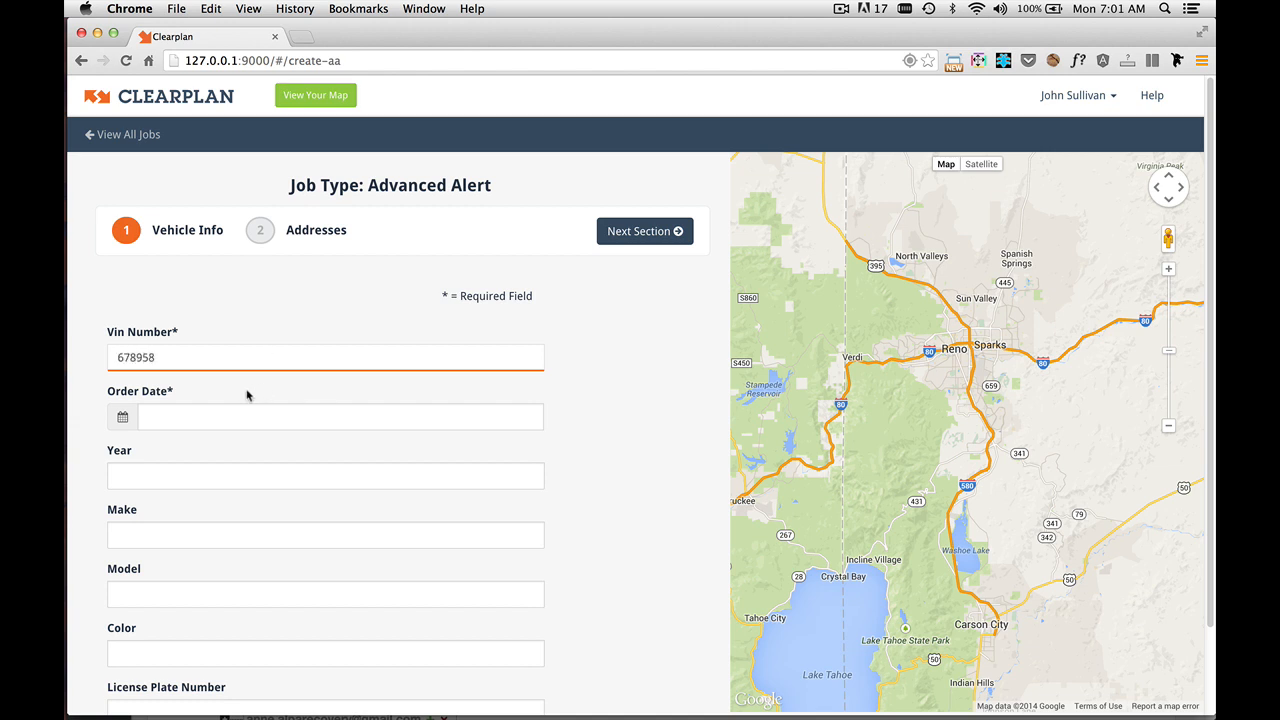
{"action": "type", "text": "09-29-2014"}
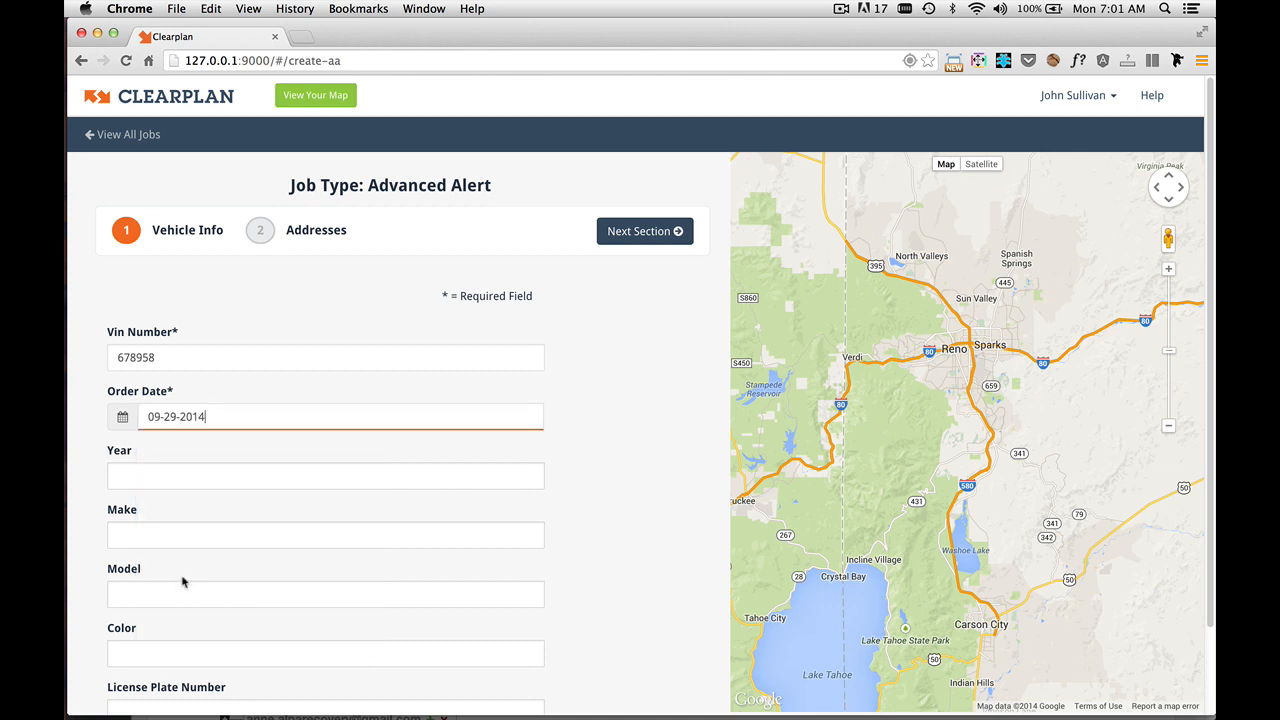
{"action": "mouse_move", "coordinate": [195, 556]}
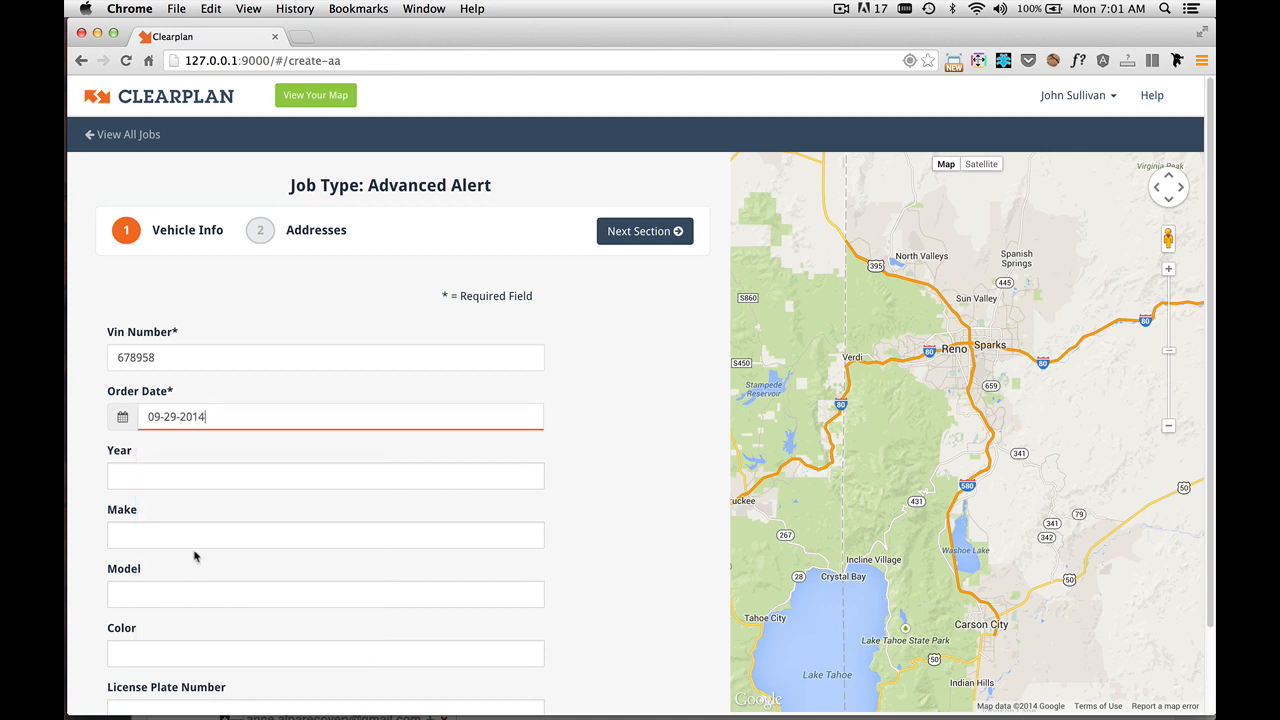
{"action": "scroll", "scroll_direction": "down", "scroll_amount": 3}
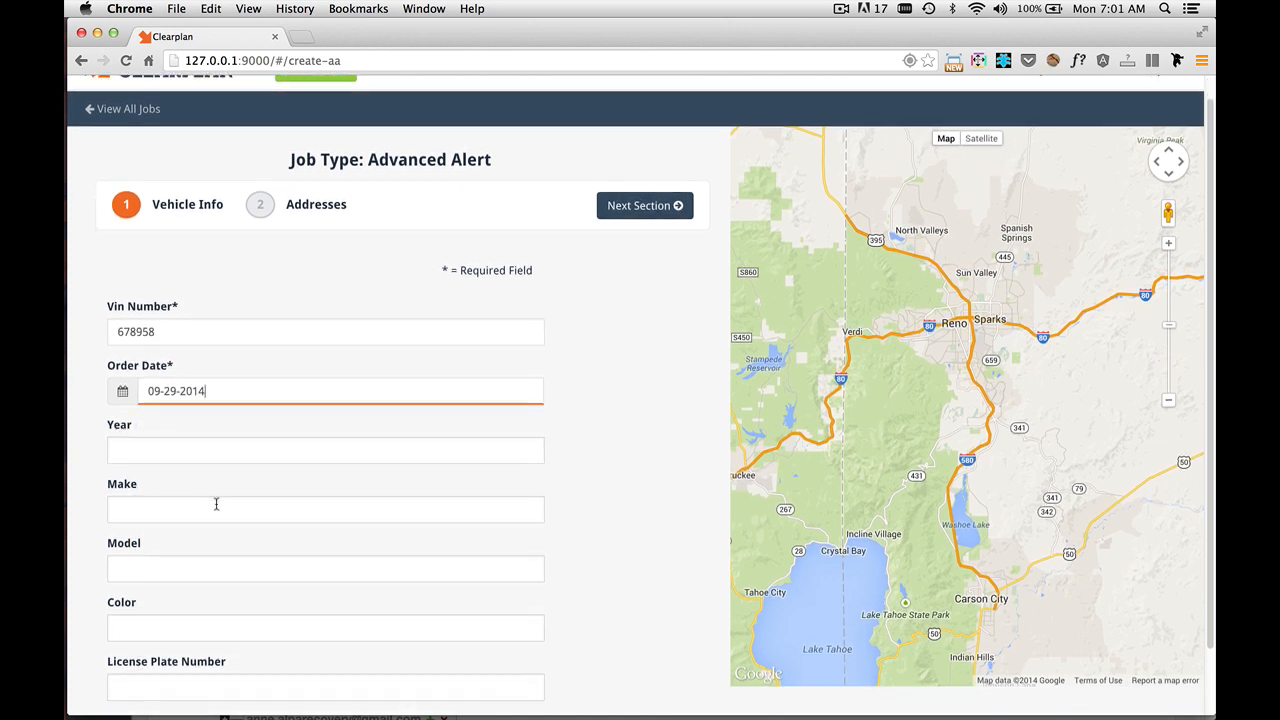
{"action": "scroll", "scroll_direction": "down", "scroll_amount": 3}
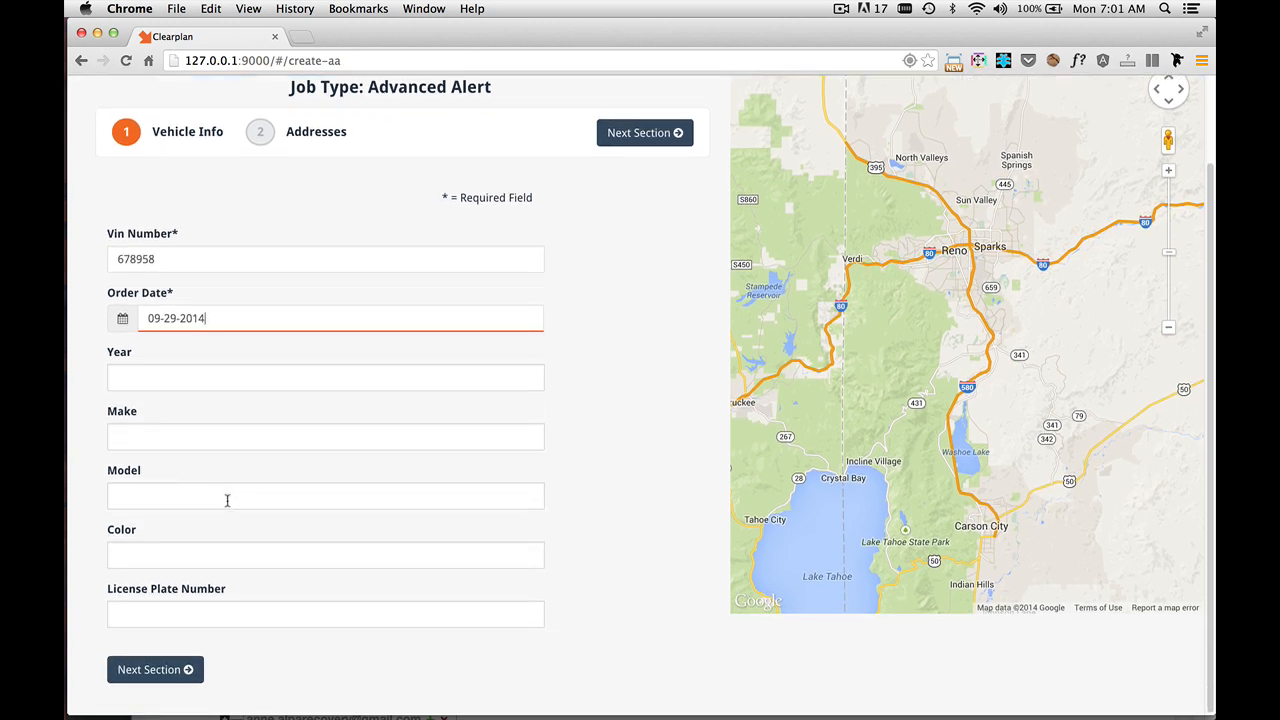
{"action": "left_click", "coordinate": [325, 377]}
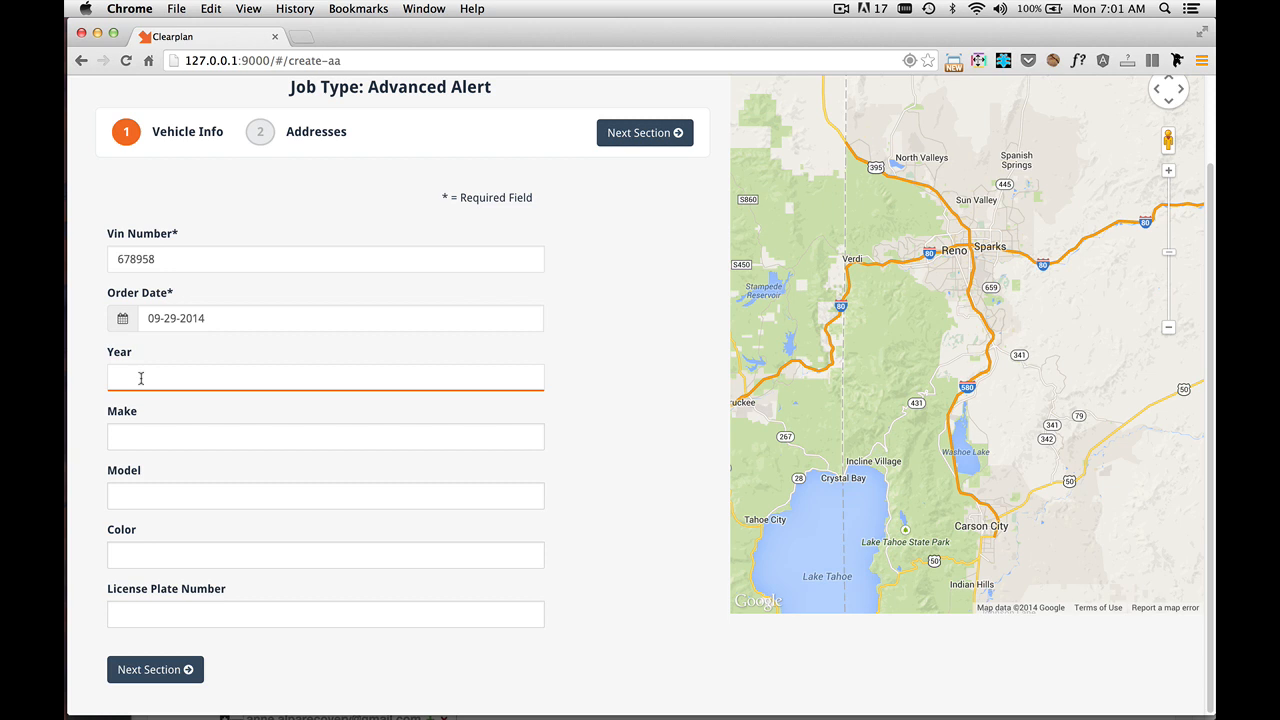
{"action": "type", "text": "2006"}
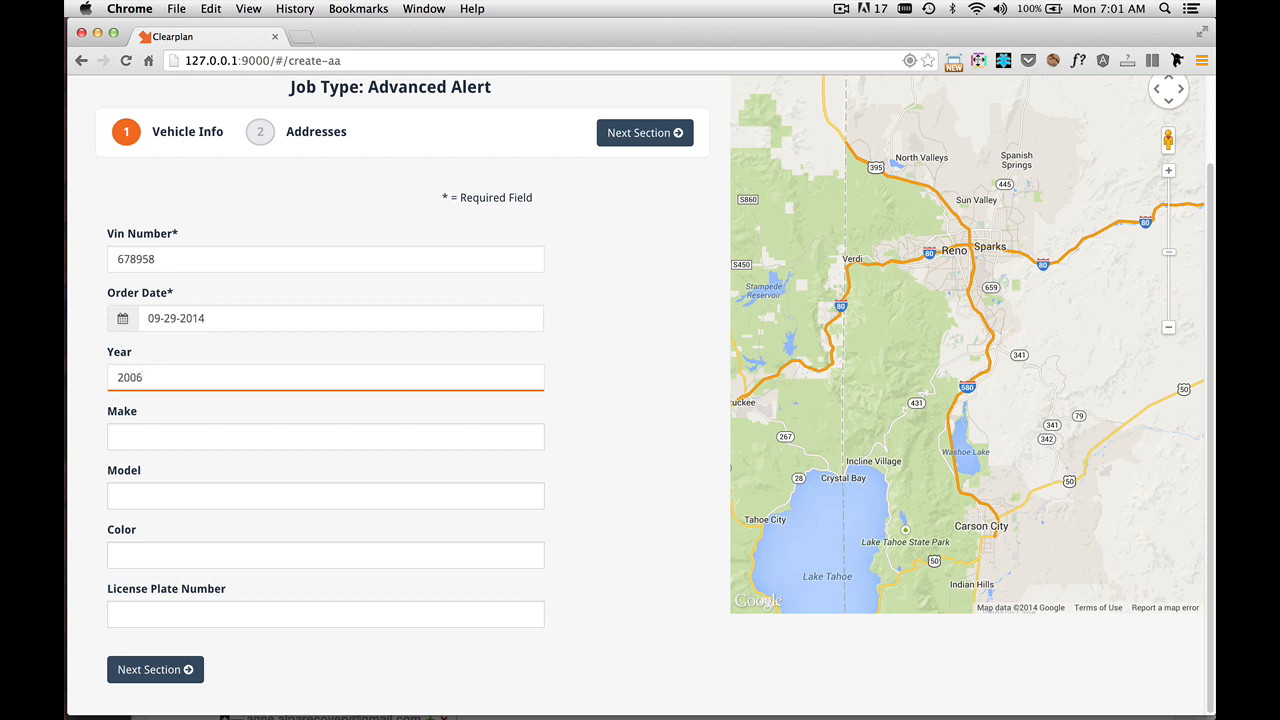
{"action": "type", "text": "Dodge"}
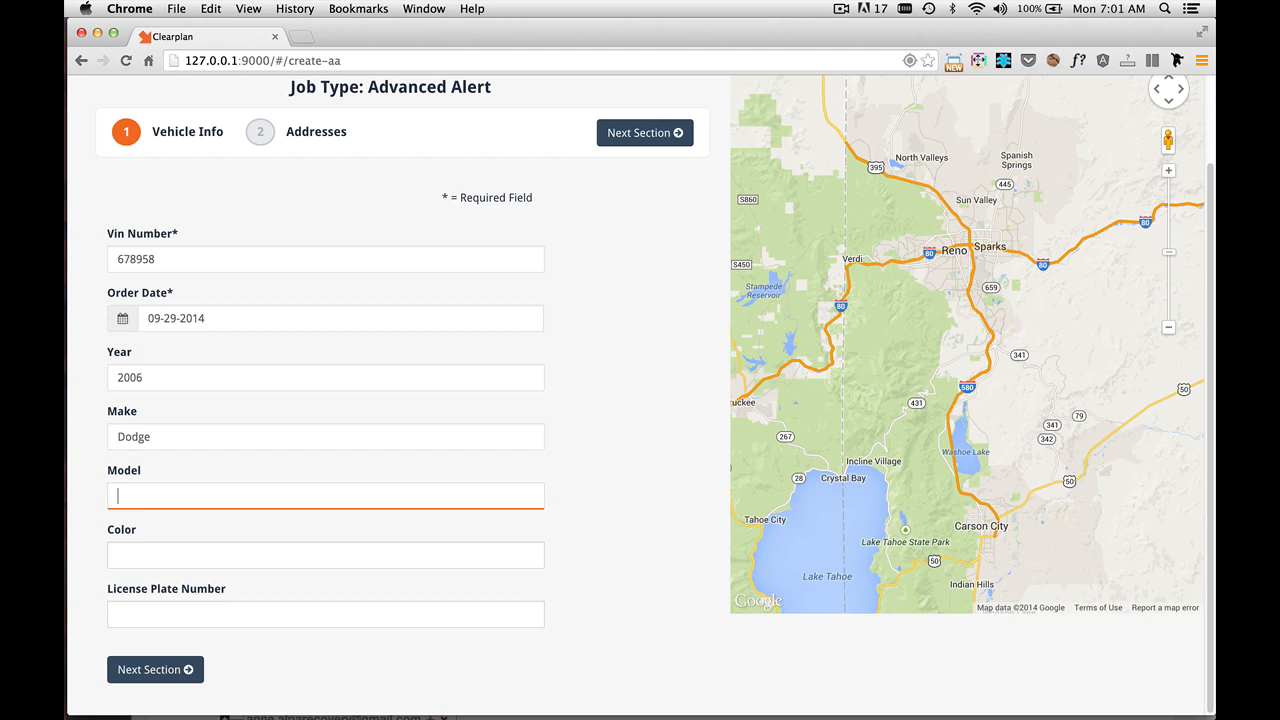
{"action": "type", "text": "Ram 35"}
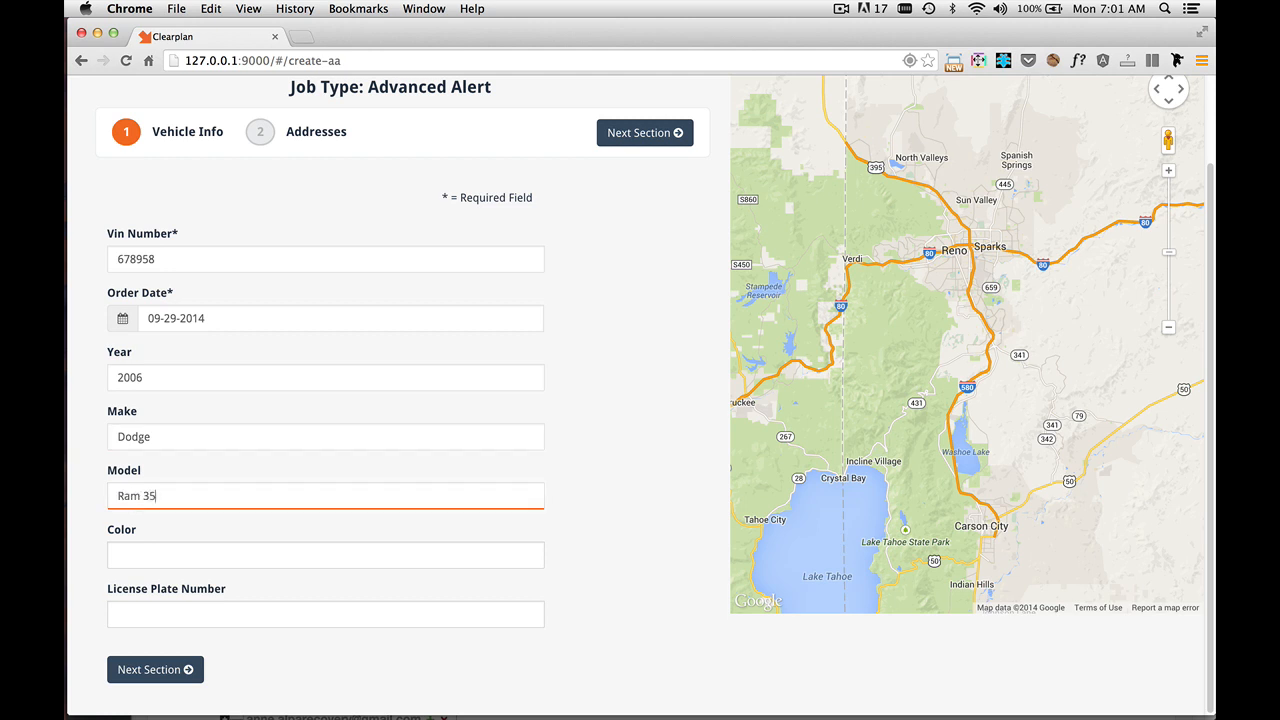
{"action": "type", "text": "Sil"}
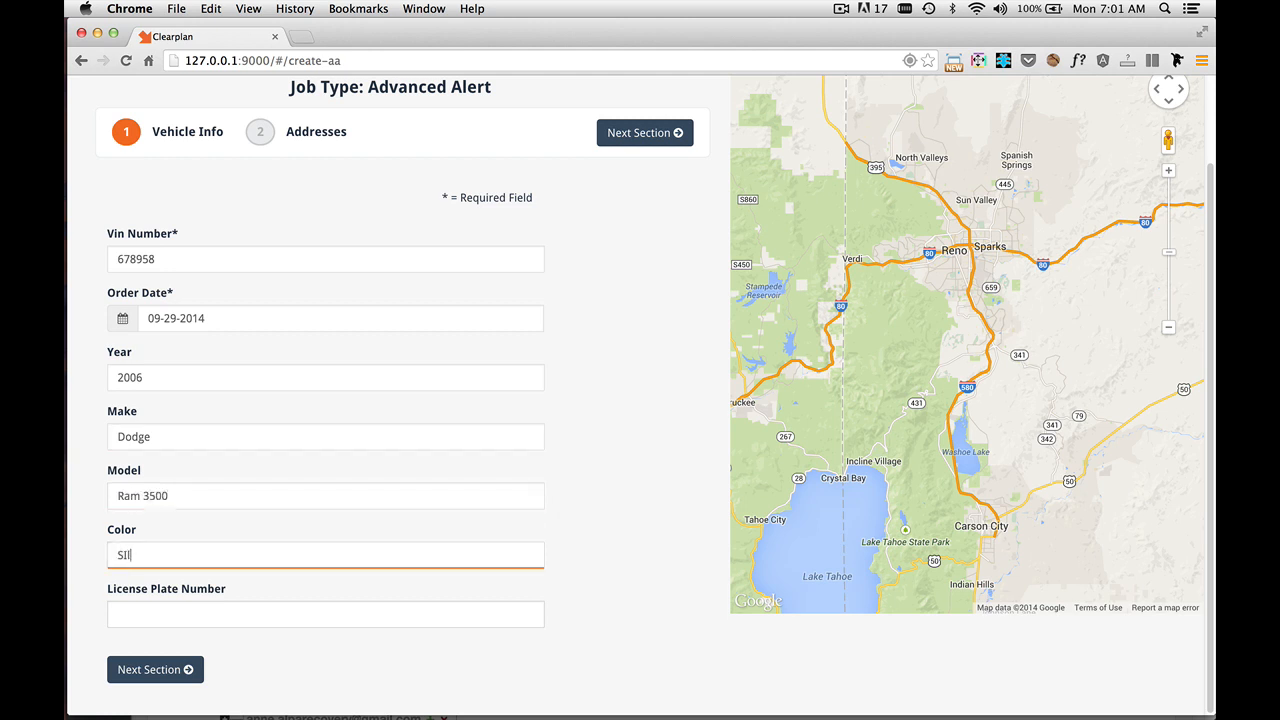
{"action": "left_click", "coordinate": [325, 614]}
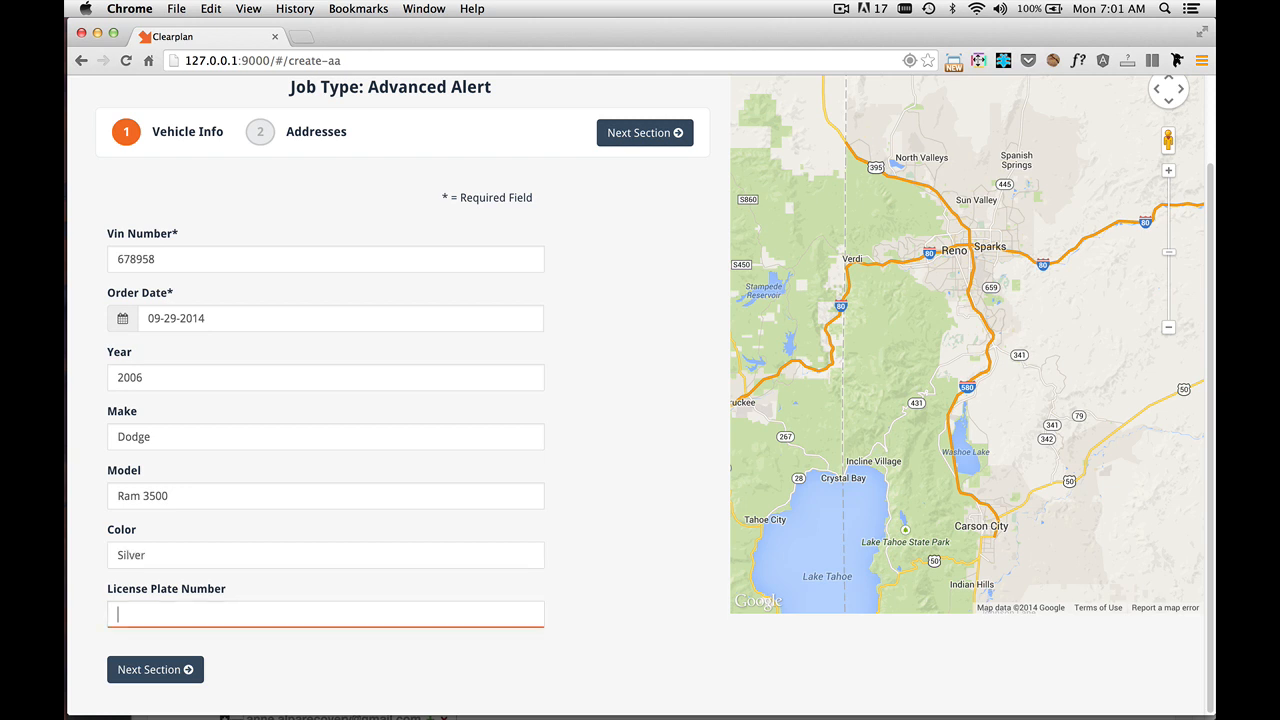
{"action": "type", "text": "ORT"}
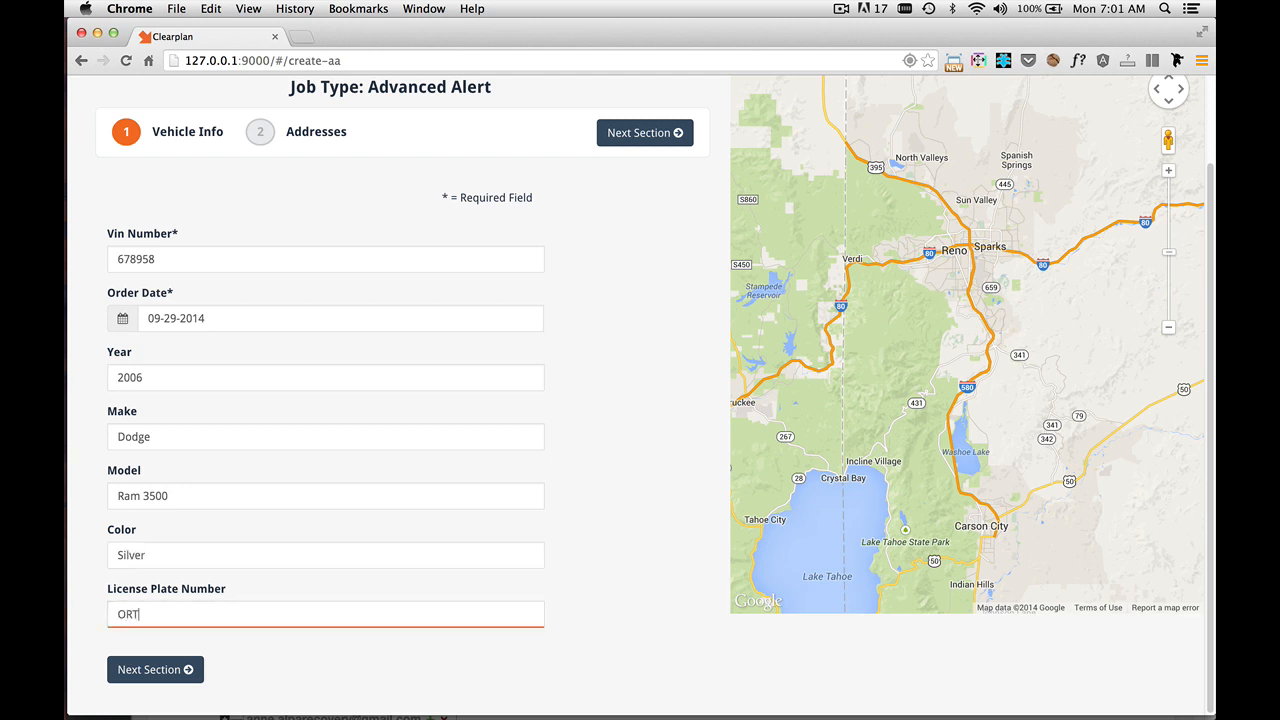
{"action": "type", "text": "214"}
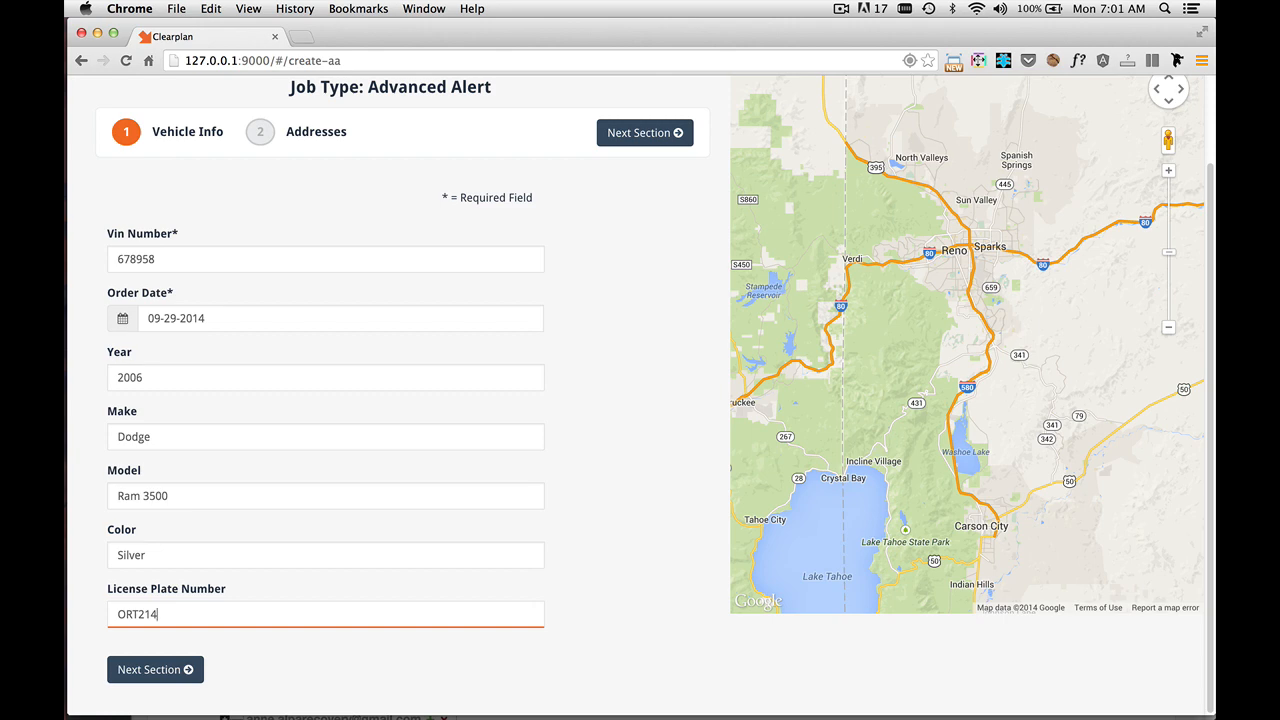
{"action": "mouse_move", "coordinate": [155, 669]}
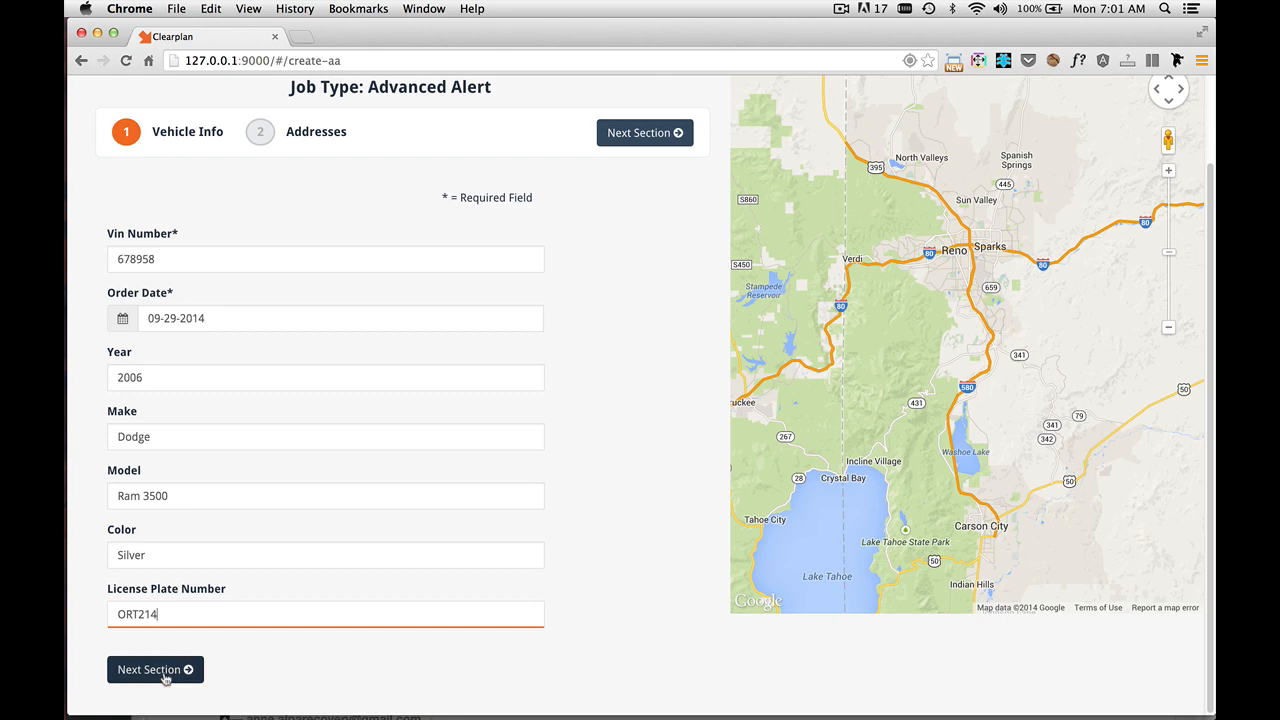
Step: On Addresses, pin a Night Scan address at 36.2751695621, -115.1356952621
{"action": "left_click", "coordinate": [155, 669]}
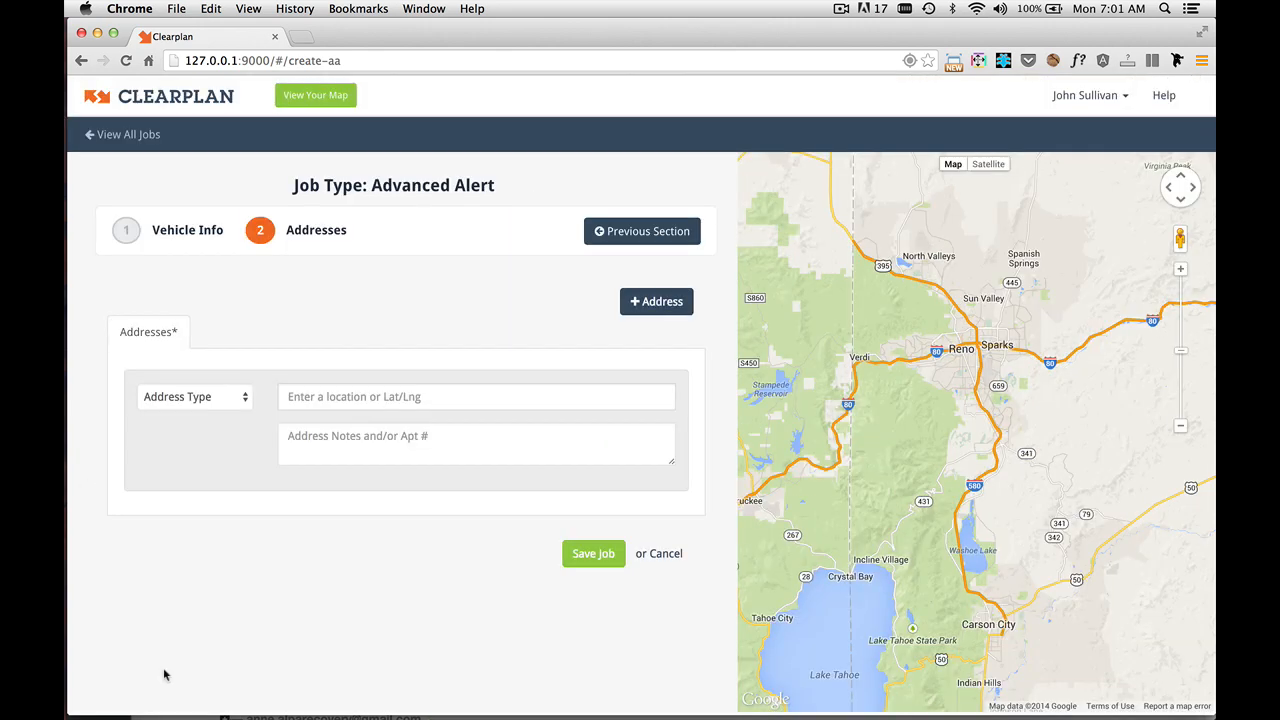
{"action": "mouse_move", "coordinate": [255, 665]}
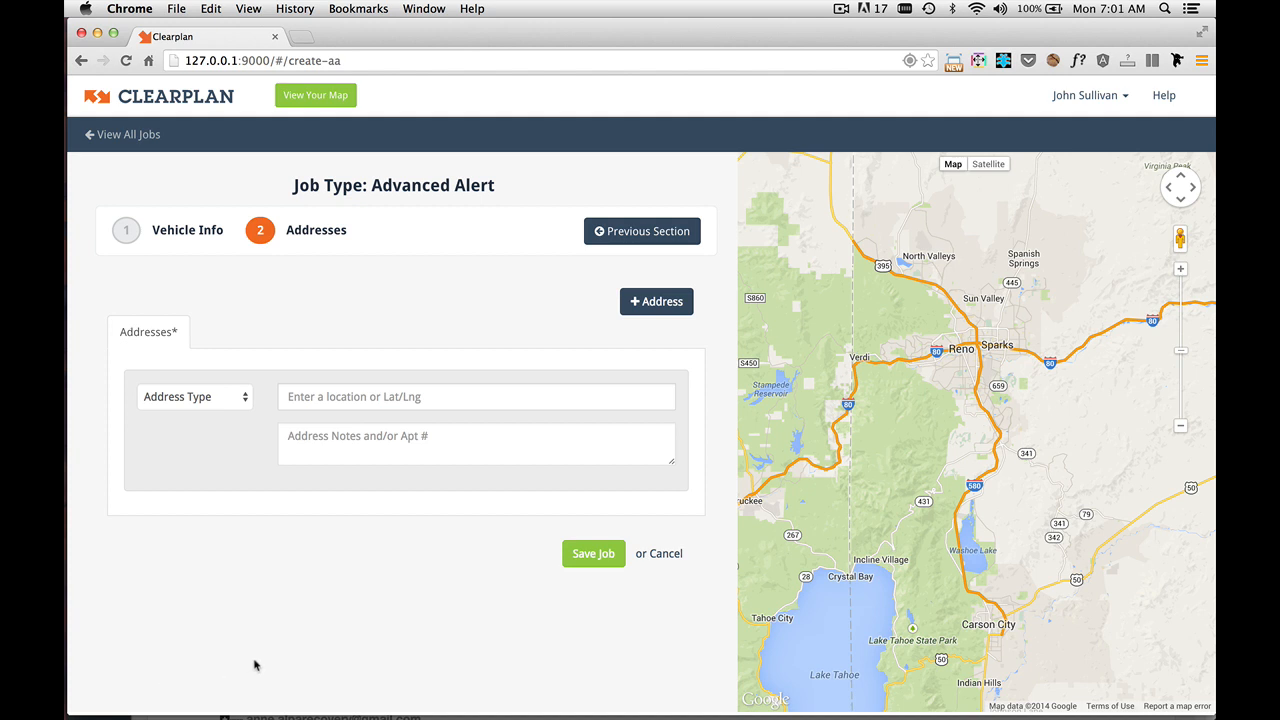
{"action": "type", "text": "36.2751895621, -115.1356952621"}
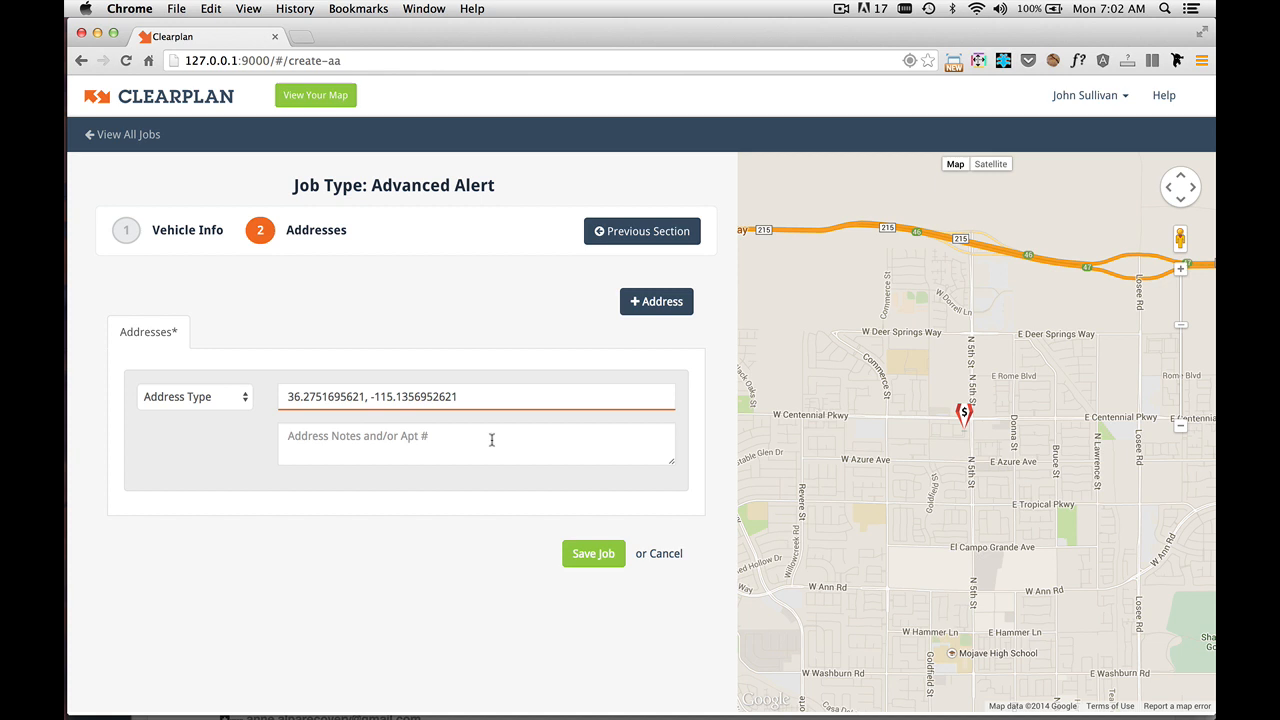
{"action": "mouse_move", "coordinate": [960, 377]}
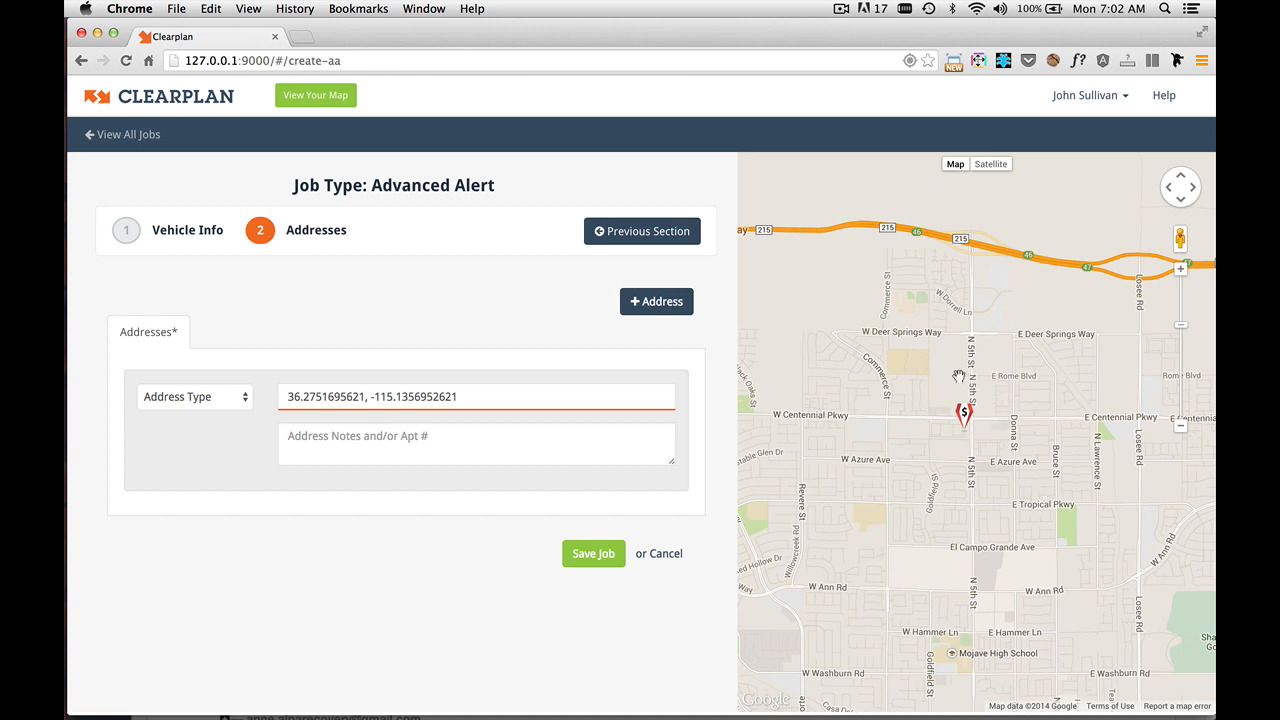
{"action": "mouse_move", "coordinate": [971, 390]}
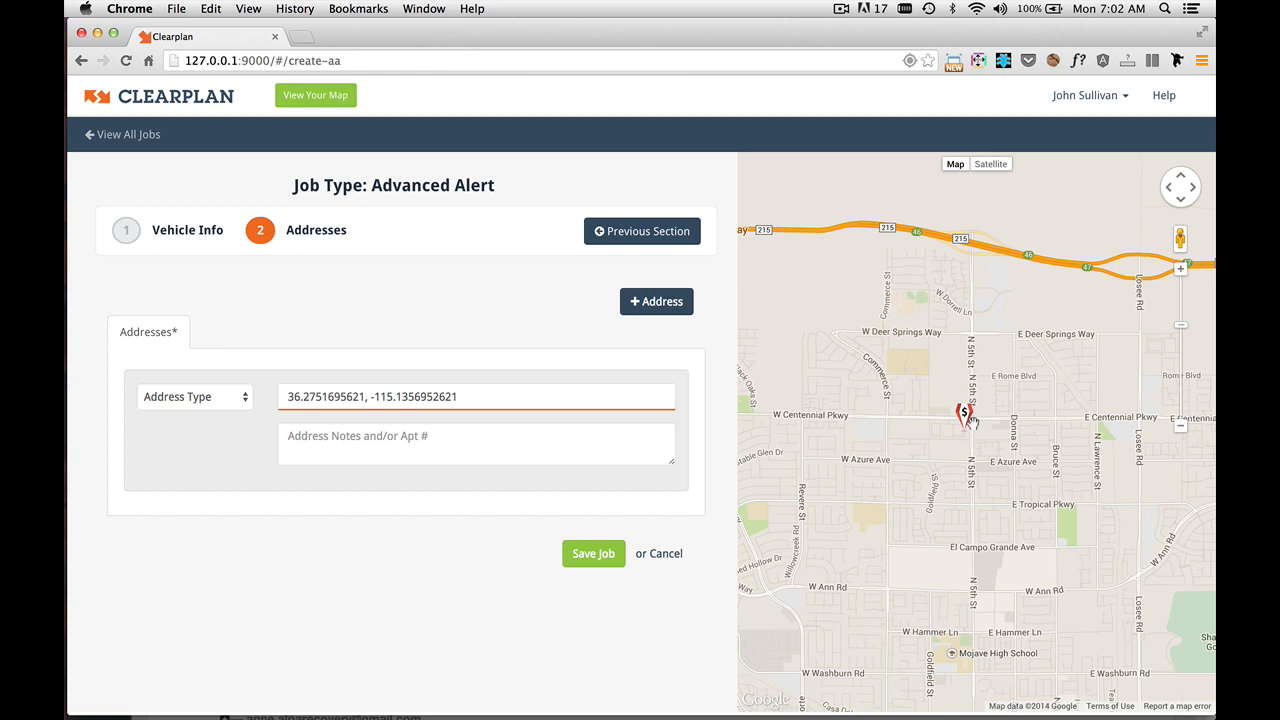
{"action": "mouse_move", "coordinate": [970, 421]}
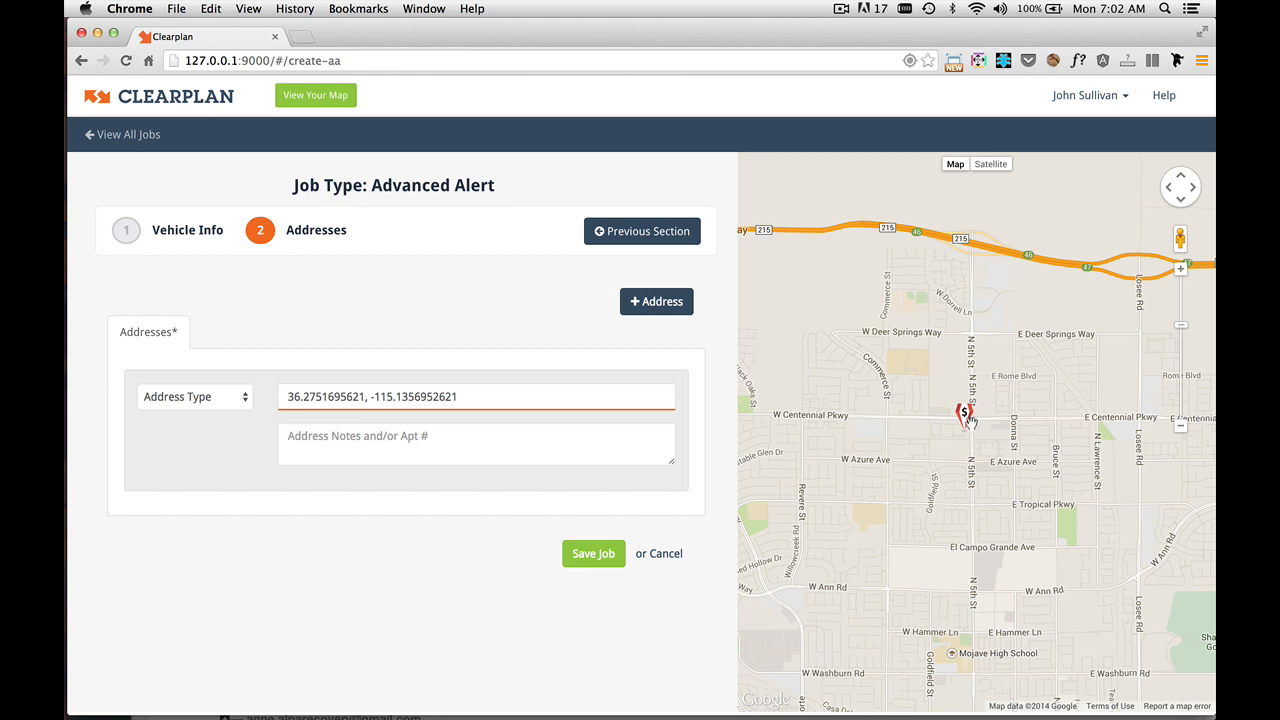
{"action": "left_click", "coordinate": [195, 396]}
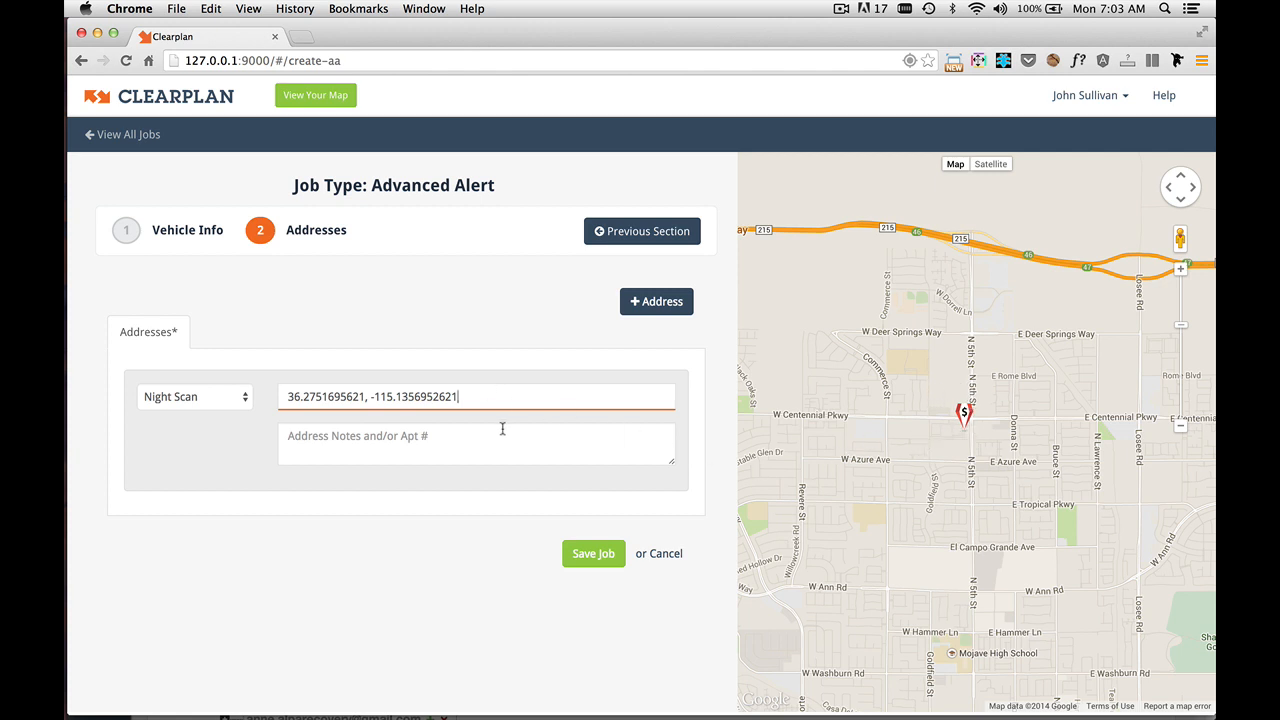
{"action": "left_click", "coordinate": [194, 396]}
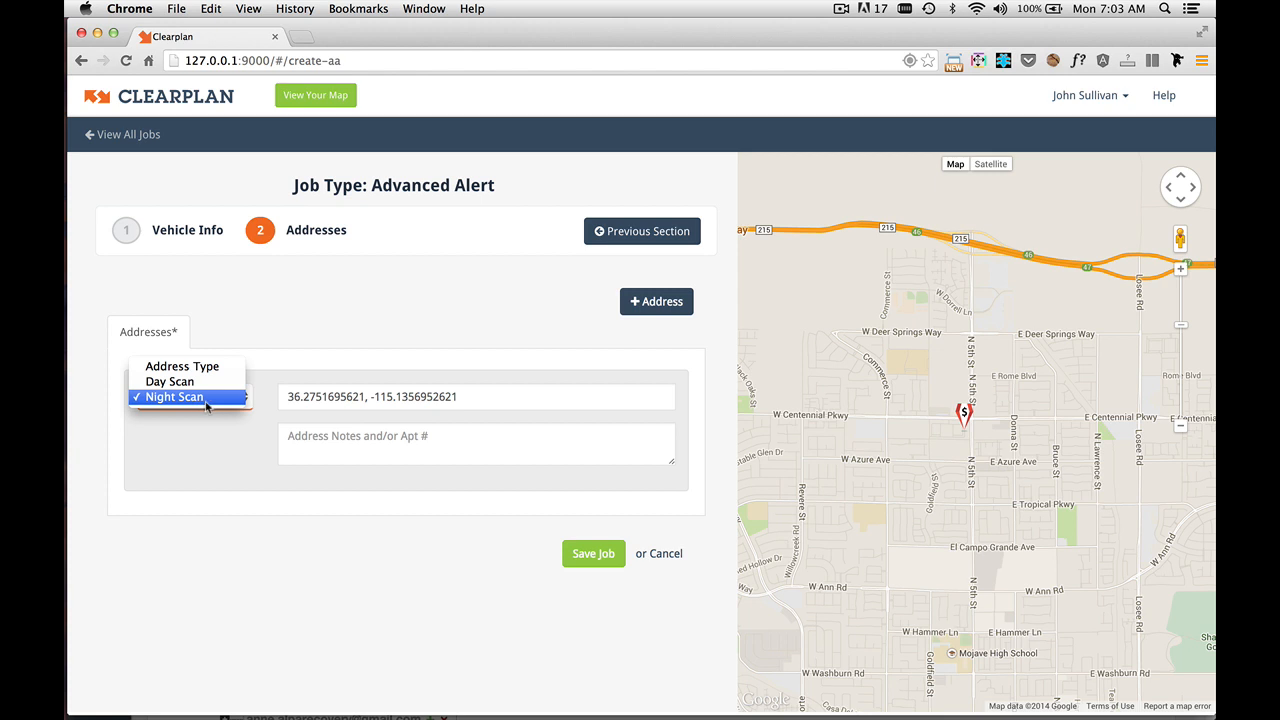
{"action": "mouse_move", "coordinate": [170, 382]}
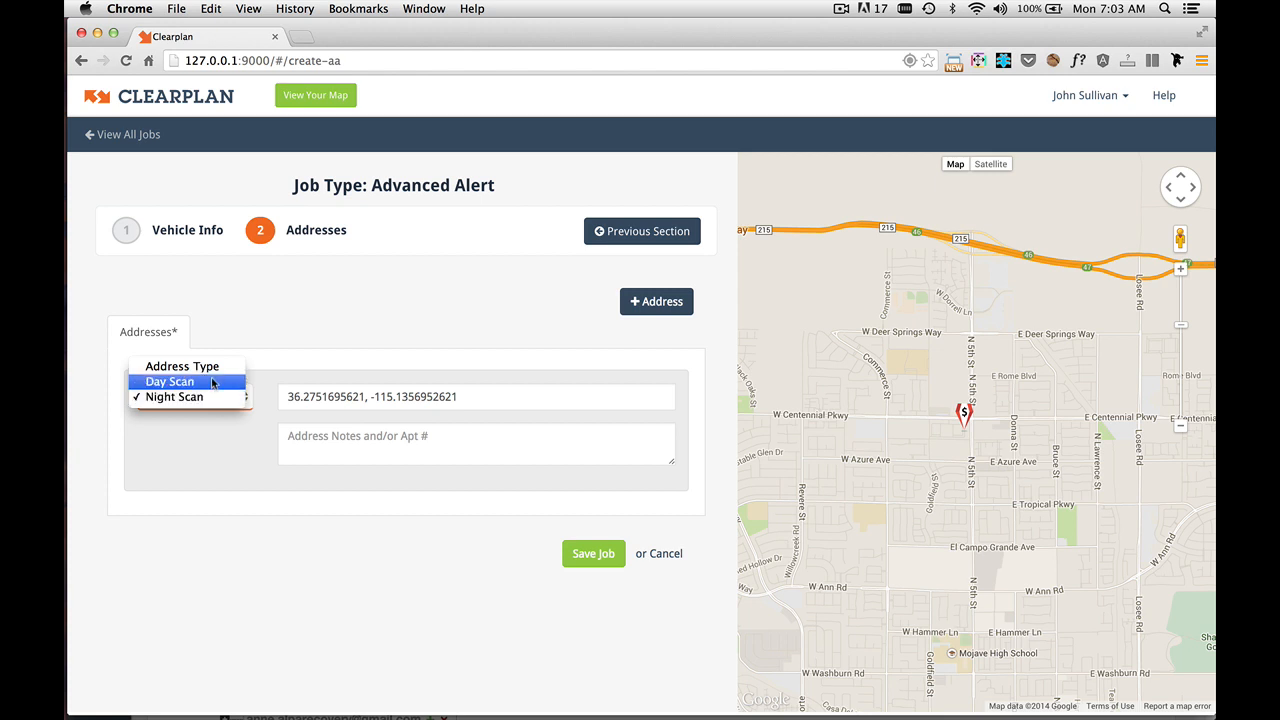
{"action": "left_click", "coordinate": [174, 396]}
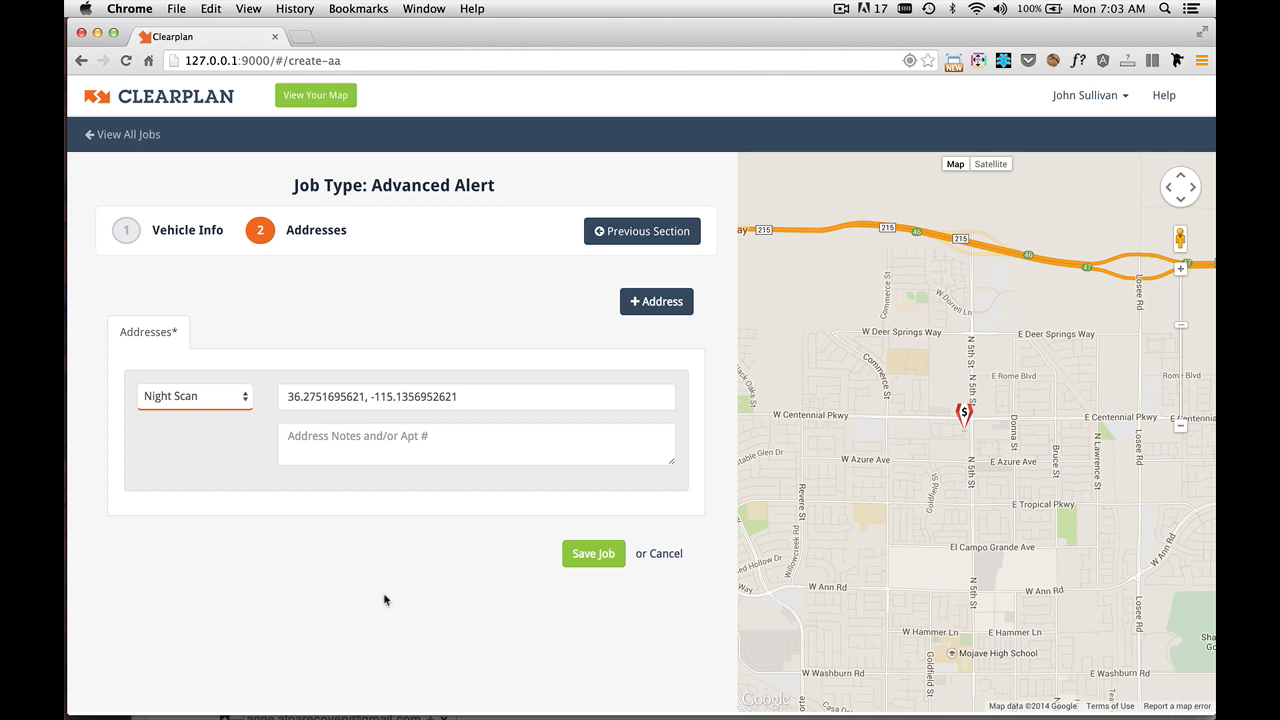
{"action": "mouse_move", "coordinate": [423, 577]}
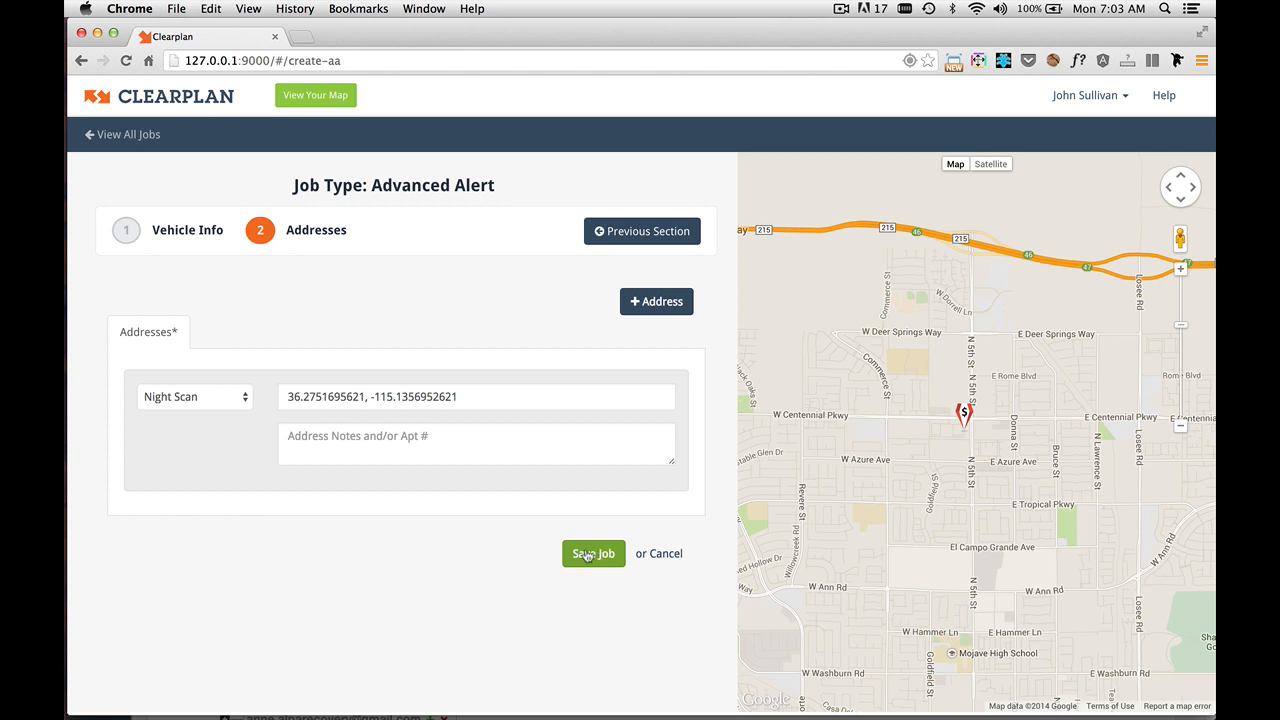
Step: Save the Advanced Alert job, then pick Voluntary from the Add New Job list
{"action": "left_click", "coordinate": [593, 553]}
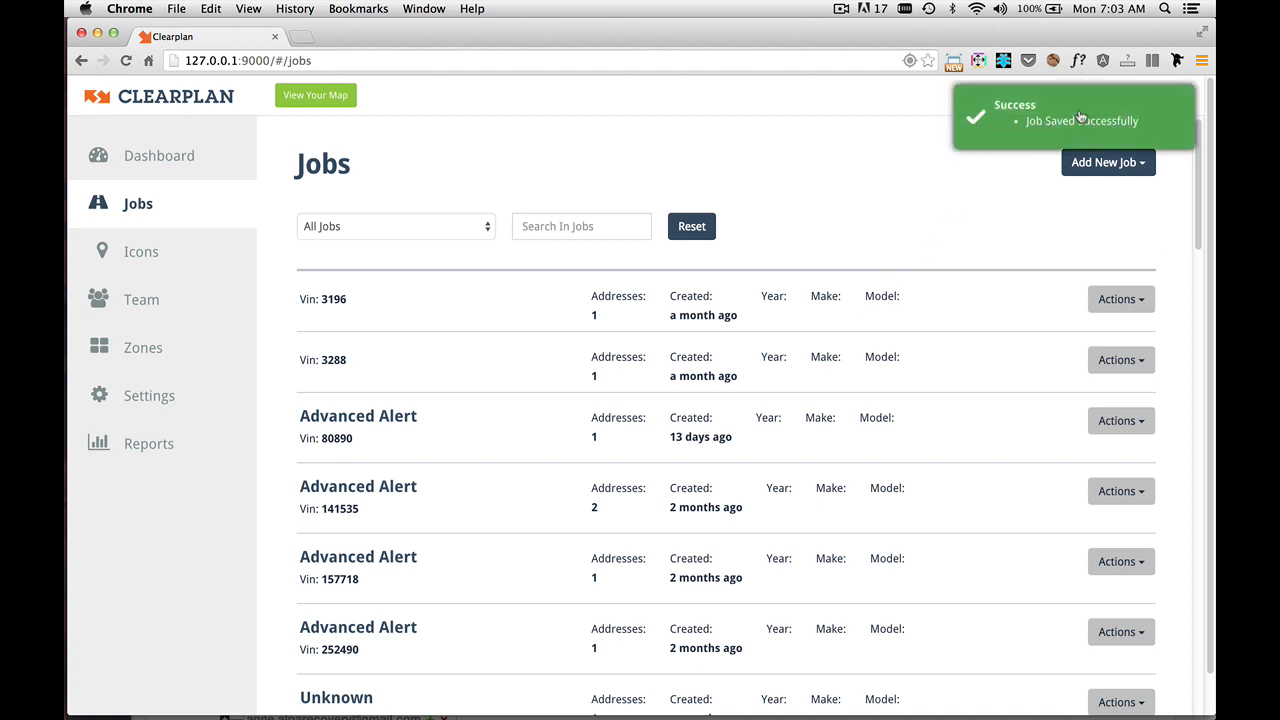
{"action": "mouse_move", "coordinate": [755, 188]}
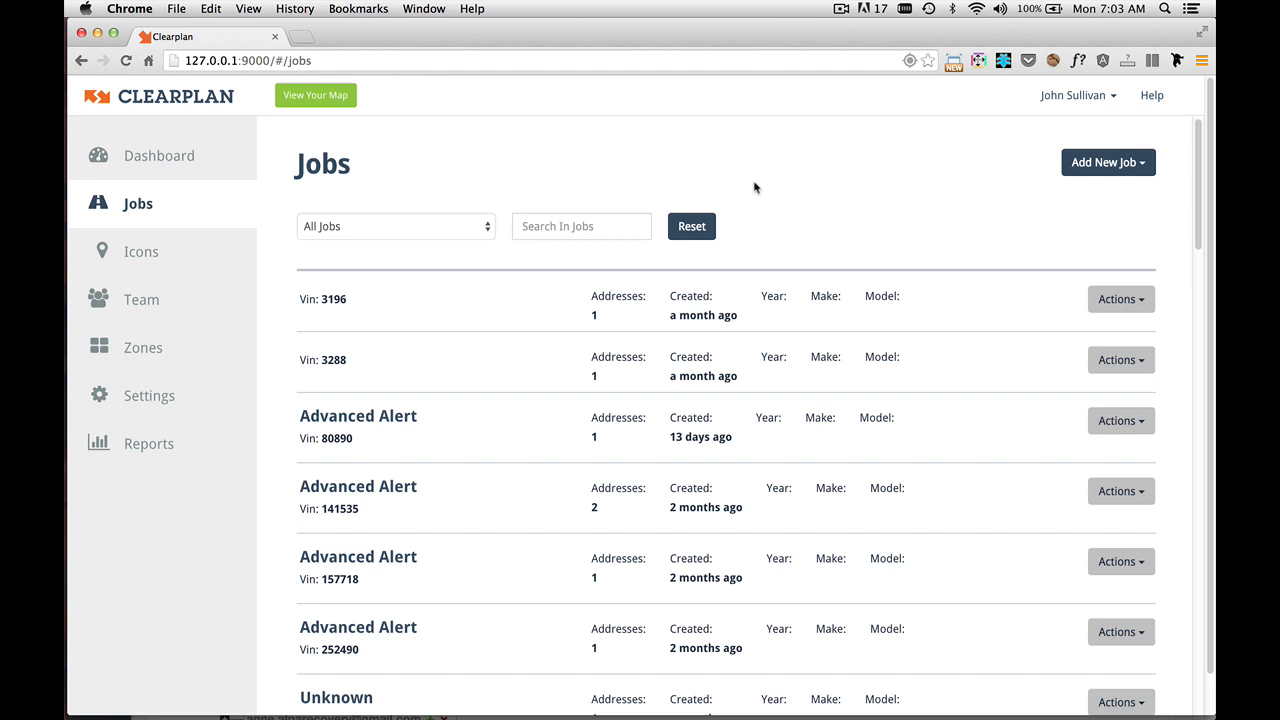
{"action": "mouse_move", "coordinate": [1113, 205]}
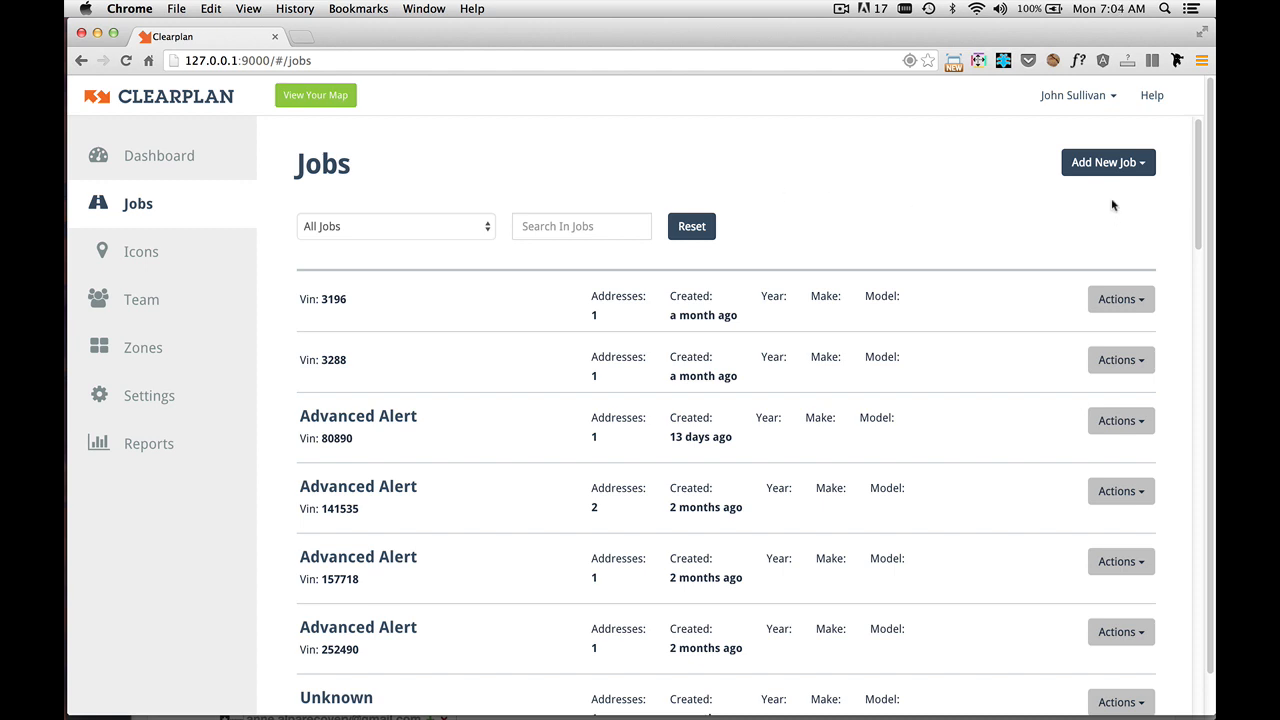
{"action": "left_click", "coordinate": [1108, 162]}
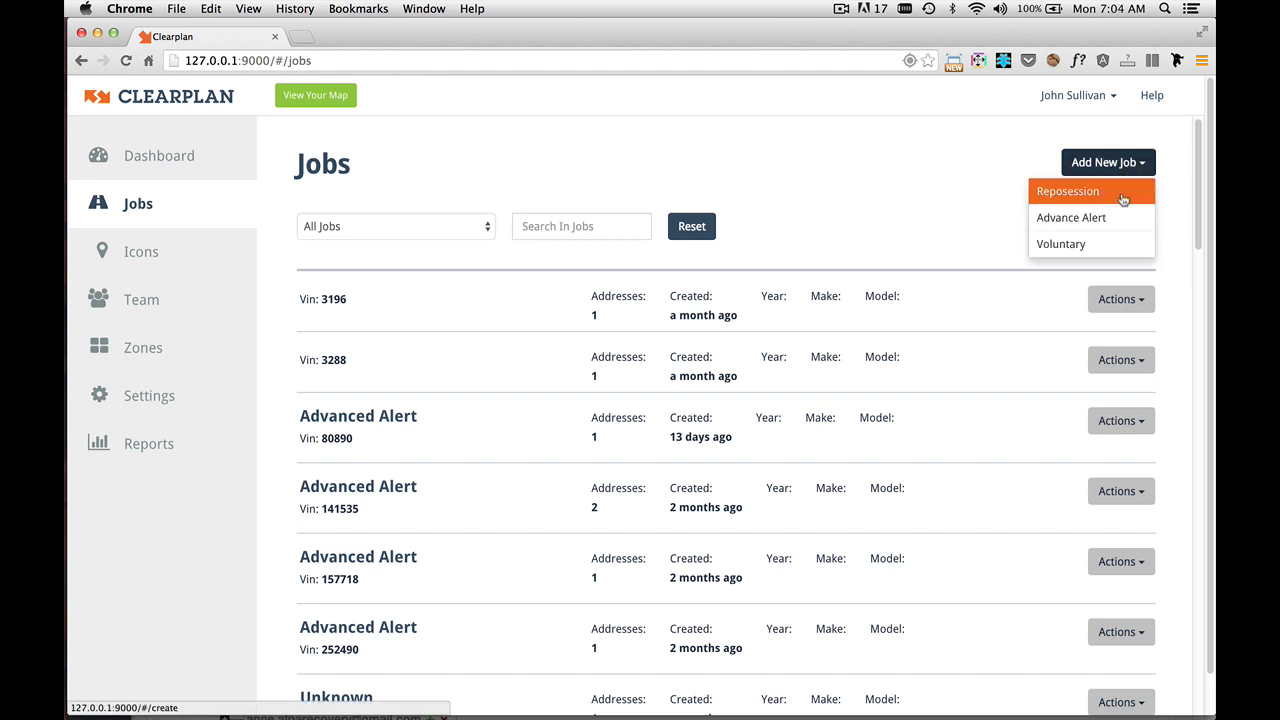
{"action": "mouse_move", "coordinate": [1071, 217]}
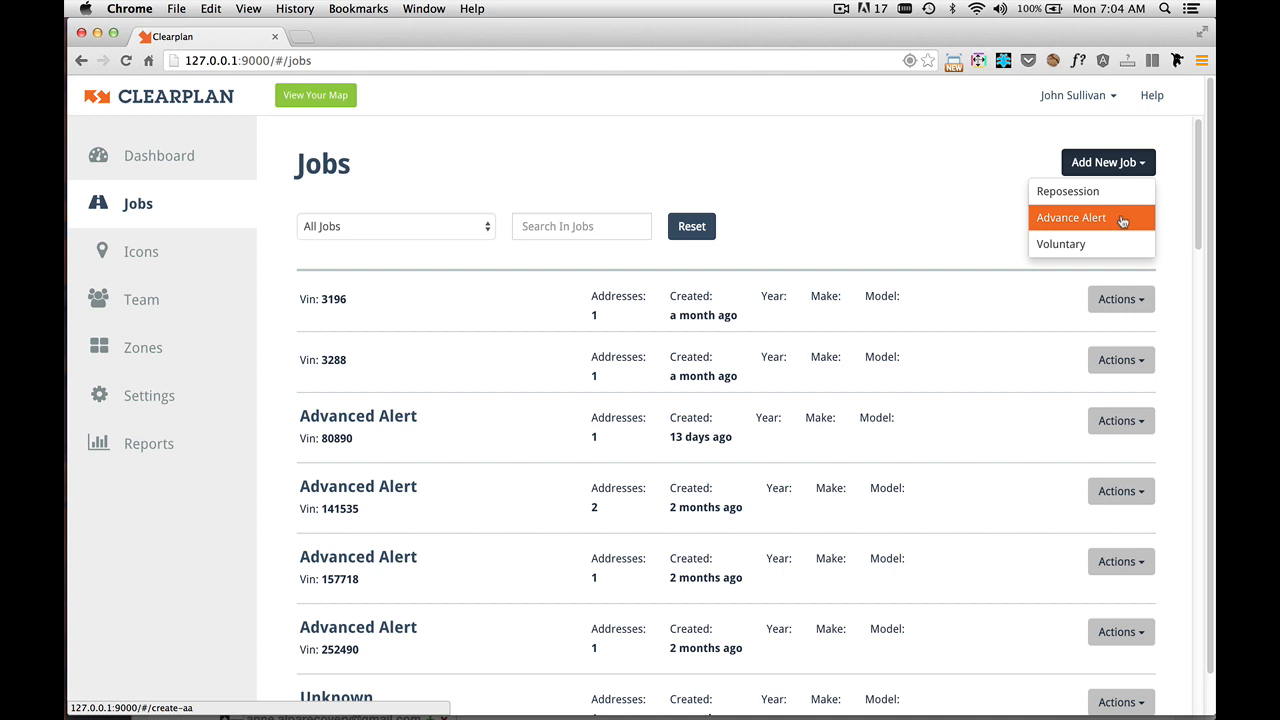
{"action": "mouse_move", "coordinate": [1090, 243]}
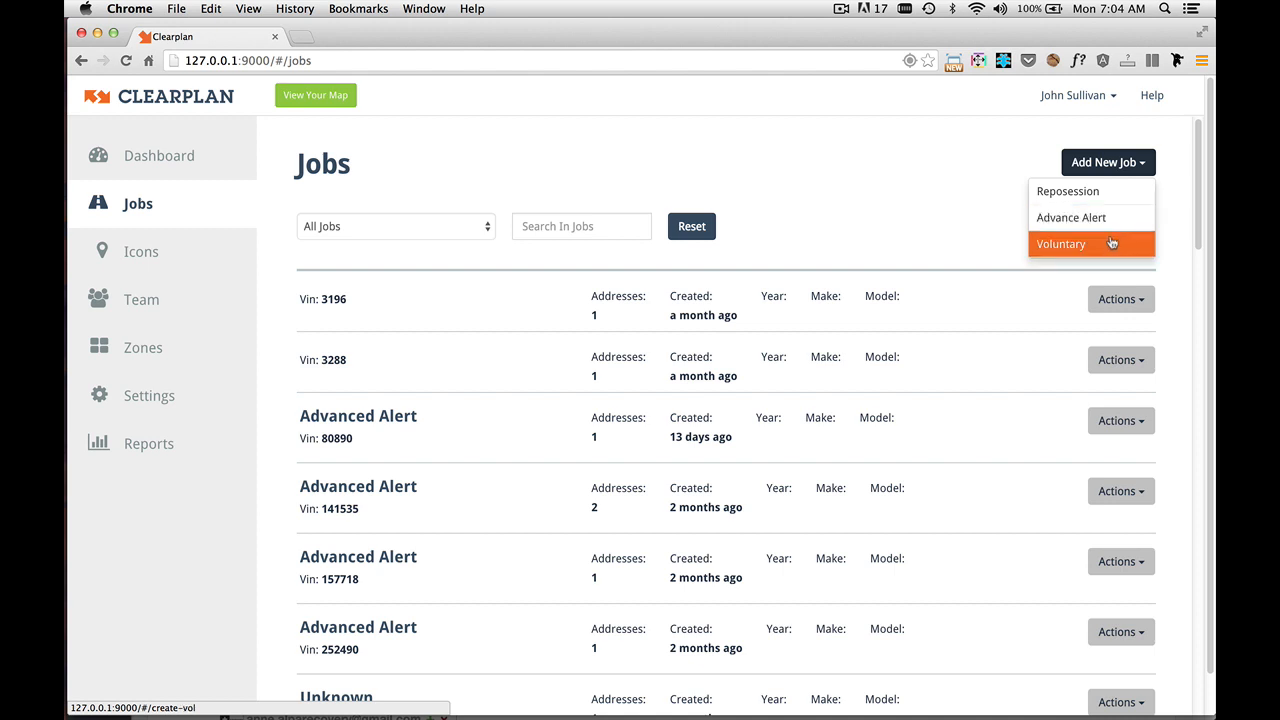
{"action": "mouse_move", "coordinate": [1097, 249]}
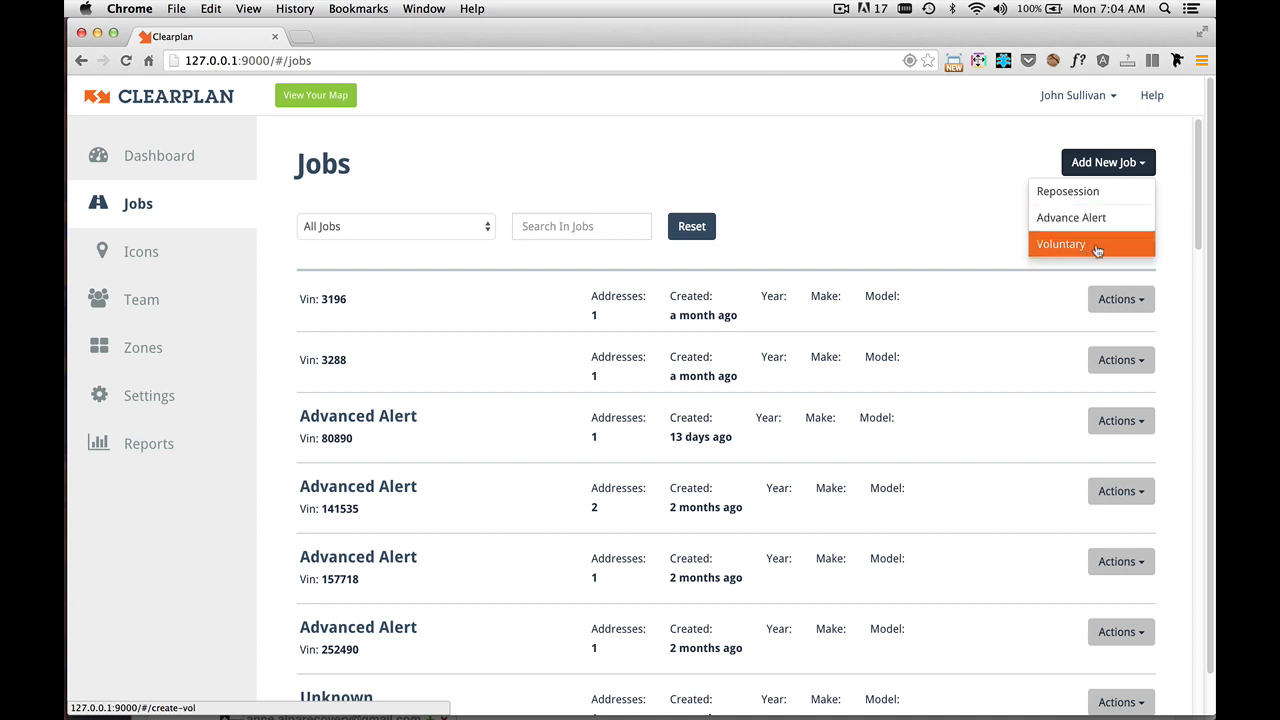
{"action": "mouse_move", "coordinate": [1072, 248]}
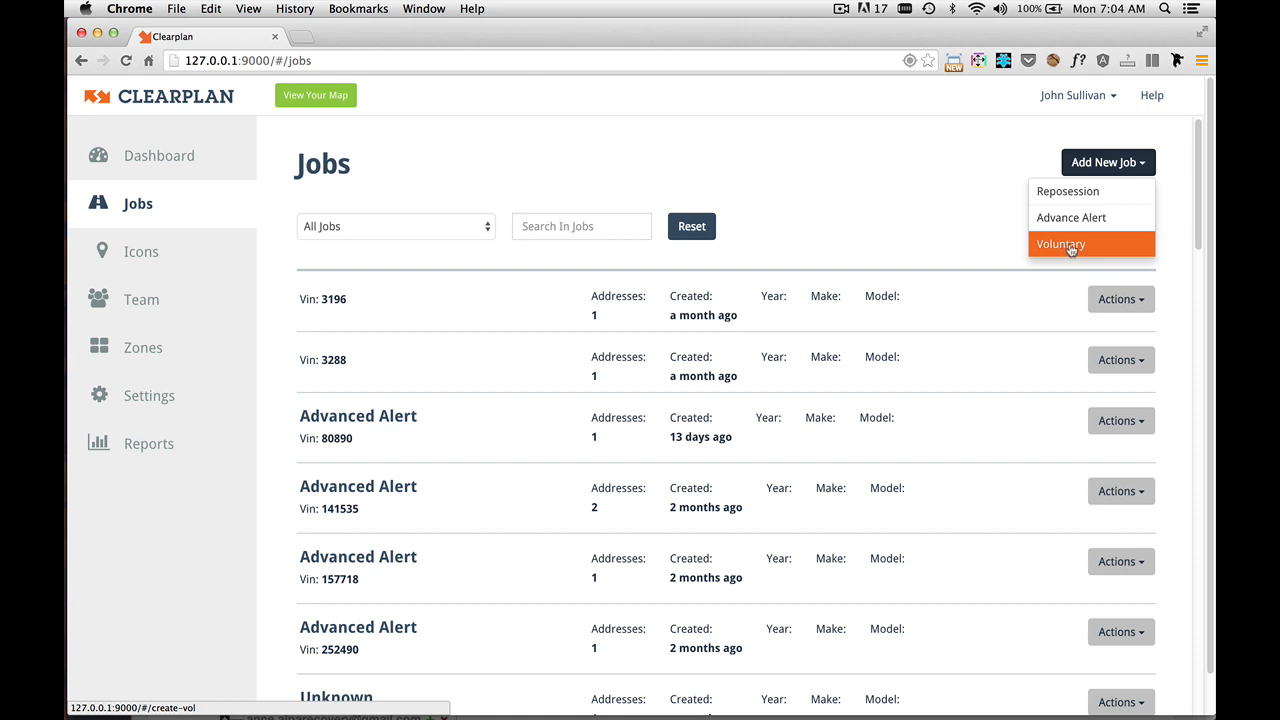
{"action": "left_click", "coordinate": [1060, 244]}
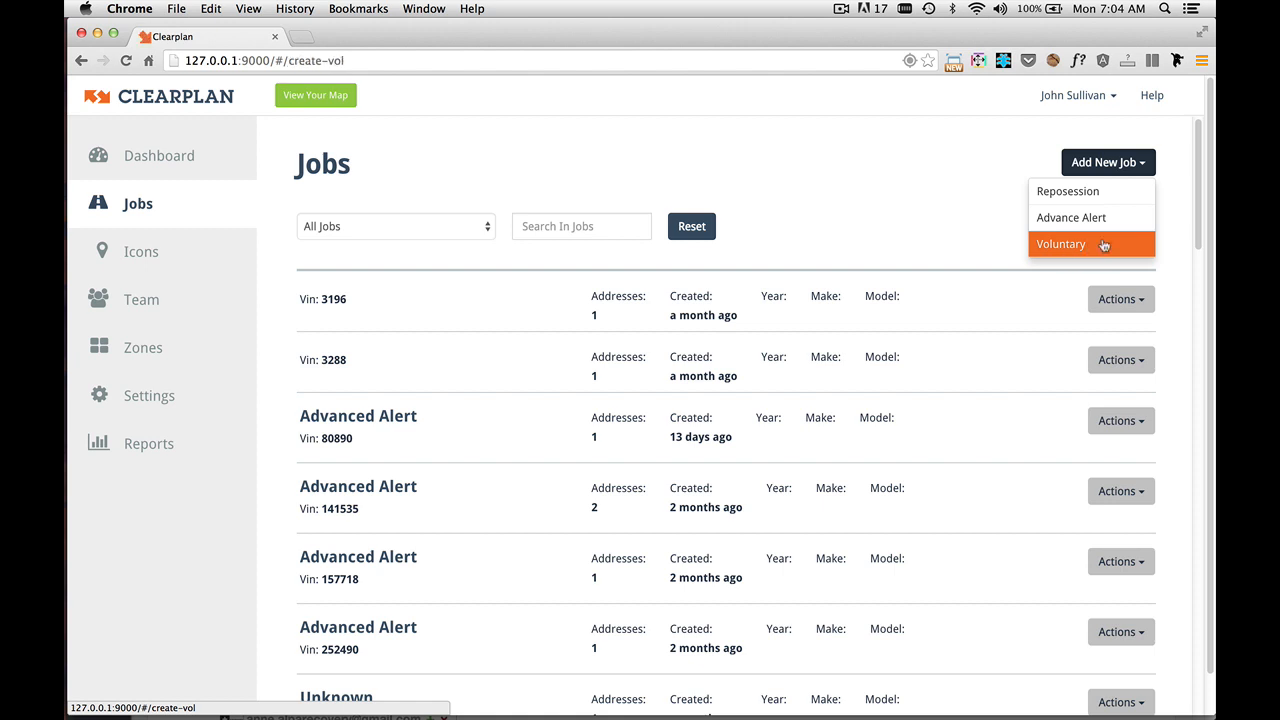
{"action": "left_click", "coordinate": [1060, 244]}
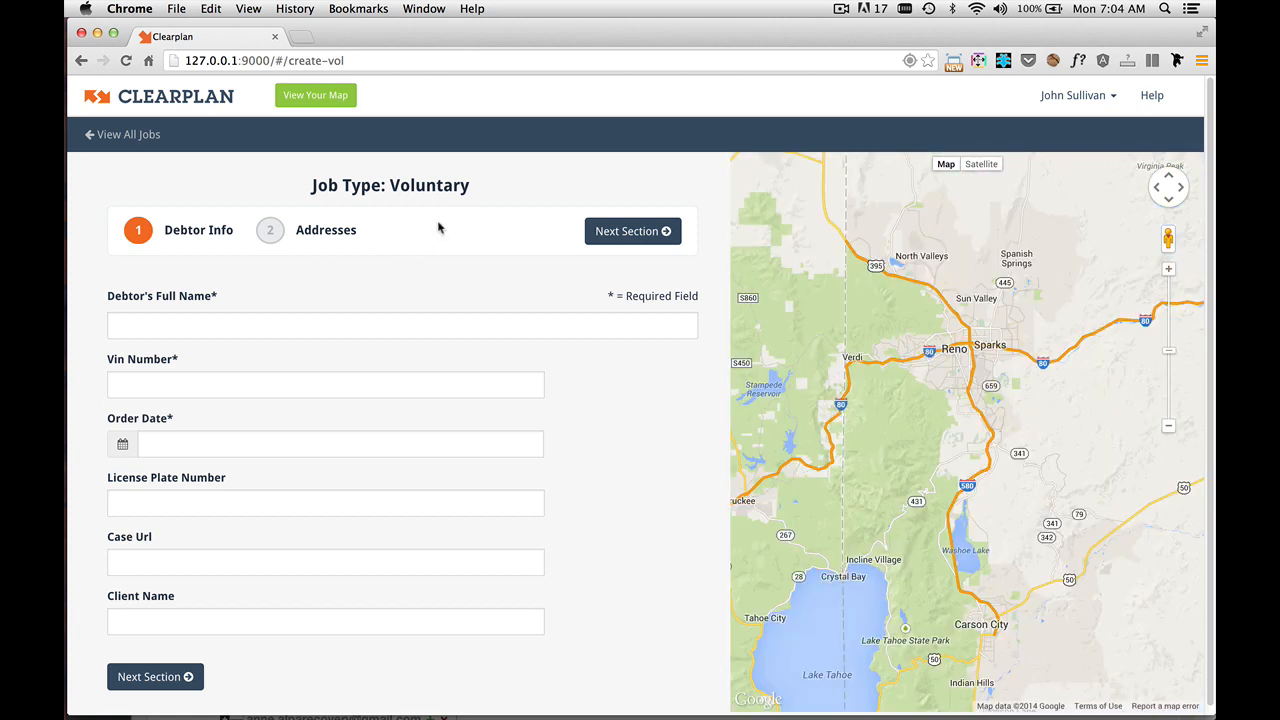
{"action": "left_click", "coordinate": [402, 325]}
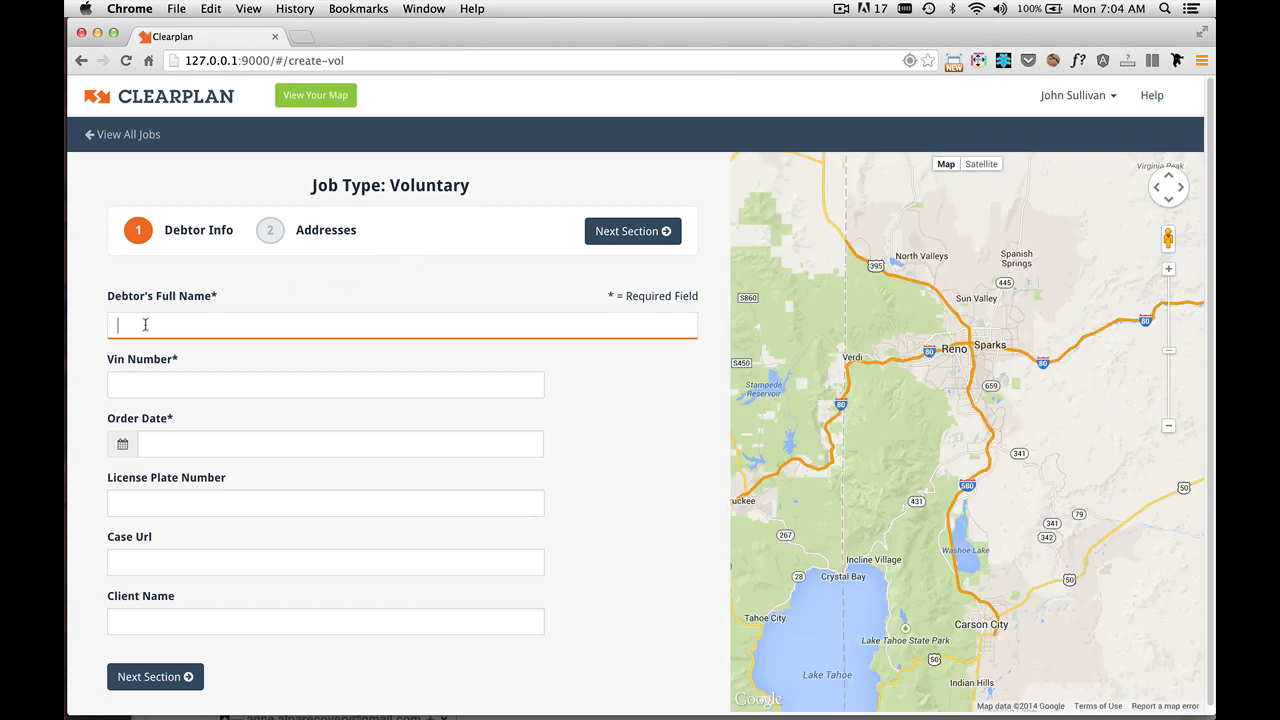
{"action": "type", "text": "J"}
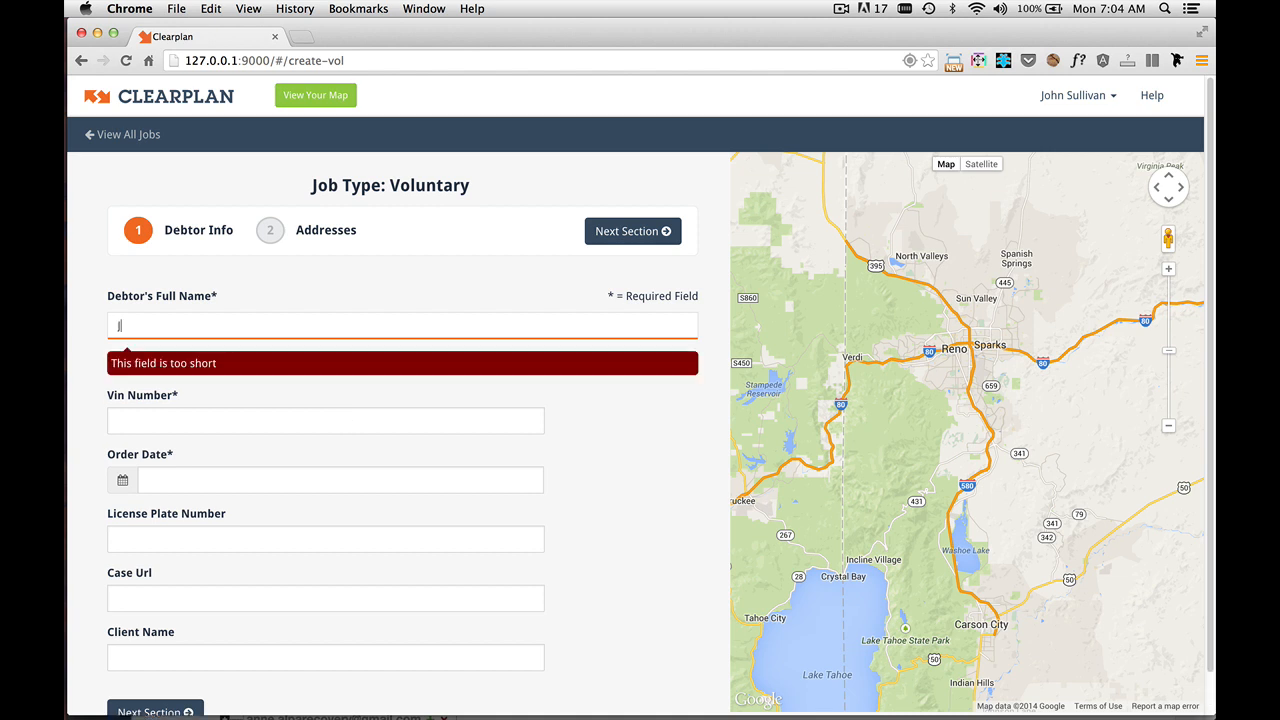
{"action": "type", "text": "John Sullivan"}
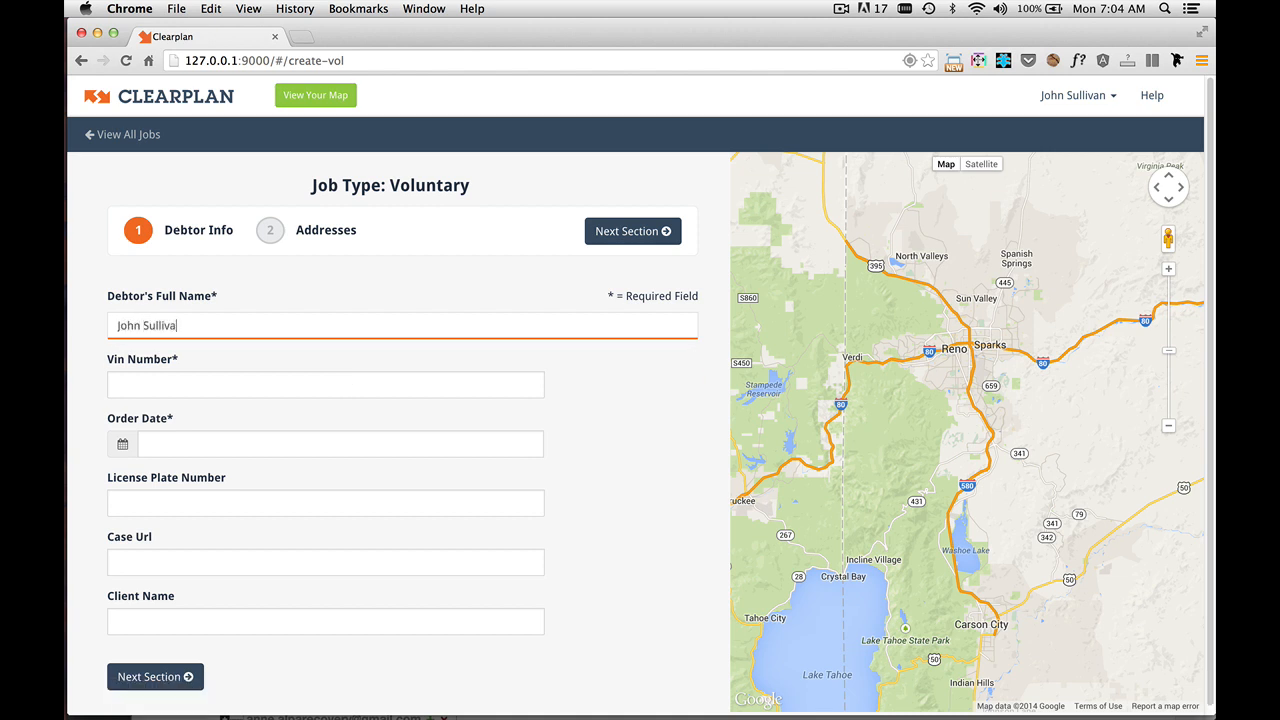
{"action": "left_click", "coordinate": [325, 384]}
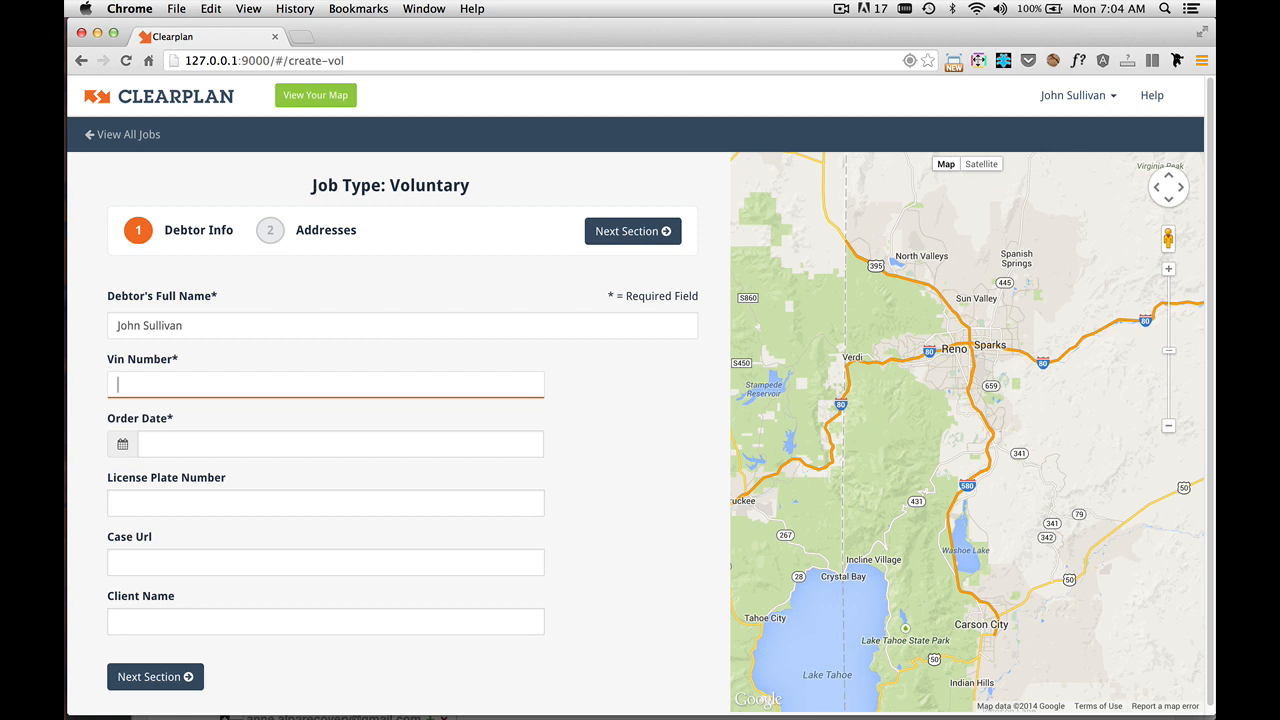
{"action": "type", "text": "WDBWK73F69F910046"}
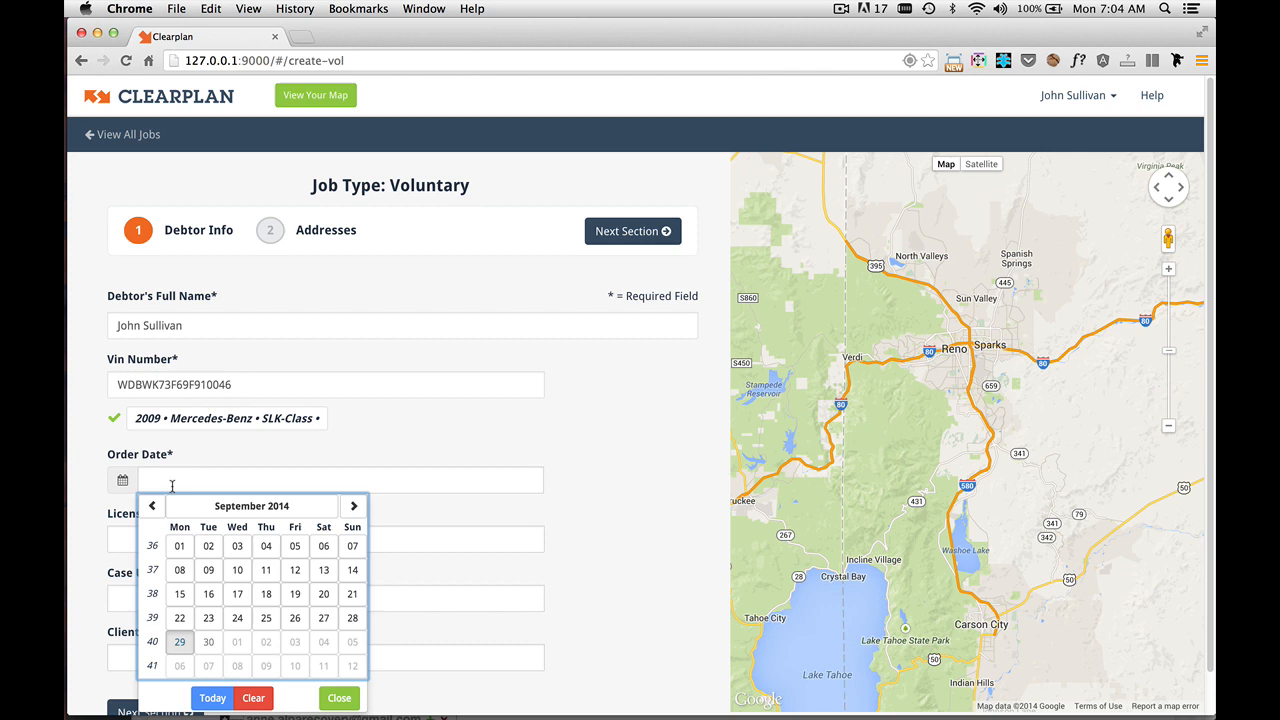
Step: Set order date 09-29-2014, plate DS1512, and client name Bank of America
{"action": "left_click", "coordinate": [179, 642]}
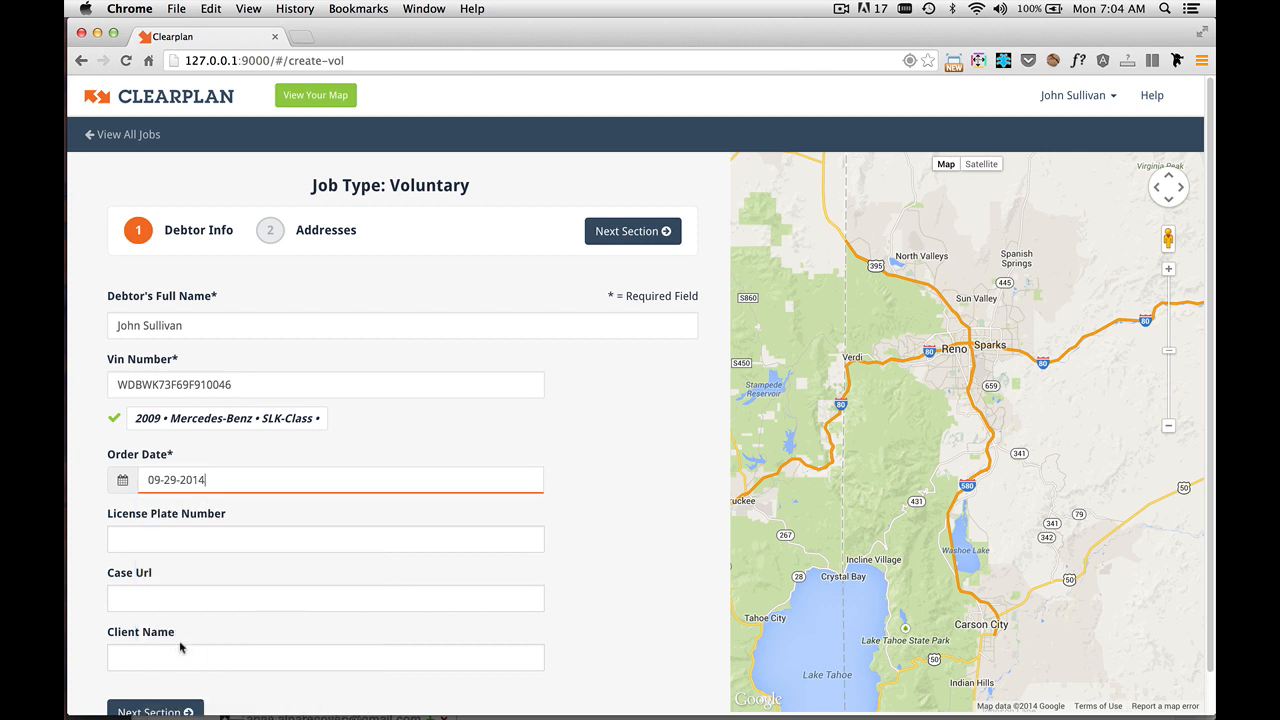
{"action": "left_click", "coordinate": [325, 539]}
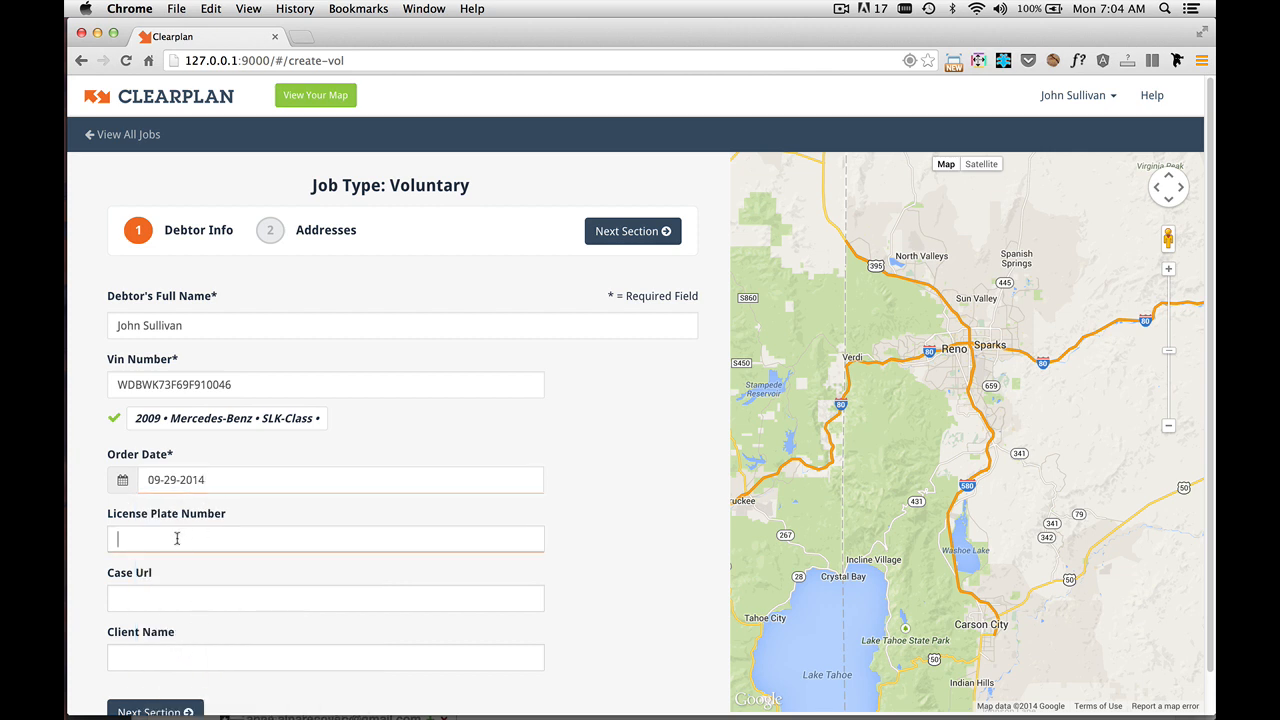
{"action": "left_click", "coordinate": [325, 539]}
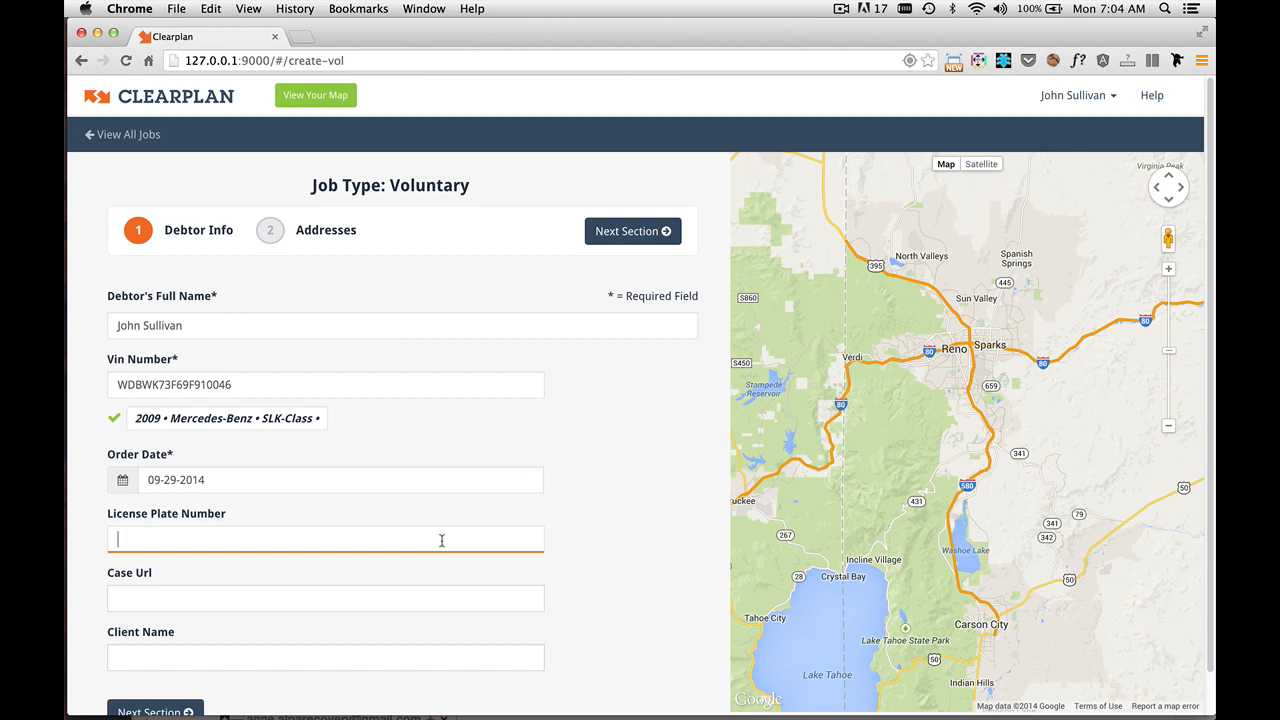
{"action": "type", "text": "DS15"}
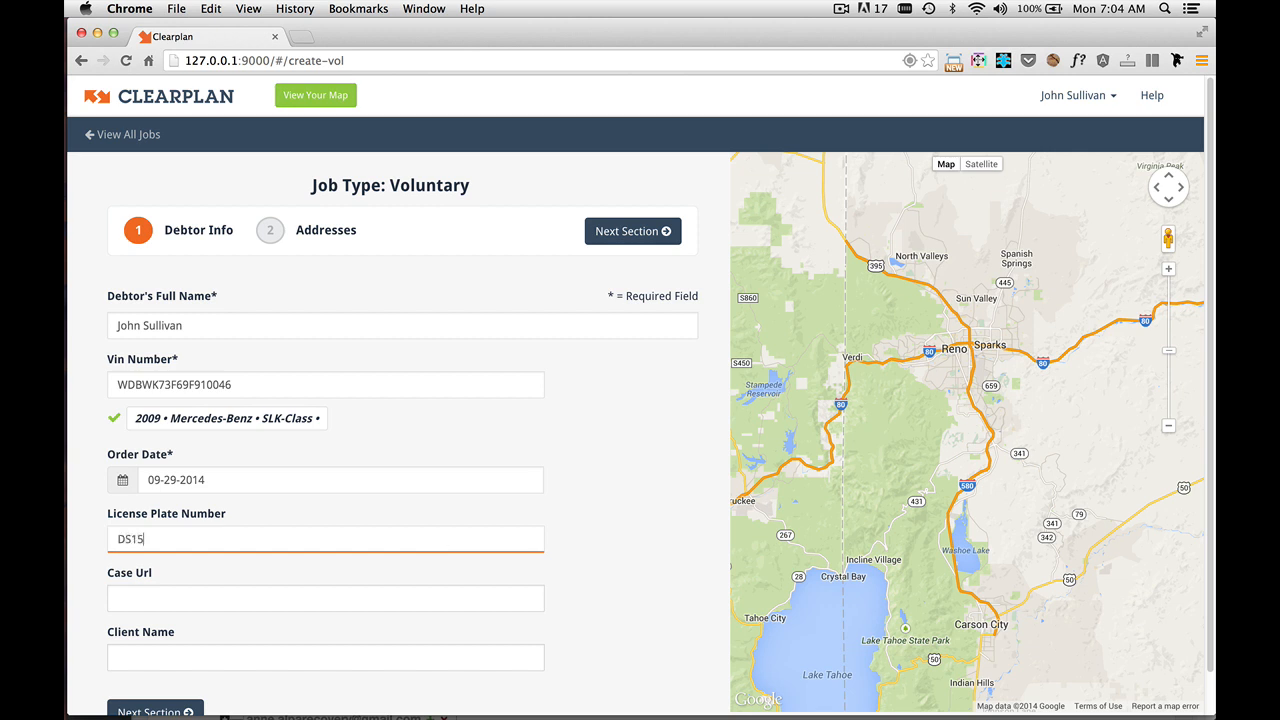
{"action": "type", "text": "12"}
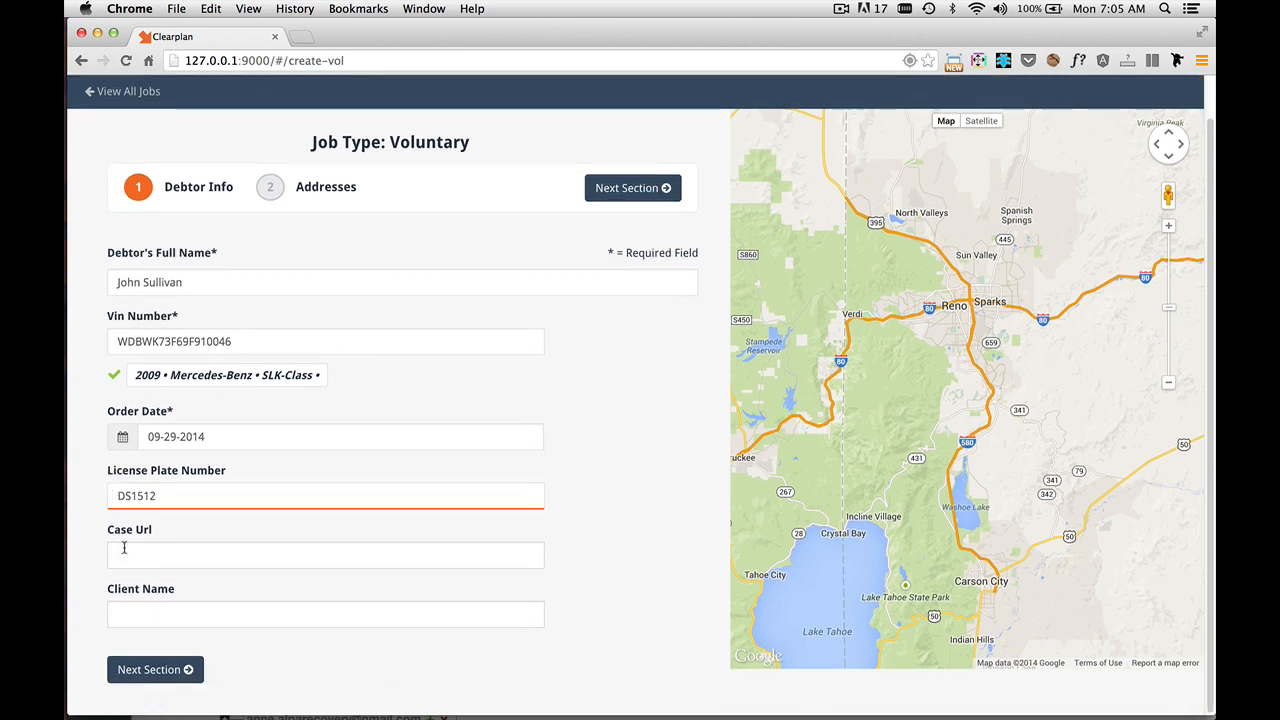
{"action": "mouse_move", "coordinate": [144, 557]}
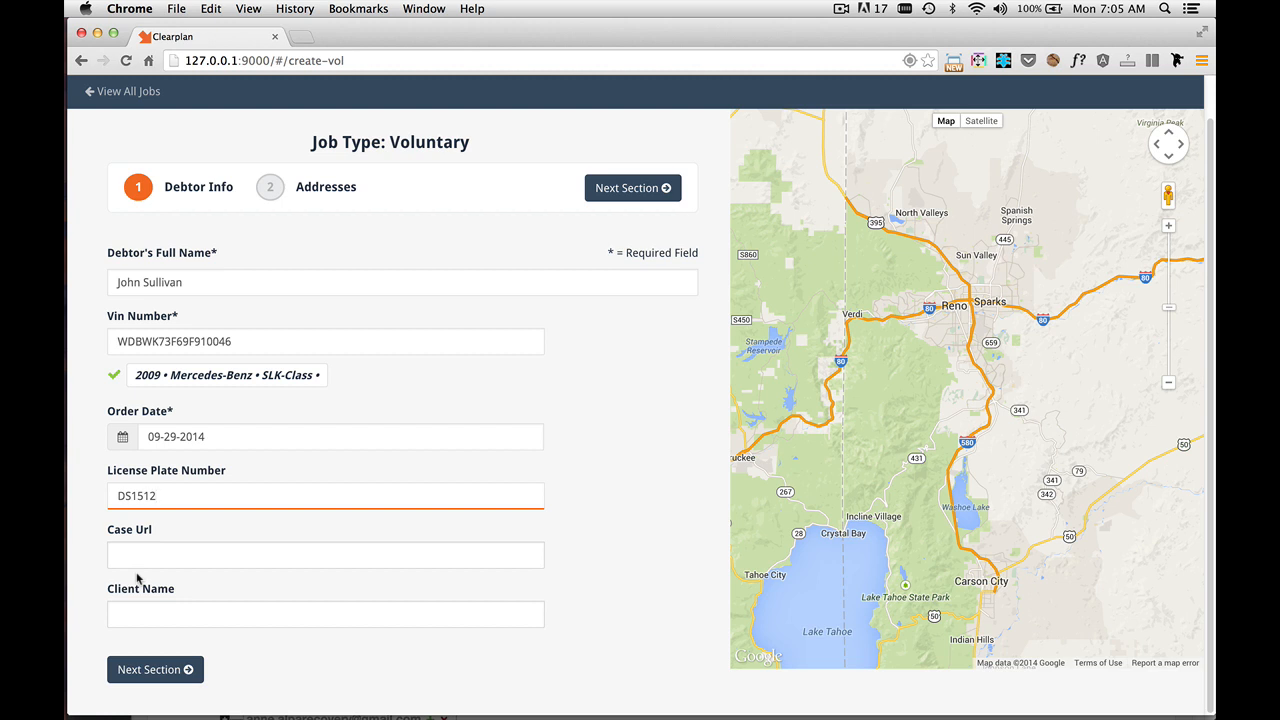
{"action": "left_click", "coordinate": [325, 614]}
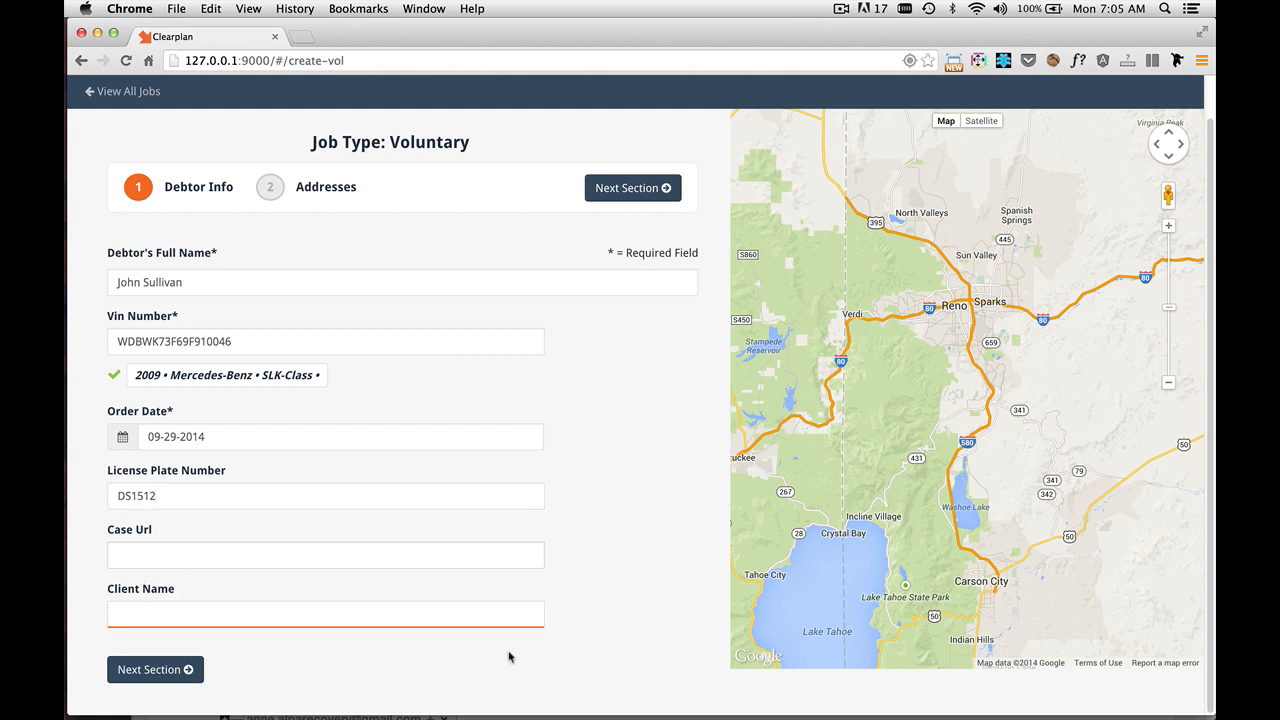
{"action": "type", "text": "Bank of America"}
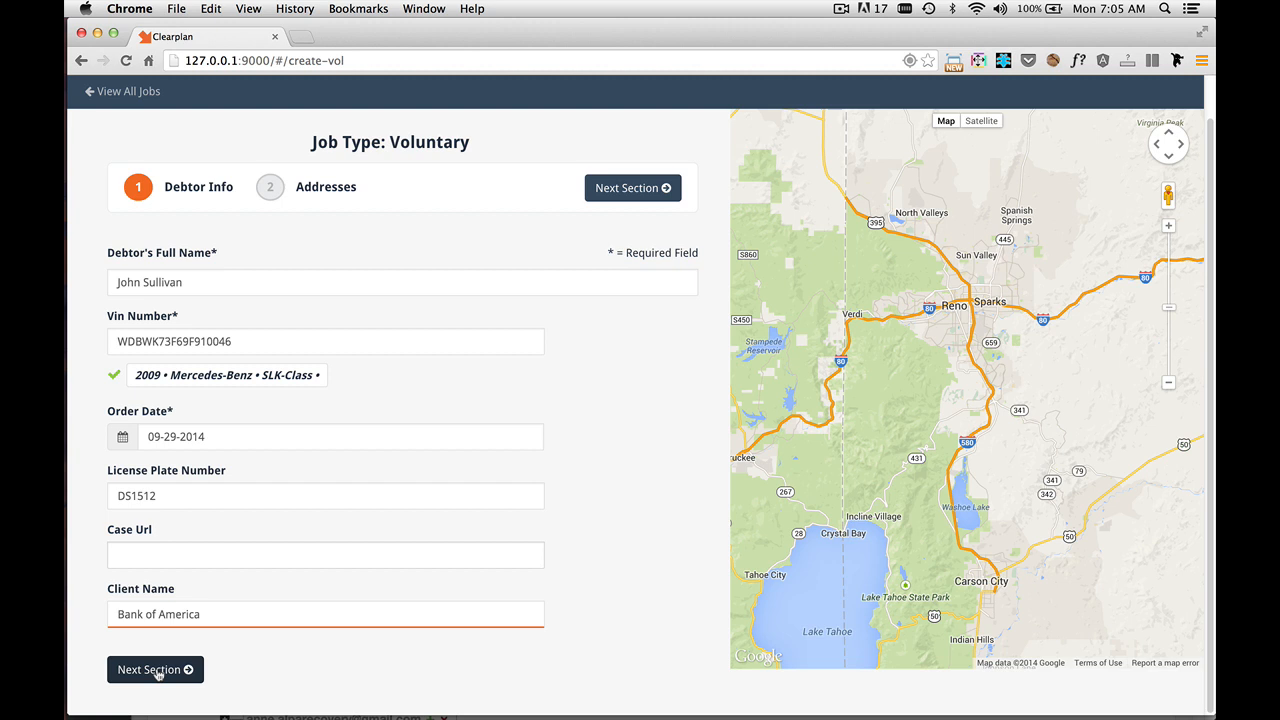
Step: On Addresses, add 1234 Conway Lane, Reno, NV with address type Voluntary
{"action": "left_click", "coordinate": [155, 669]}
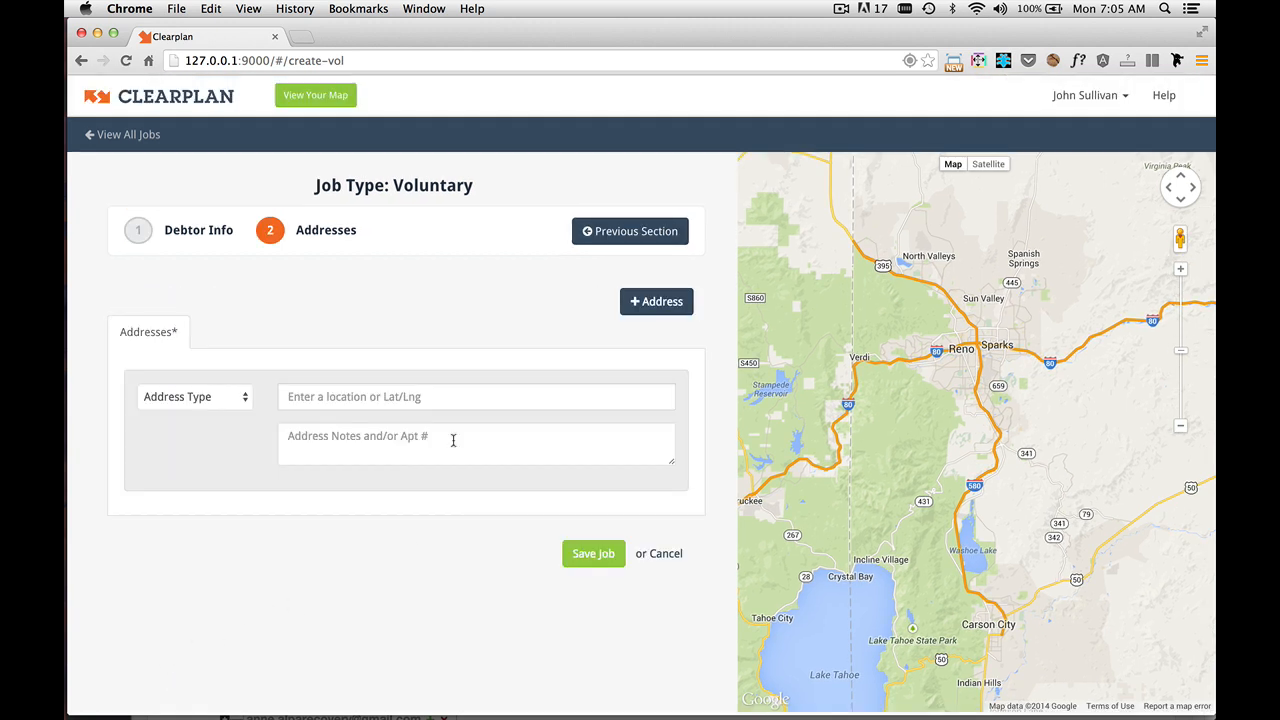
{"action": "left_click", "coordinate": [476, 396]}
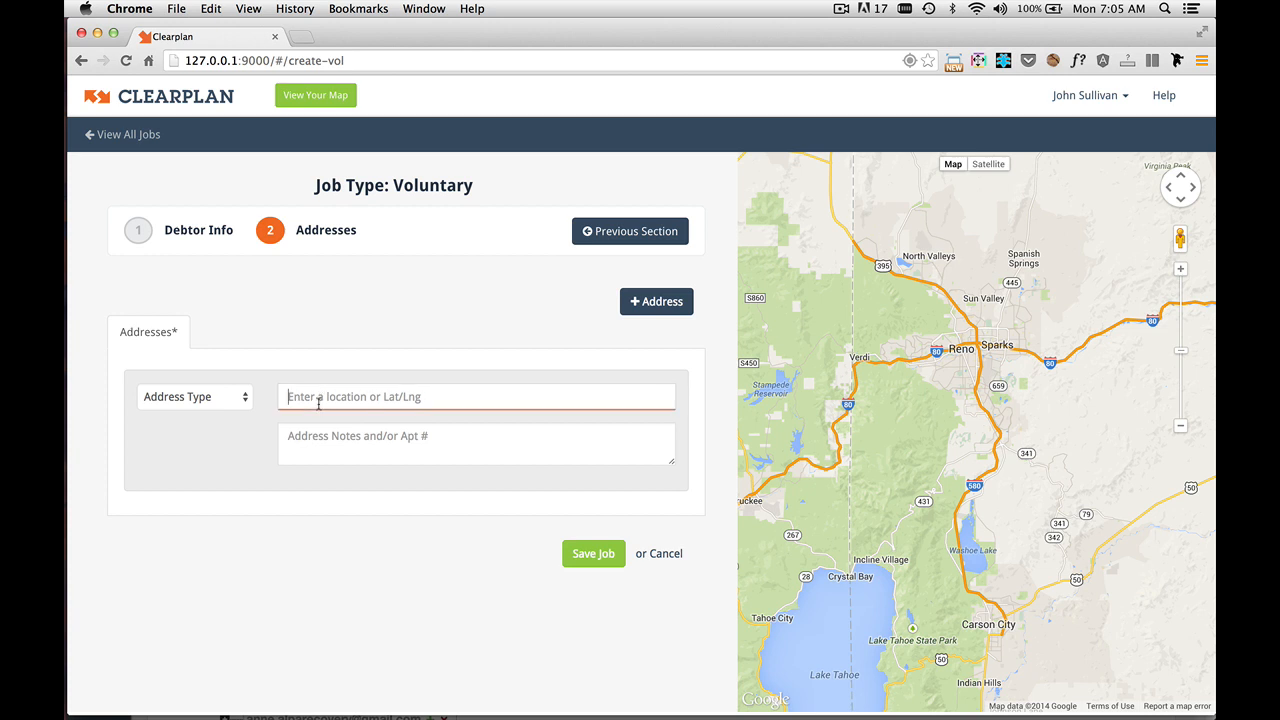
{"action": "type", "text": "1234"}
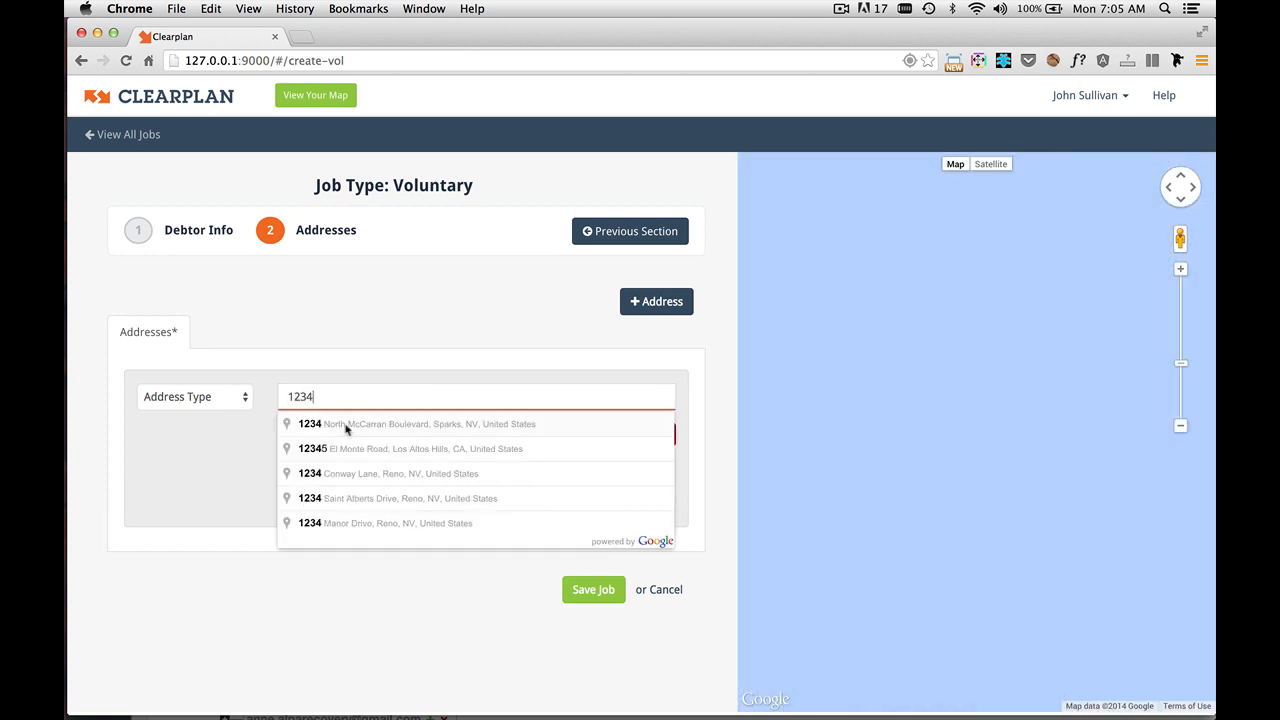
{"action": "mouse_move", "coordinate": [360, 448]}
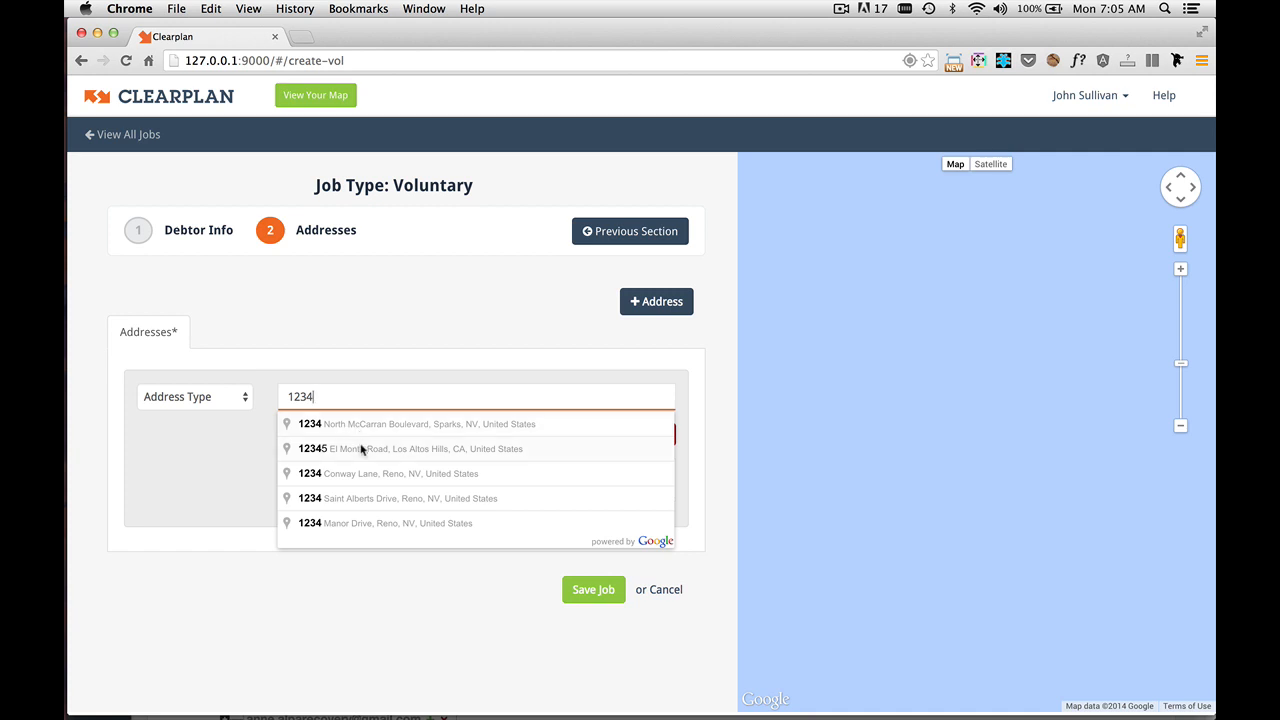
{"action": "mouse_move", "coordinate": [340, 478]}
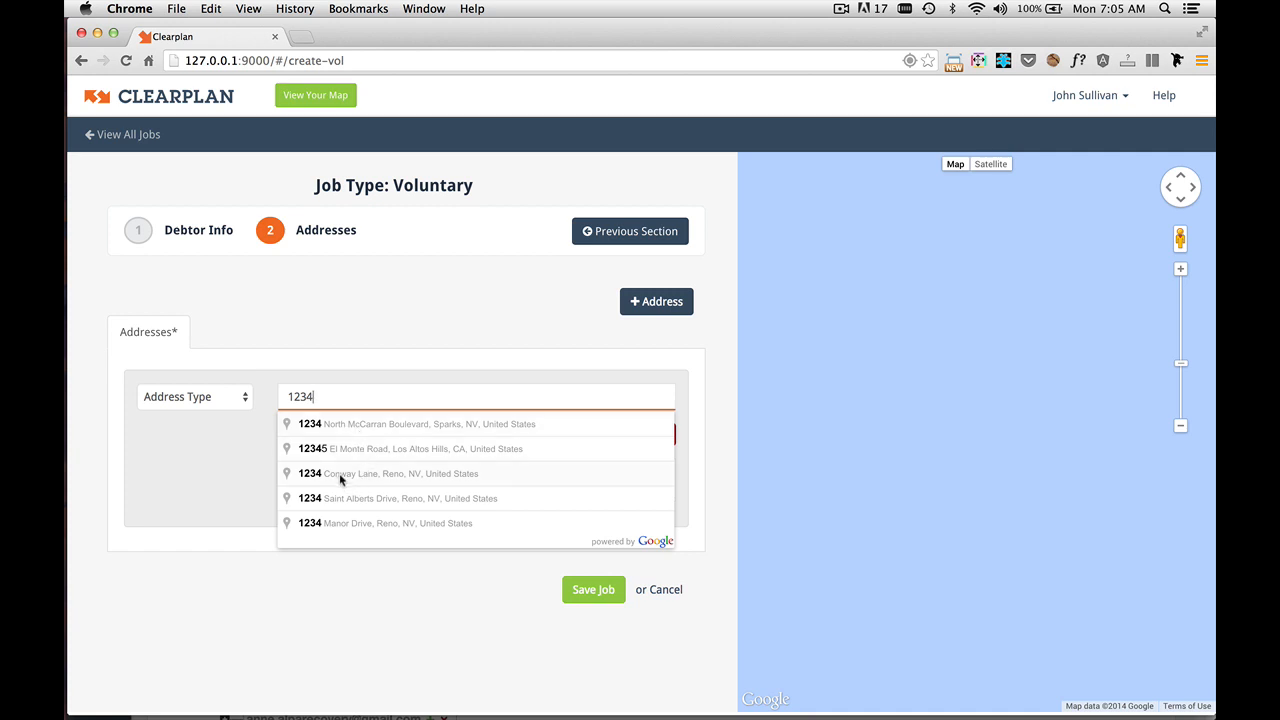
{"action": "left_click", "coordinate": [400, 473]}
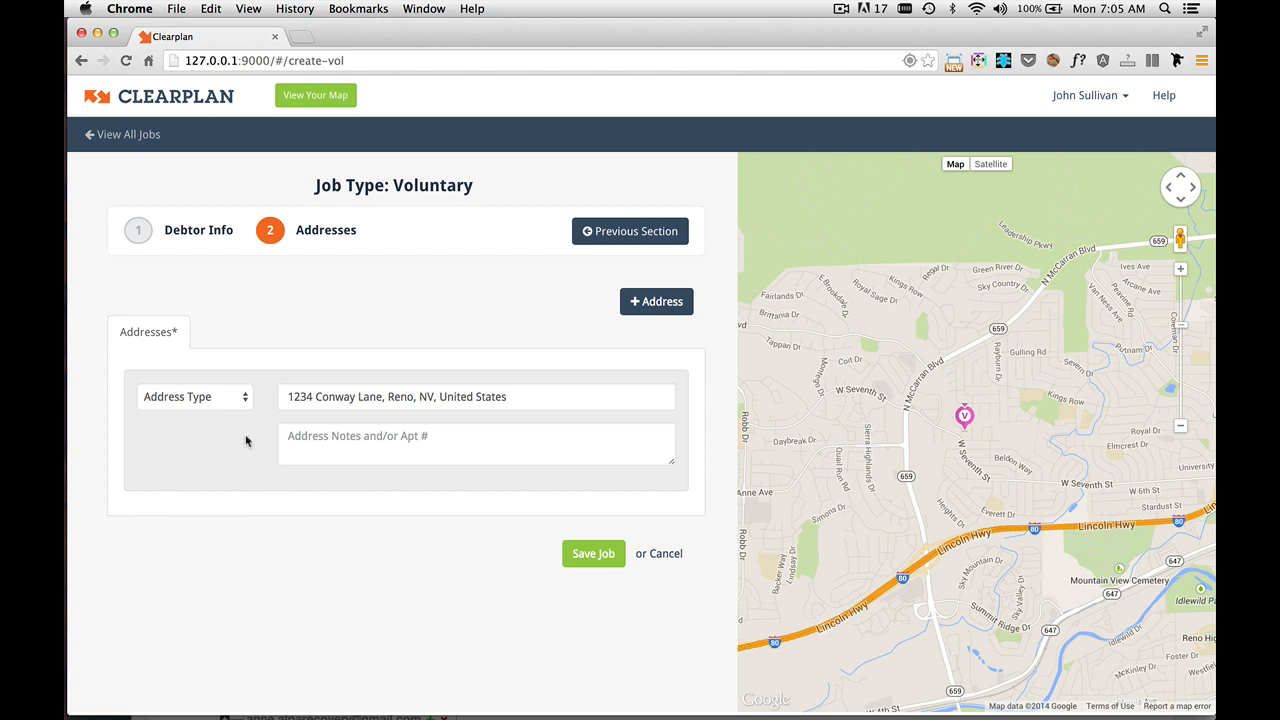
{"action": "left_click", "coordinate": [195, 396]}
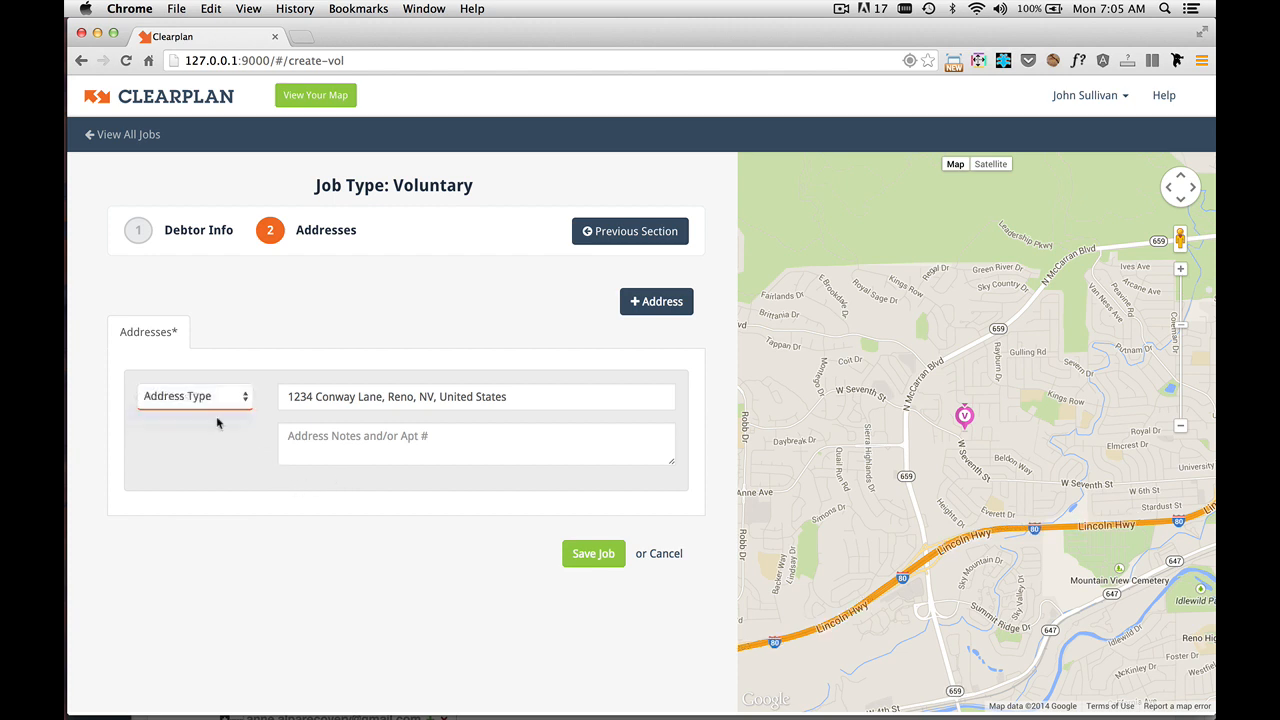
{"action": "left_click", "coordinate": [195, 396]}
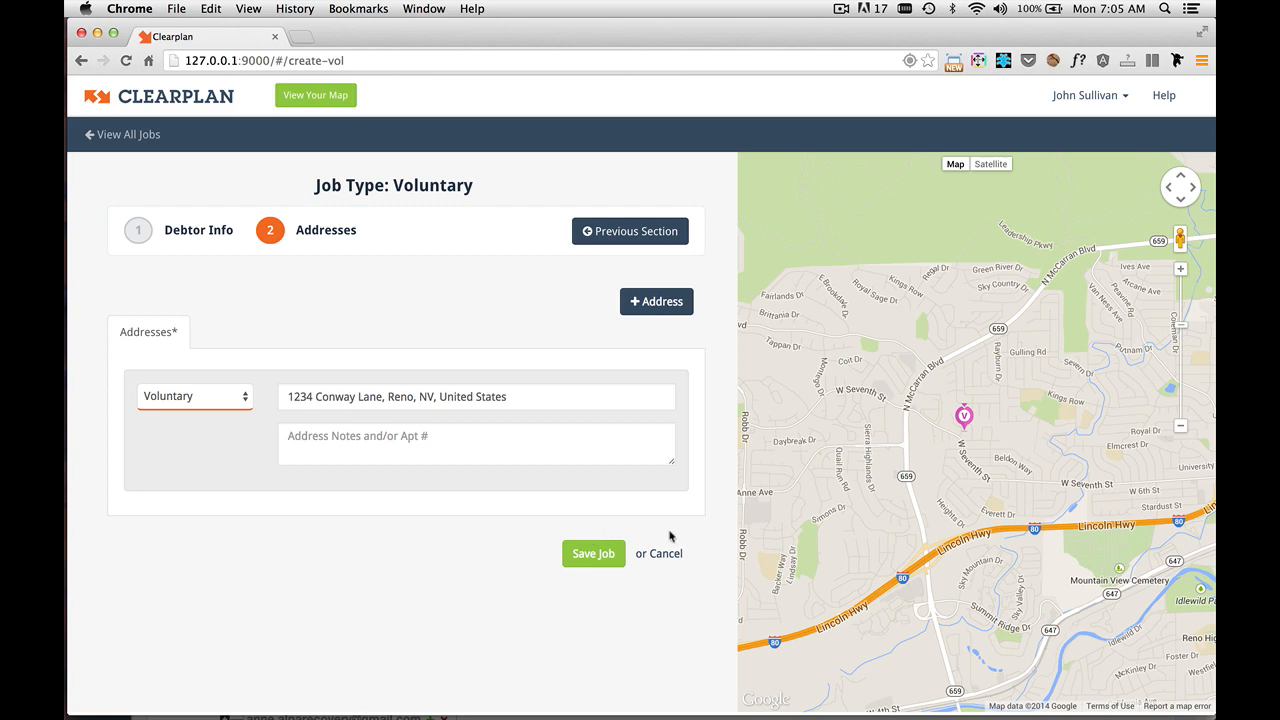
{"action": "mouse_move", "coordinate": [946, 428]}
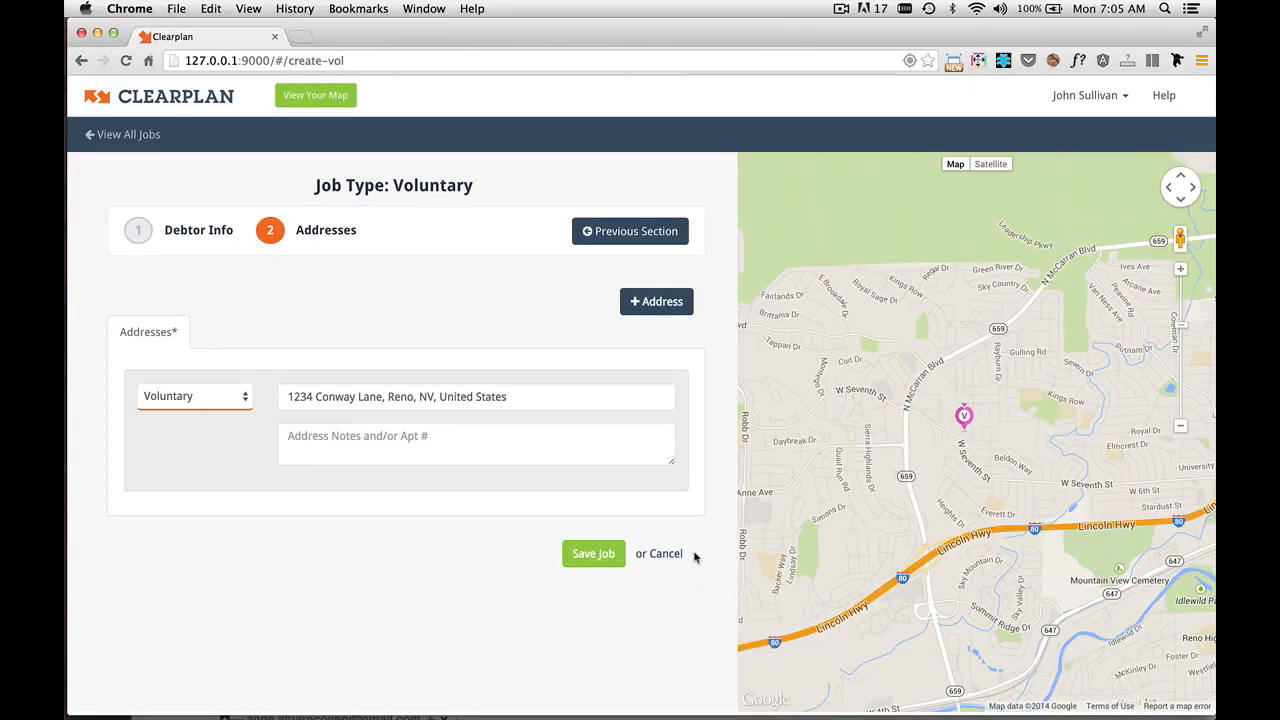
{"action": "mouse_move", "coordinate": [582, 592]}
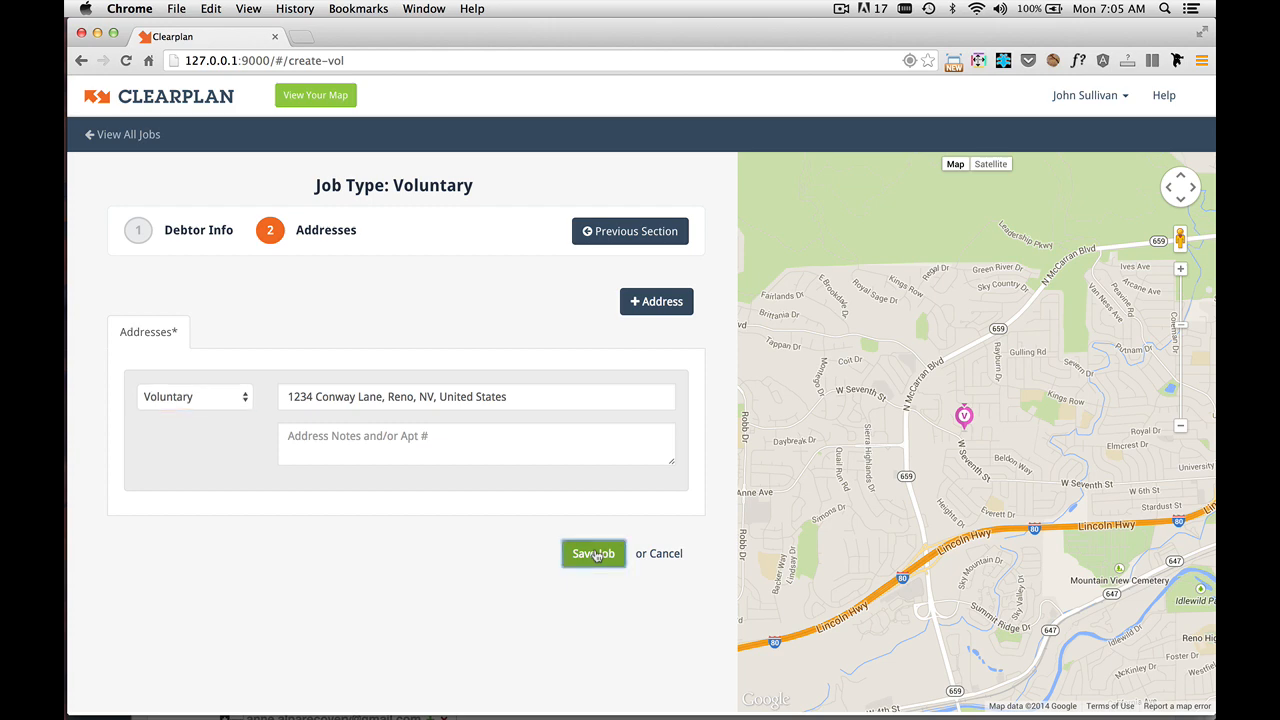
Step: Save the Voluntary job and reopen the Add New Job type list
{"action": "left_click", "coordinate": [593, 553]}
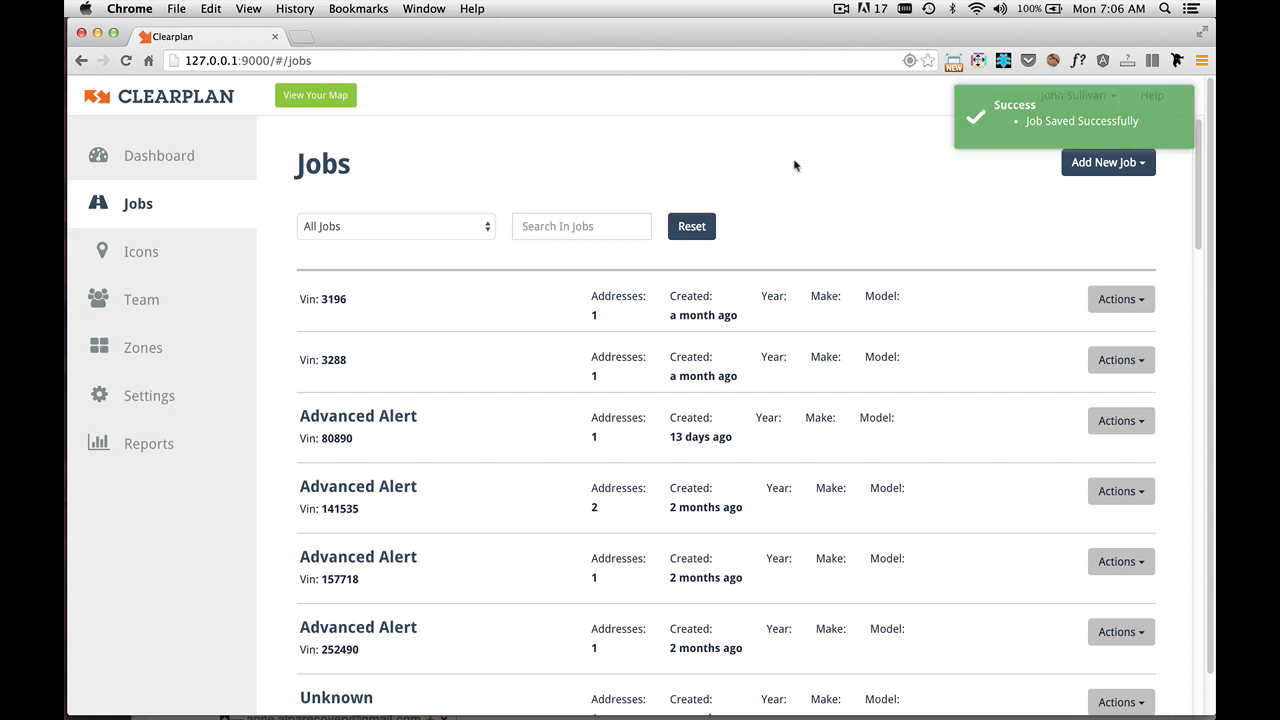
{"action": "mouse_move", "coordinate": [678, 190]}
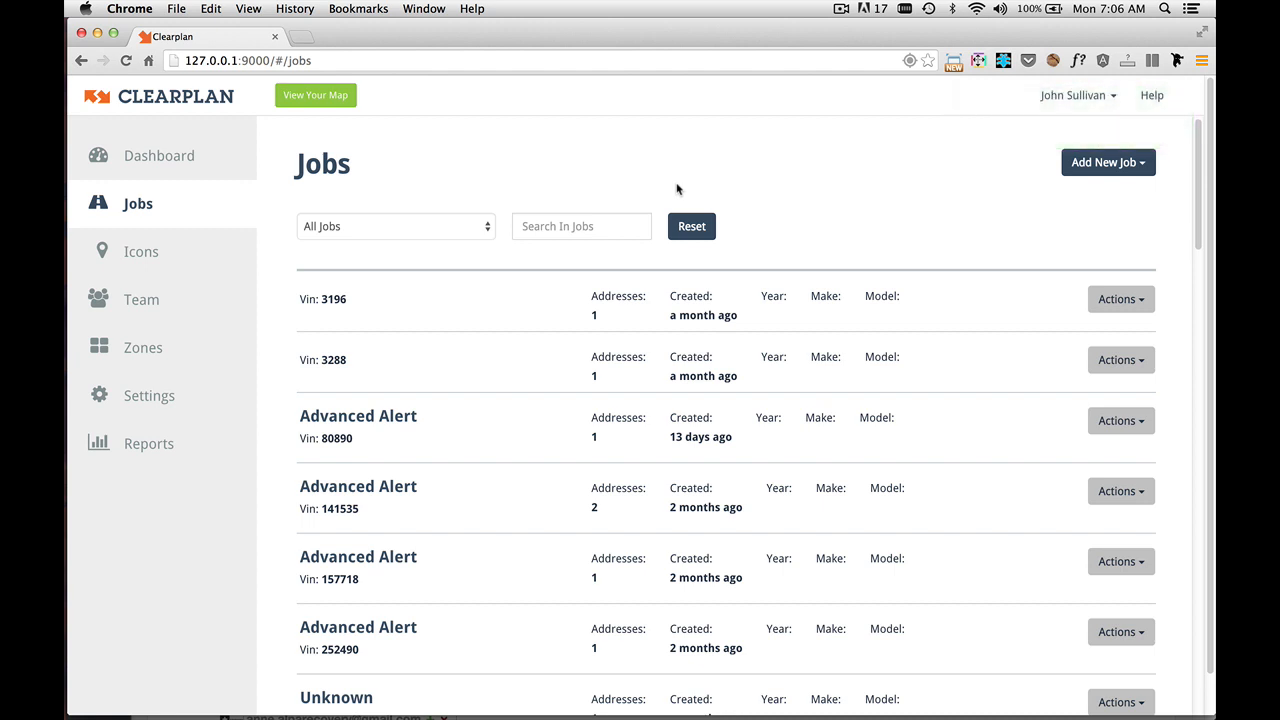
{"action": "mouse_move", "coordinate": [1108, 163]}
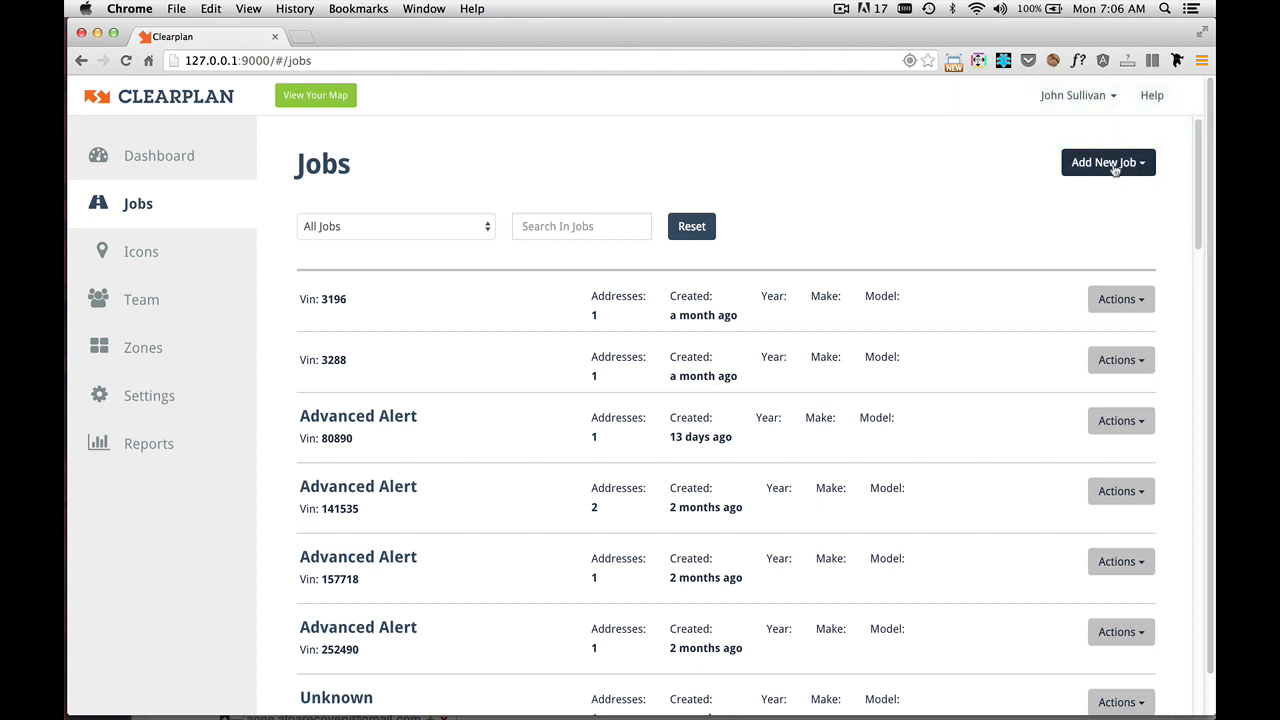
{"action": "left_click", "coordinate": [1107, 162]}
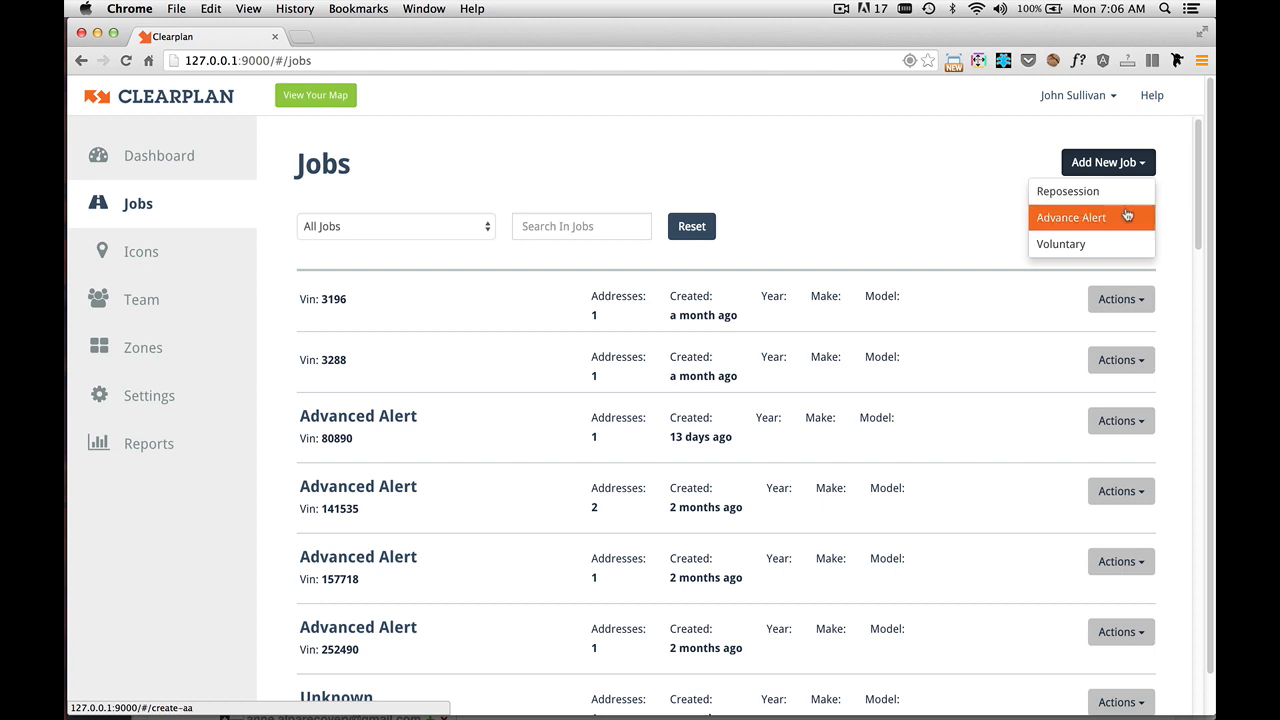
{"action": "mouse_move", "coordinate": [1090, 244]}
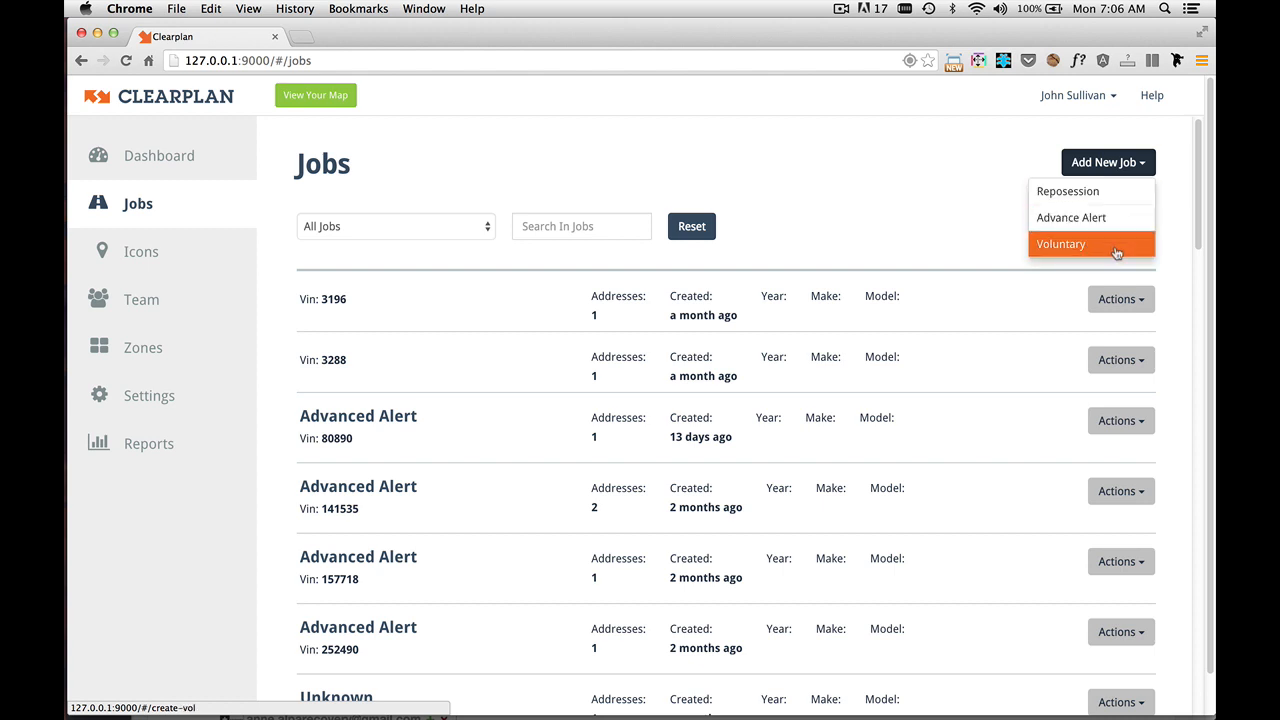